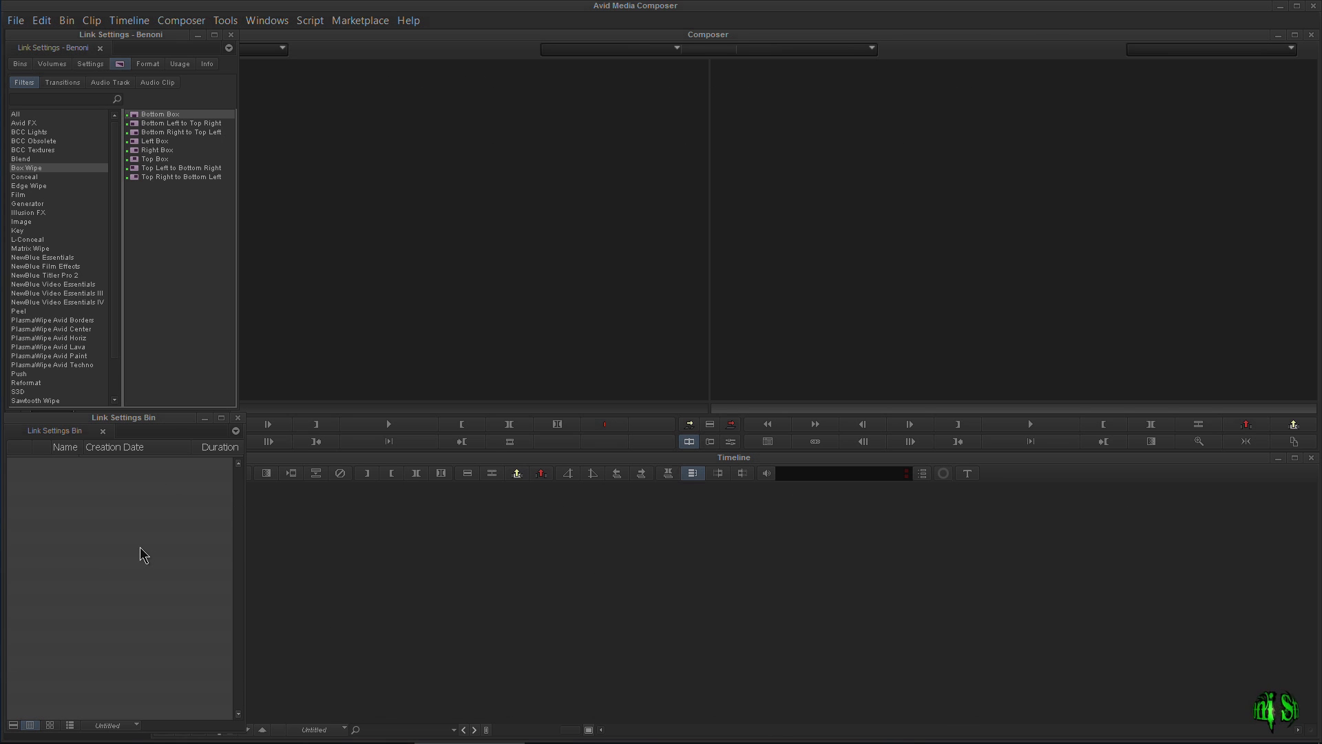
pyautogui.moveTo(120, 556)
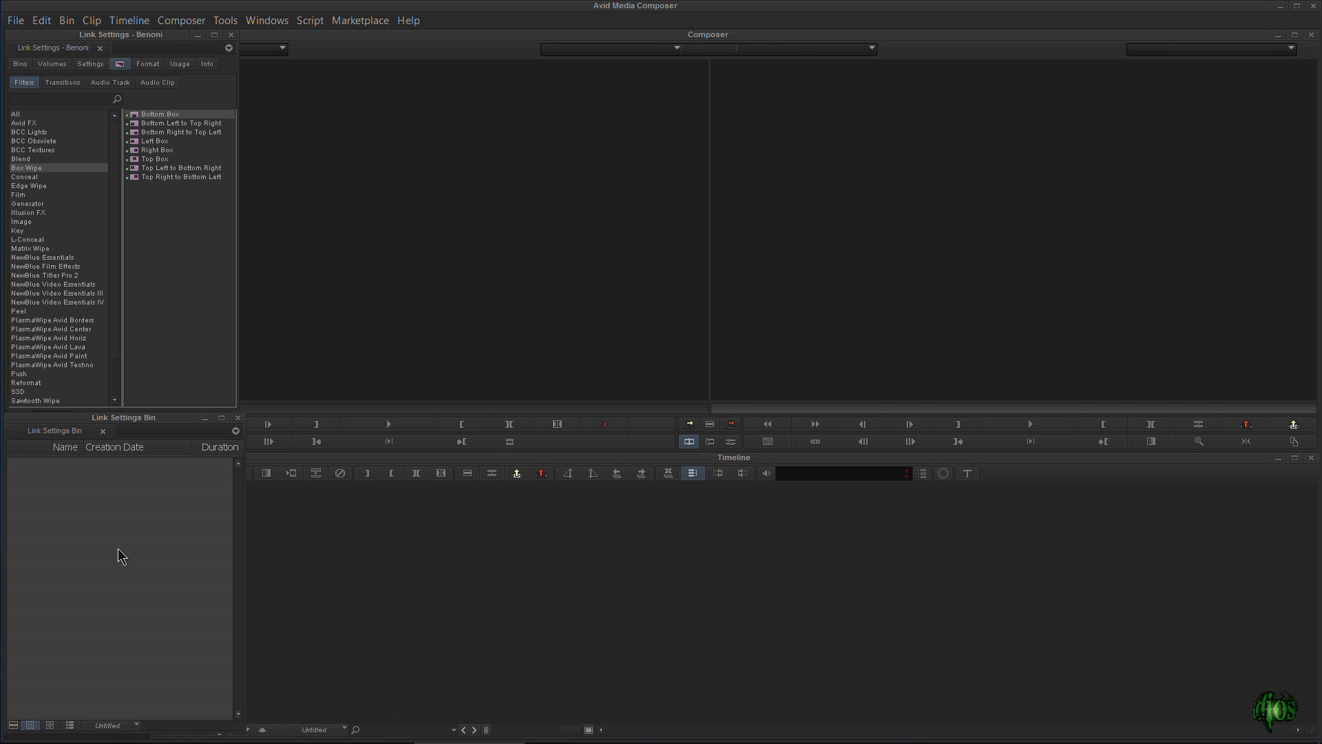
# Show the empty Link Settings Bin's context menu with New Sequence and Choose Columns.
pyautogui.rightClick(120, 555)
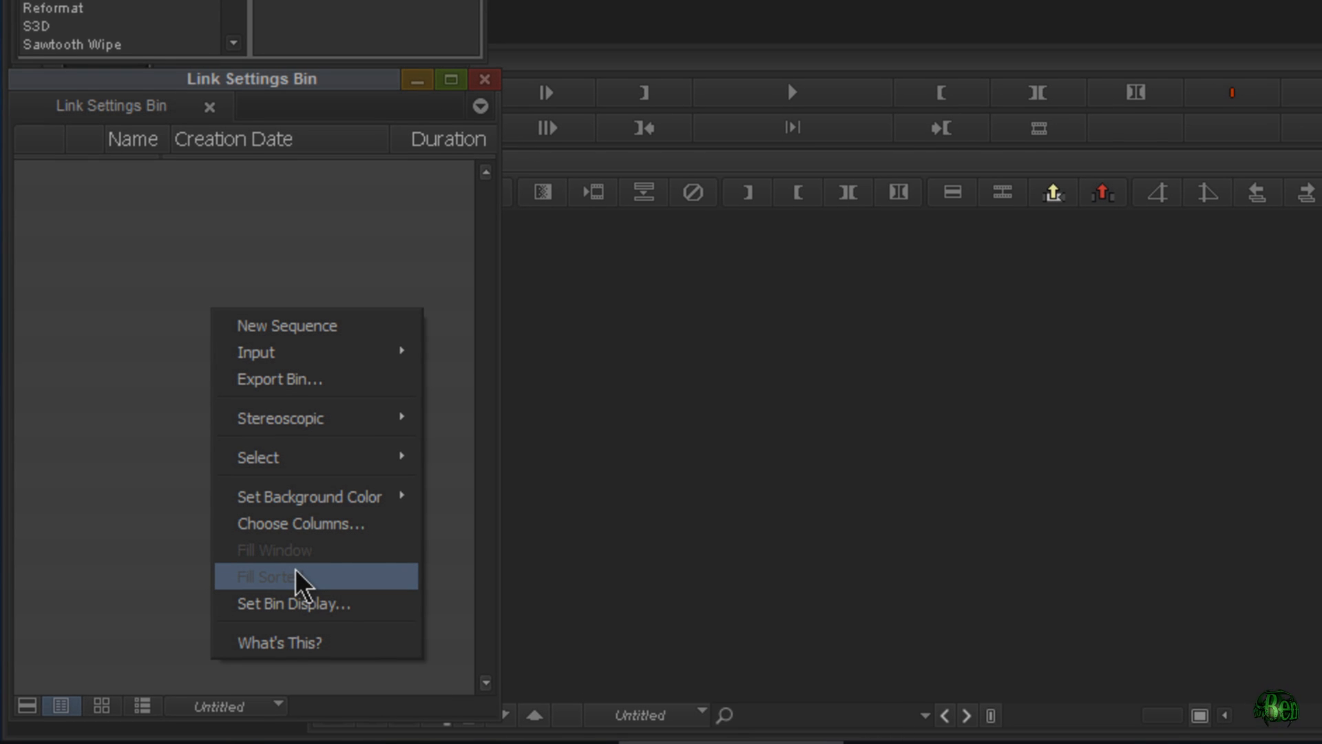
pyautogui.moveTo(311, 634)
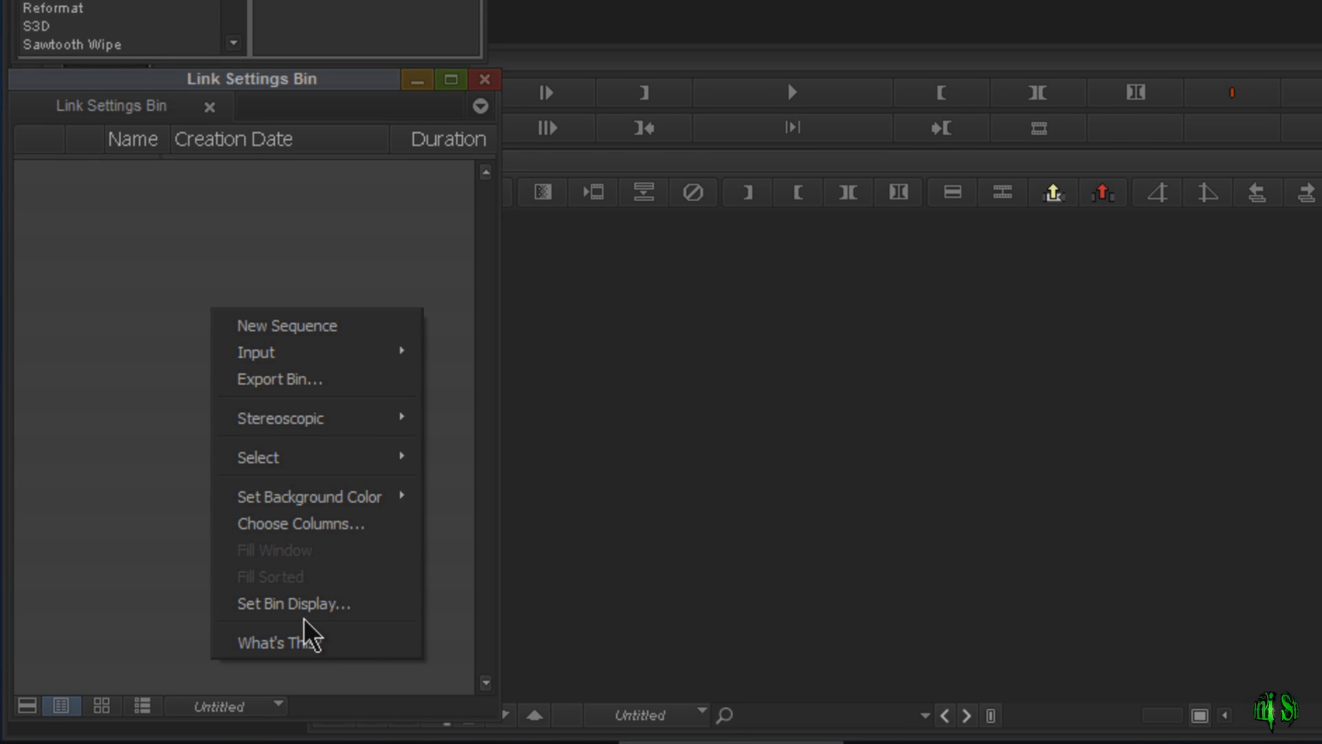
pyautogui.moveTo(320, 418)
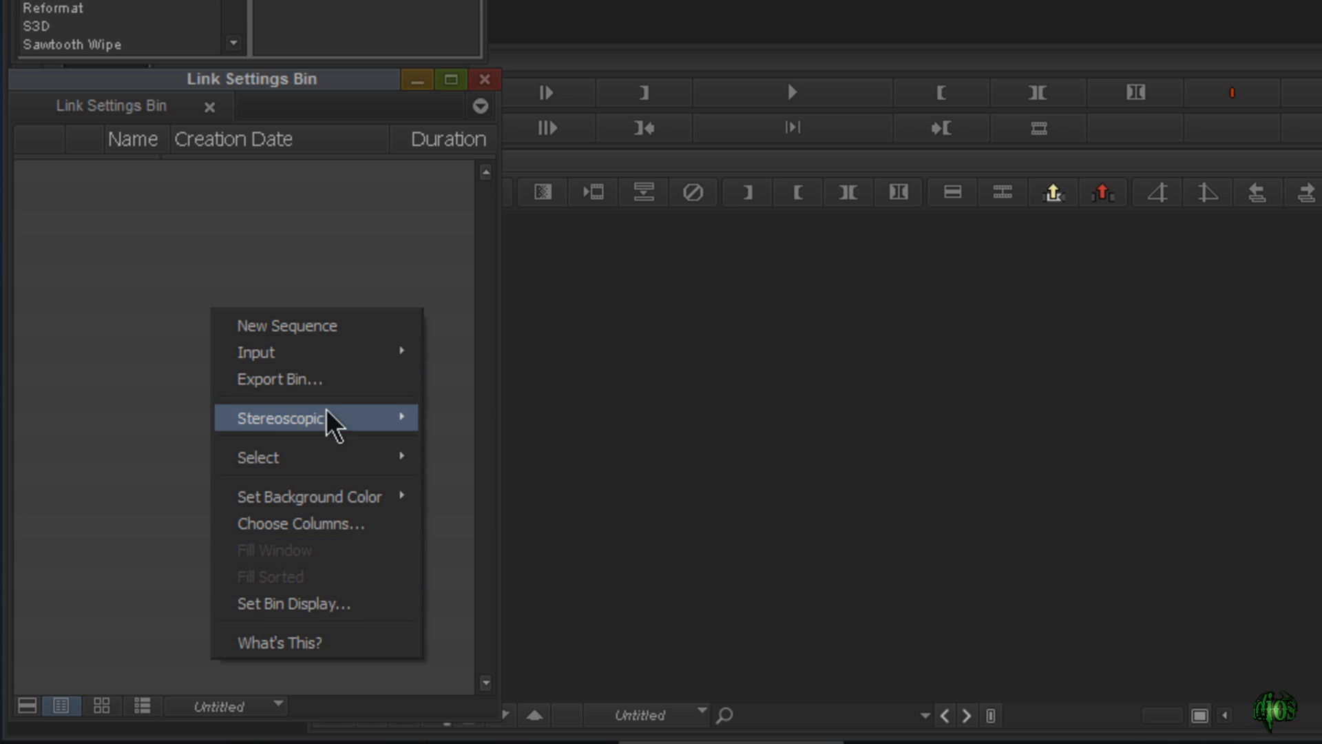
pyautogui.moveTo(306, 483)
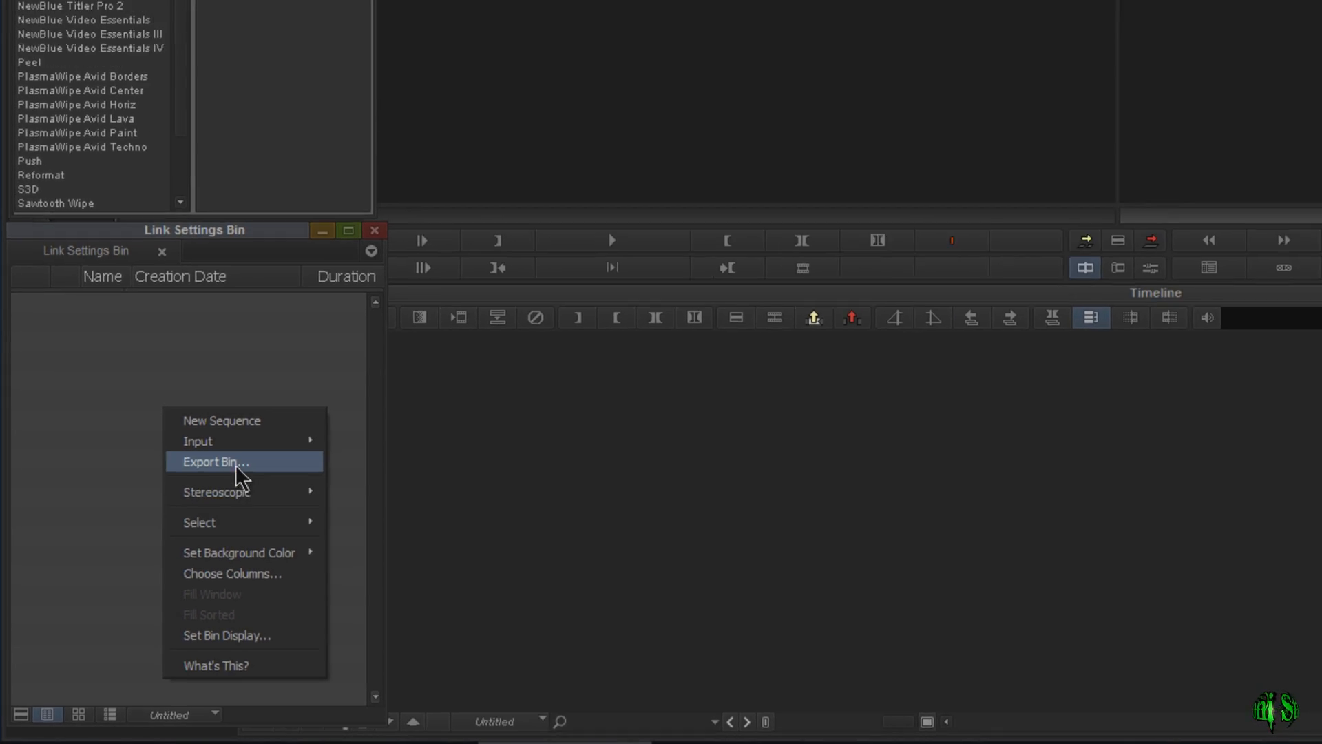
pyautogui.click(214, 462)
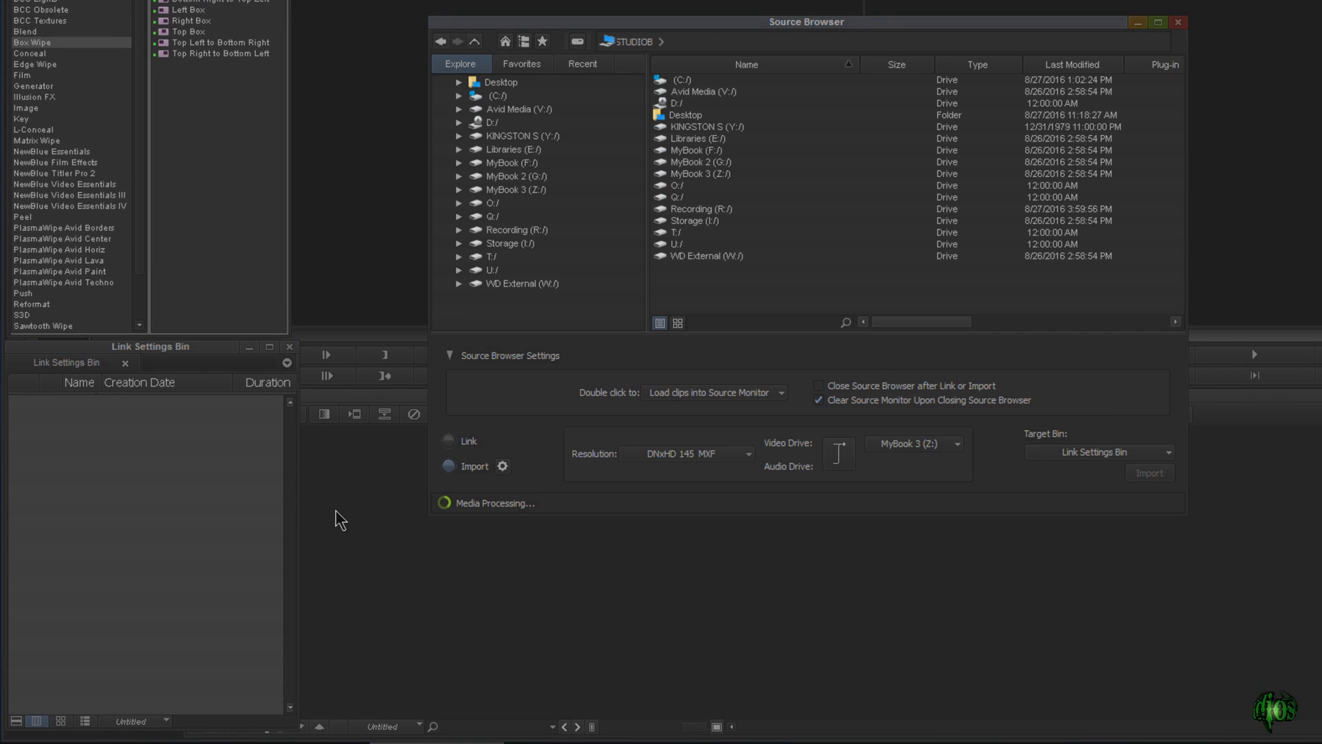
pyautogui.moveTo(1048, 424)
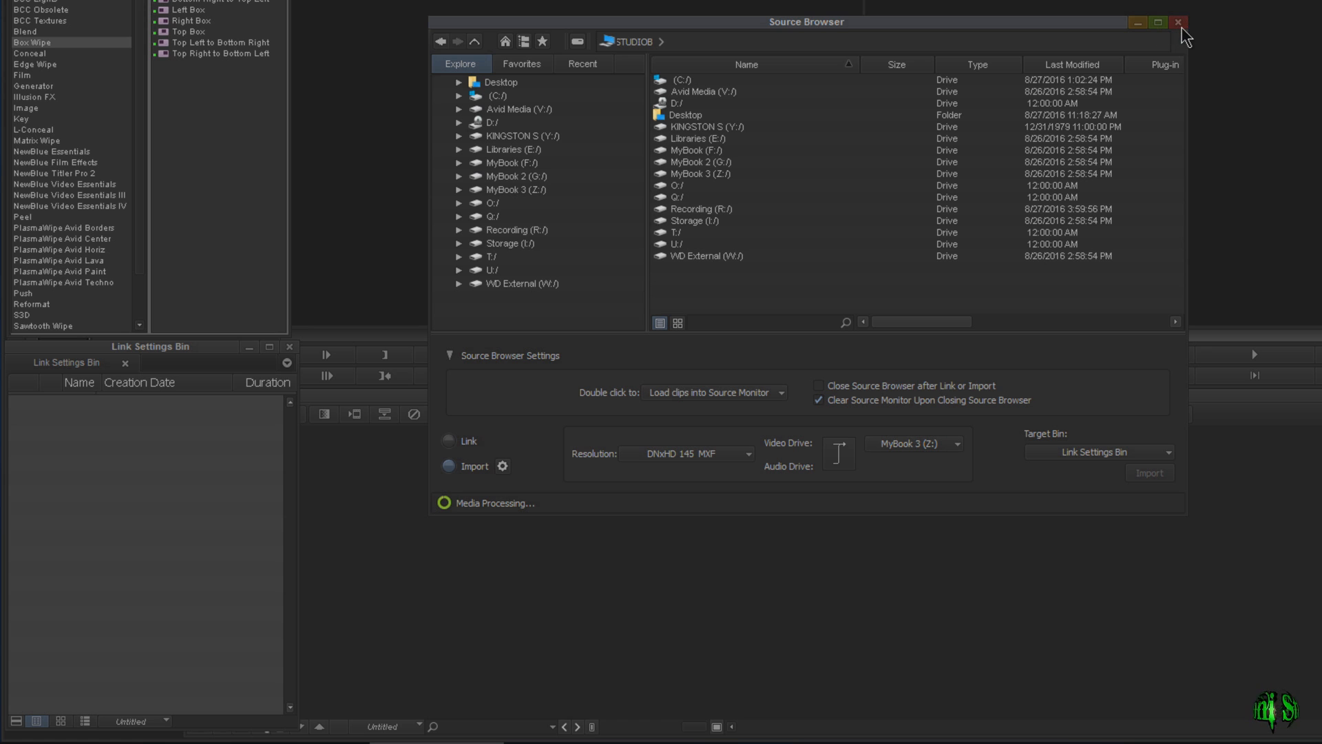
pyautogui.click(1178, 23)
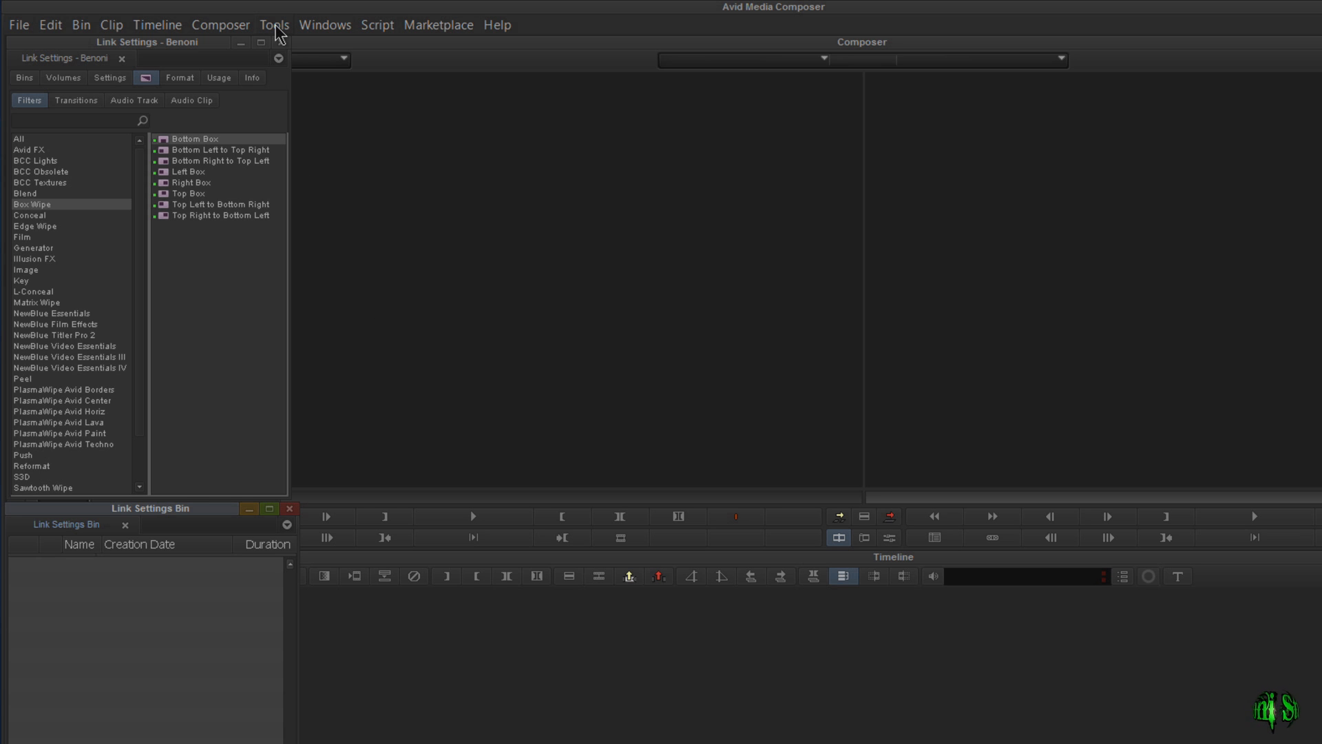
pyautogui.click(274, 25)
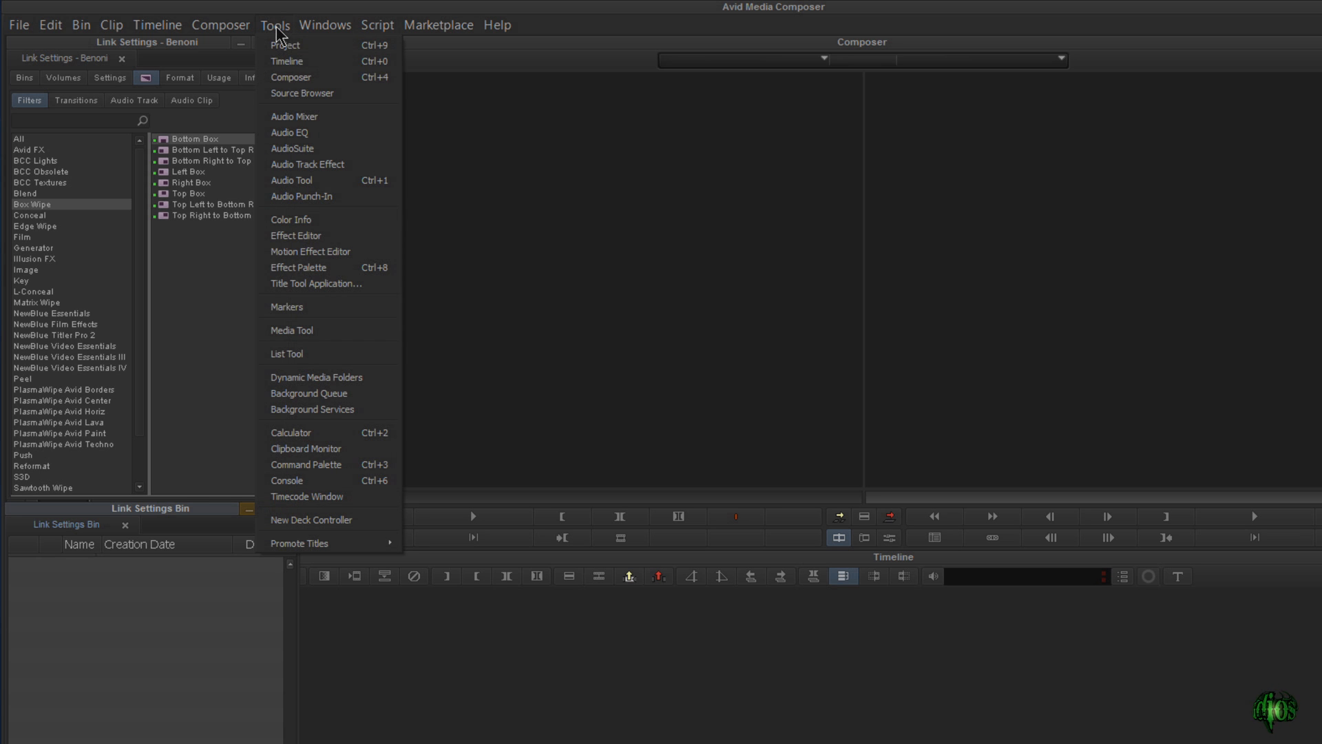
pyautogui.click(302, 94)
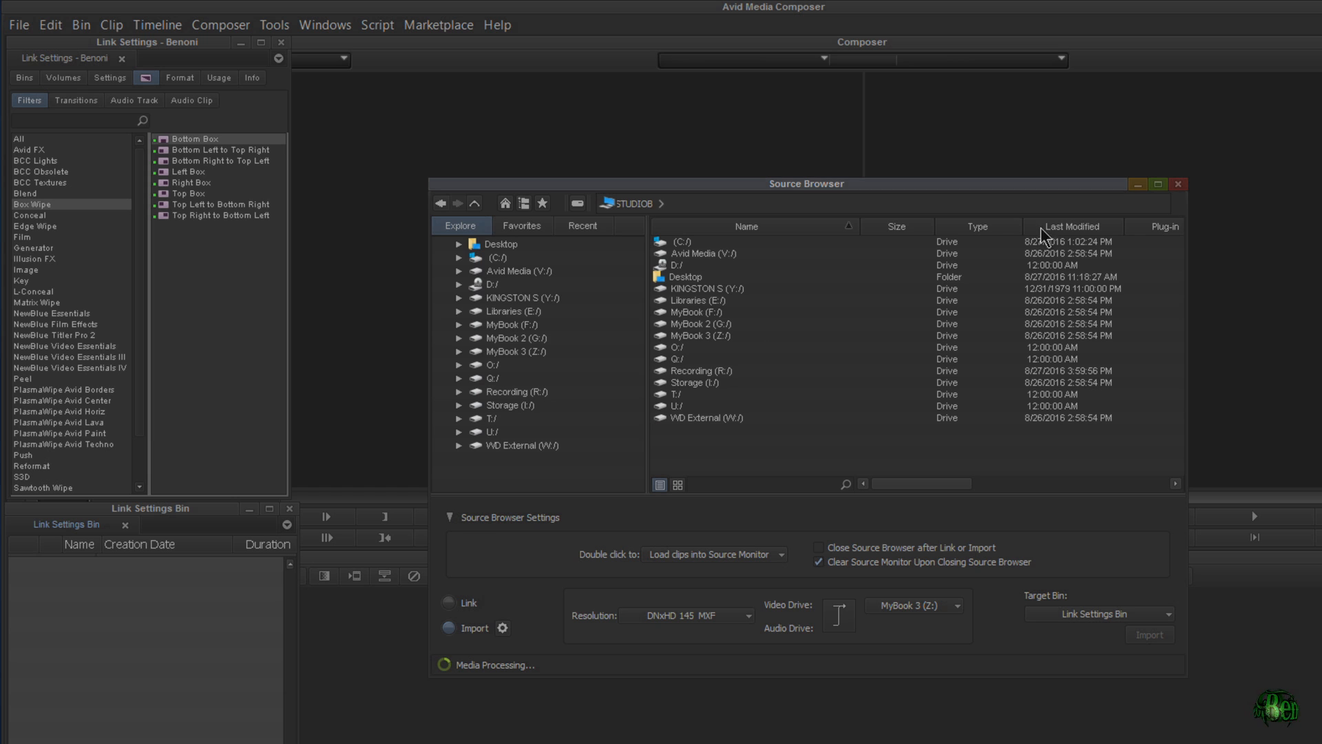
pyautogui.click(18, 25)
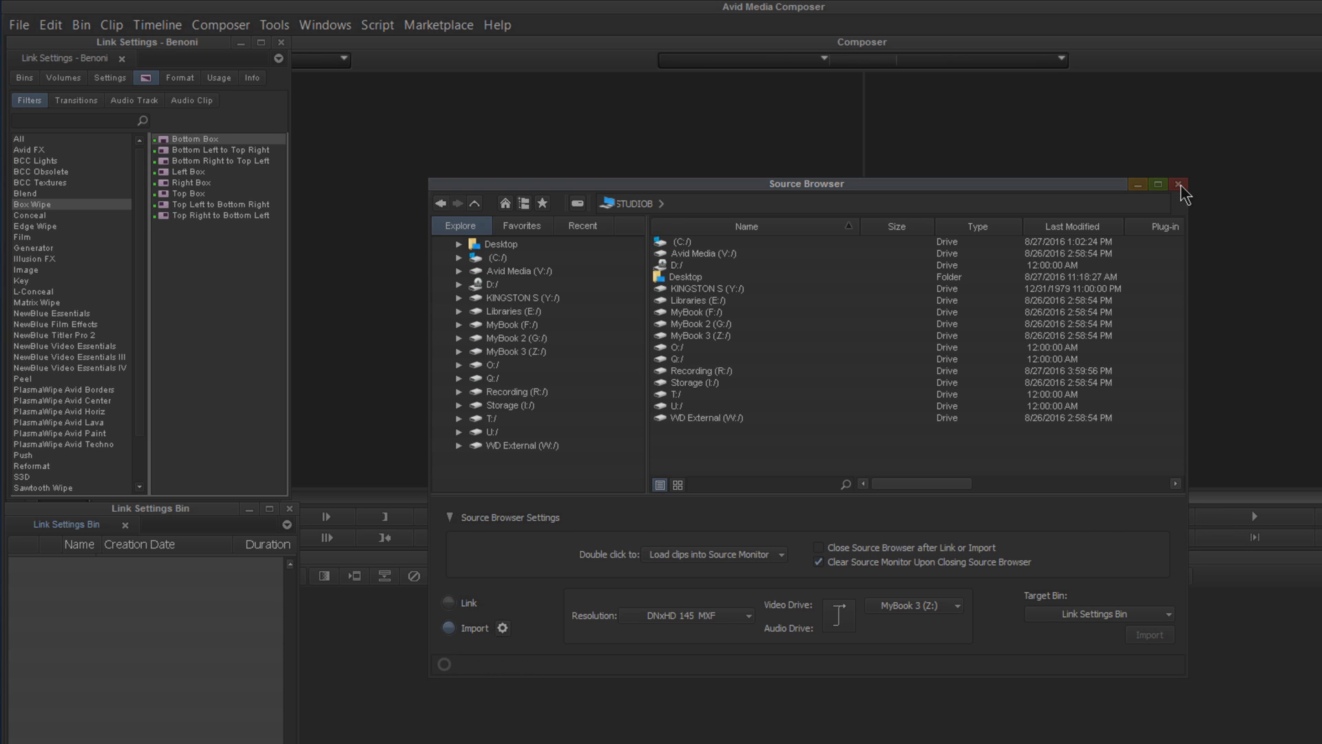
pyautogui.click(1178, 185)
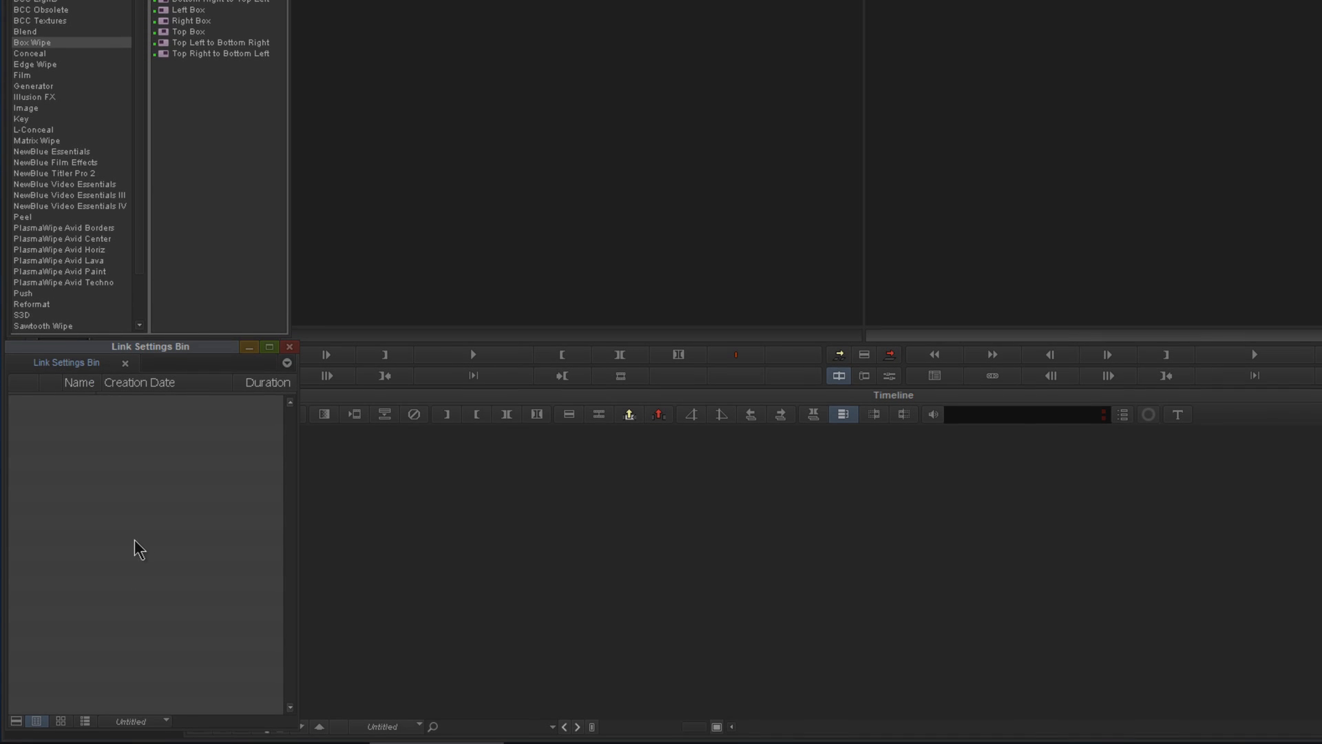
pyautogui.moveTo(144, 541)
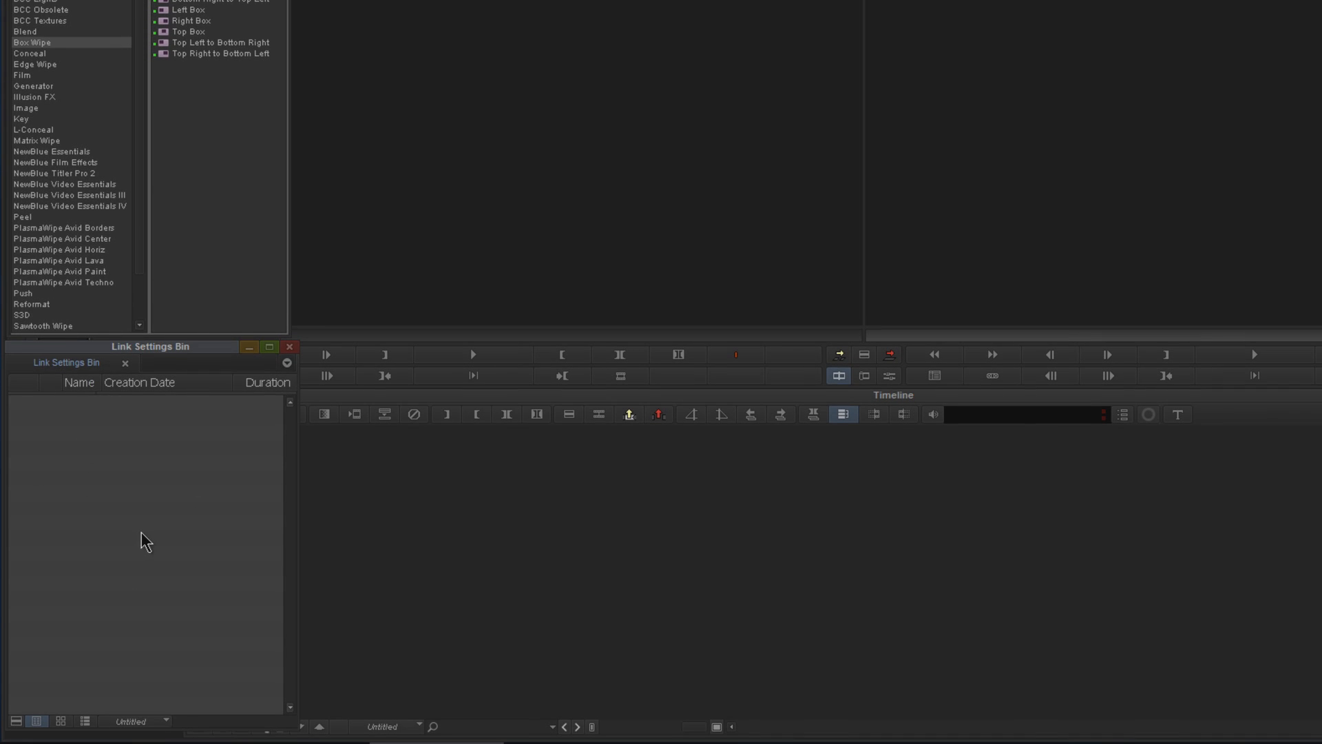
# Open the Source Browser via Input from the bin menu and toggle between Link and Import.
pyautogui.rightClick(143, 540)
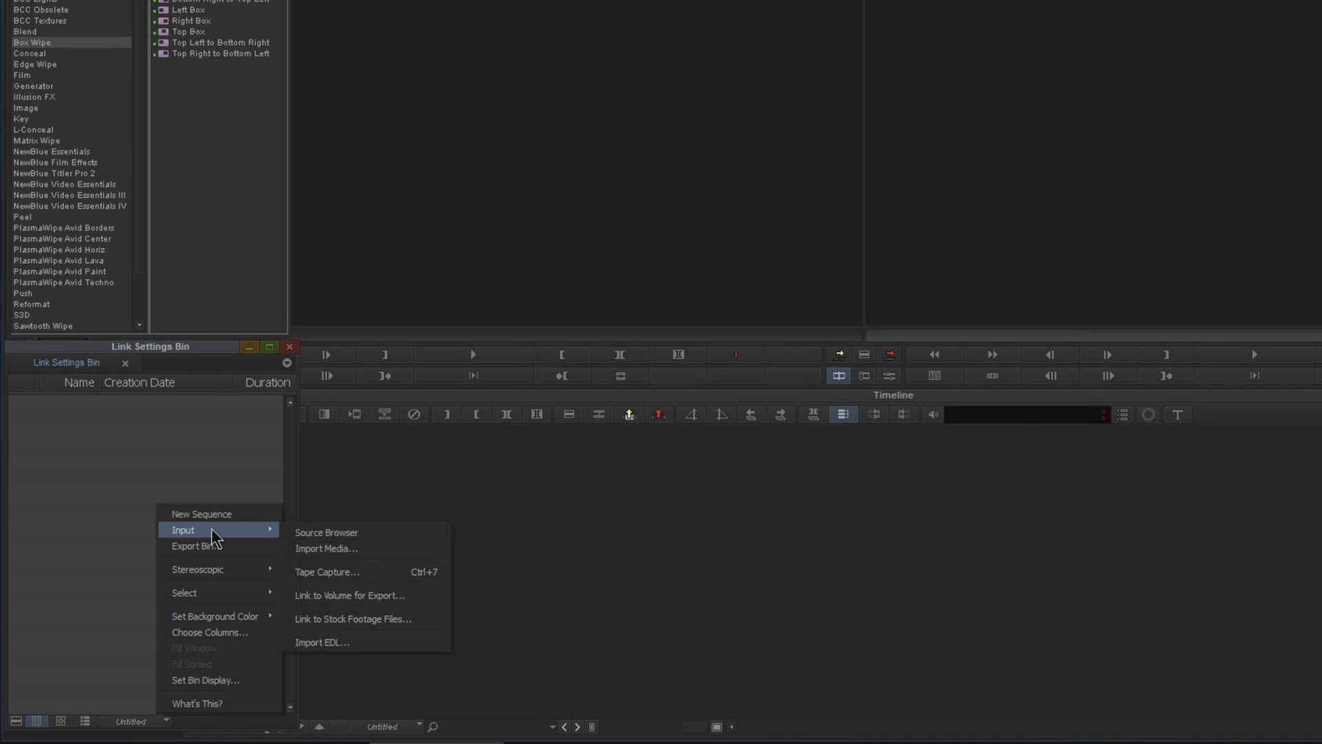
pyautogui.click(326, 532)
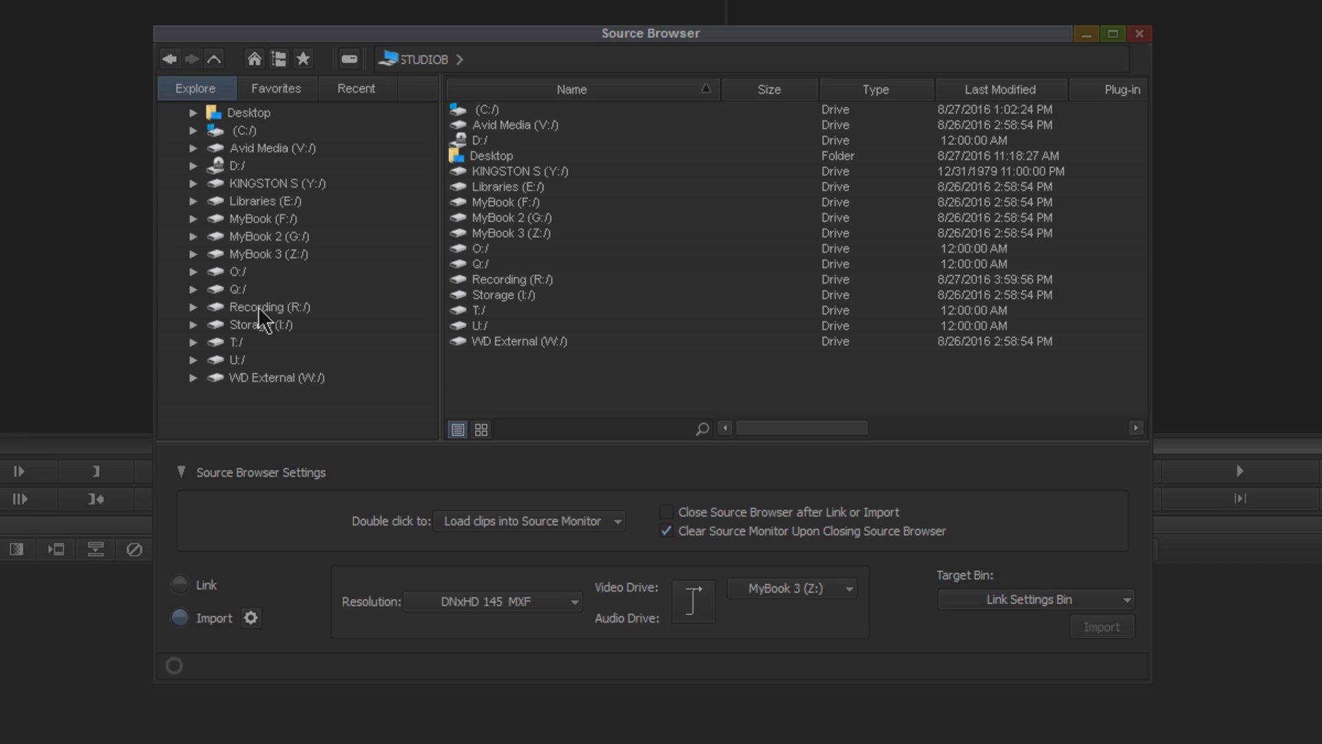
pyautogui.moveTo(266, 306)
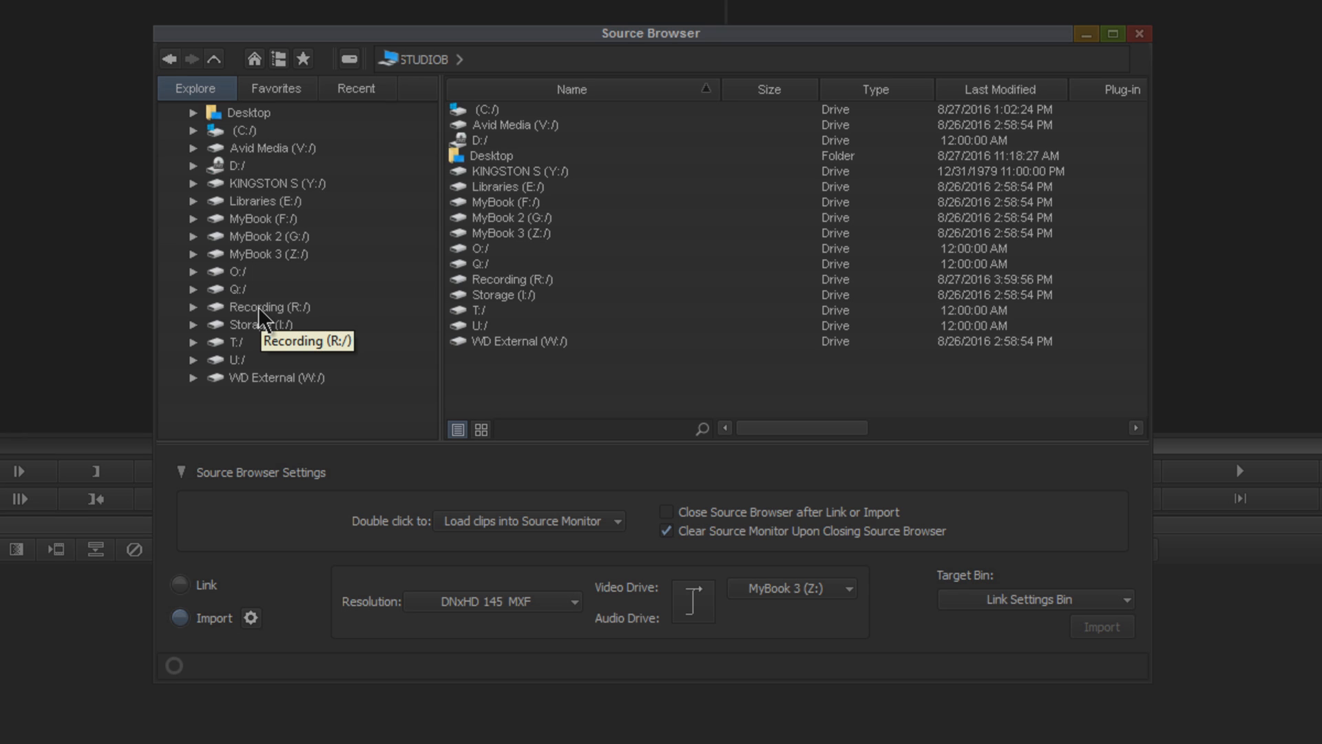
pyautogui.moveTo(266, 324)
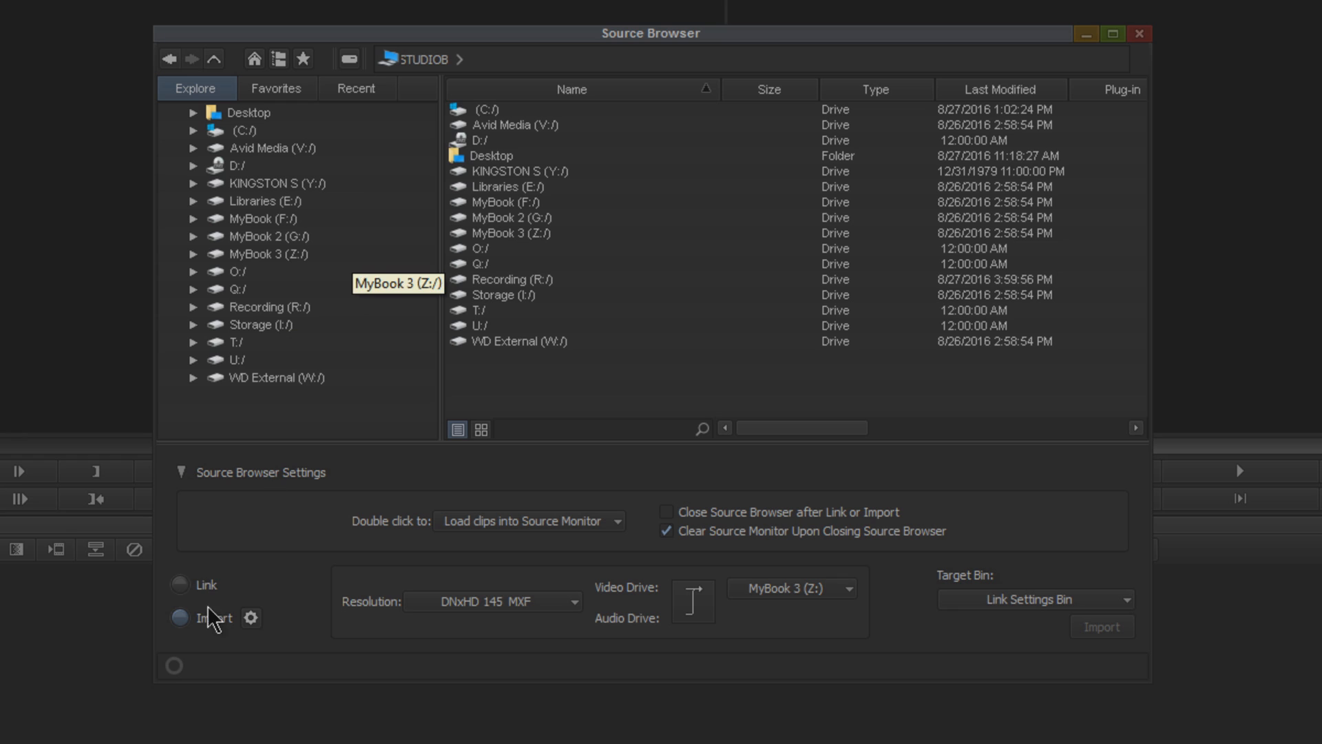
pyautogui.moveTo(301, 348)
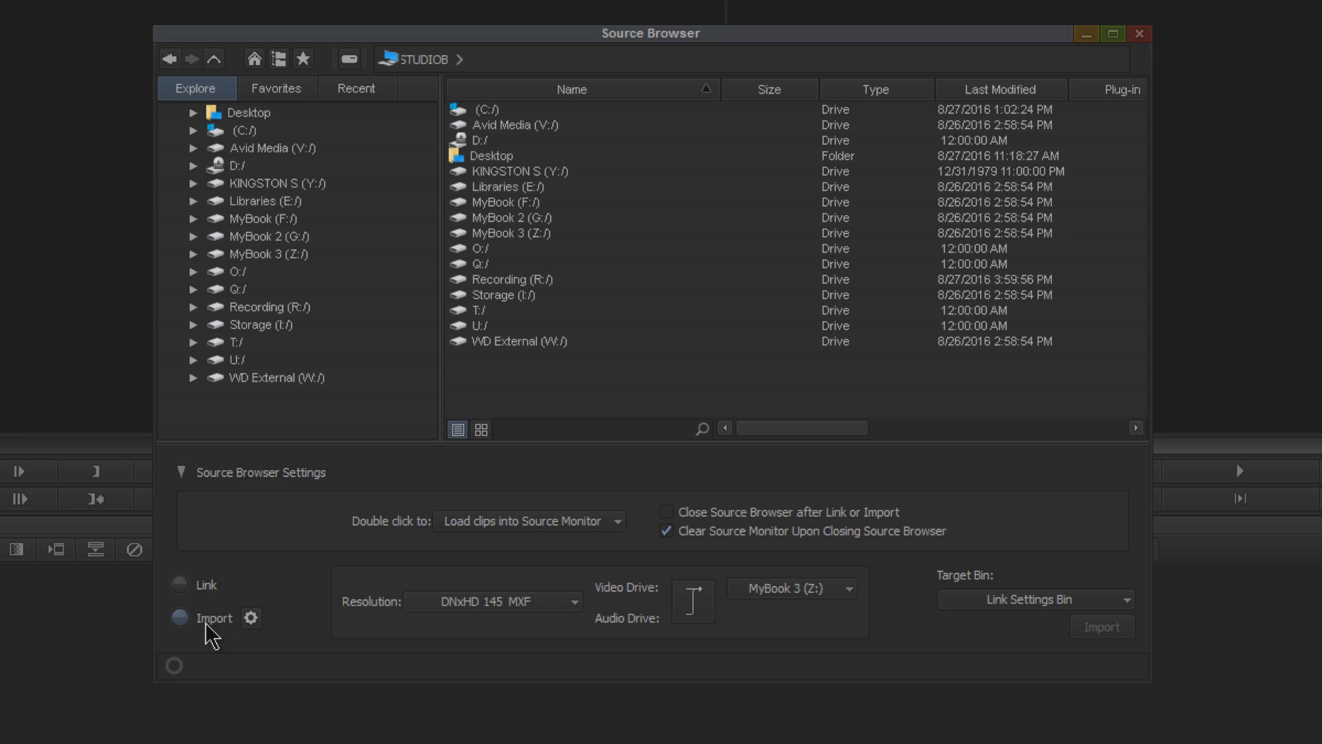
pyautogui.click(180, 583)
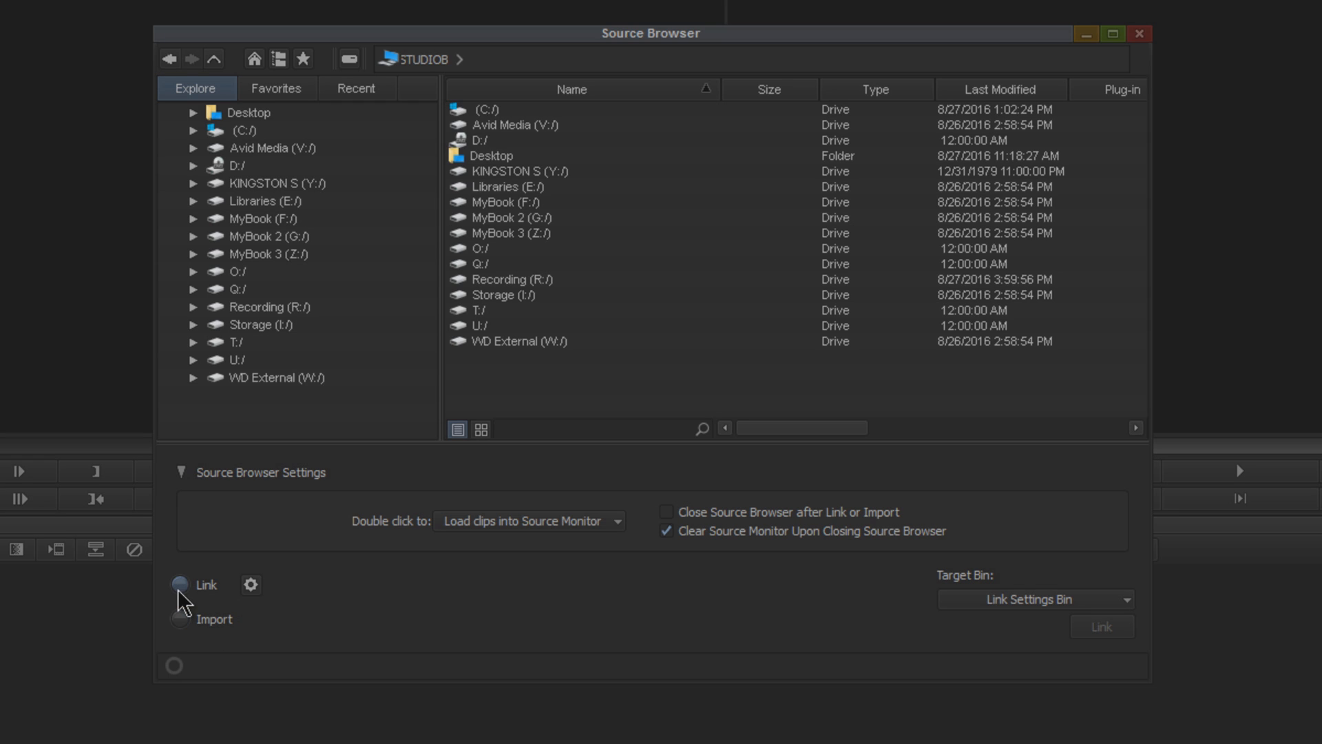
pyautogui.click(180, 618)
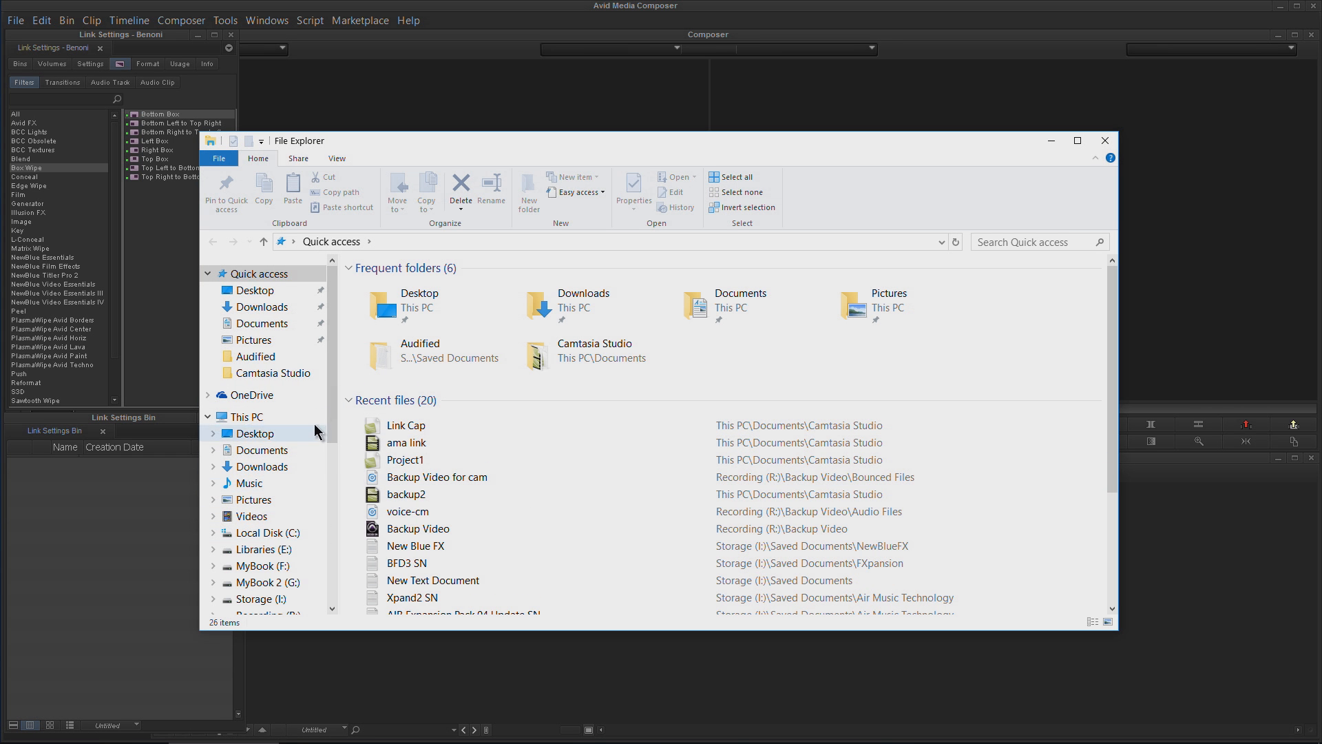
# Browse the Videos folder in File Explorer and open the businesswoman phone clip.
pyautogui.click(251, 515)
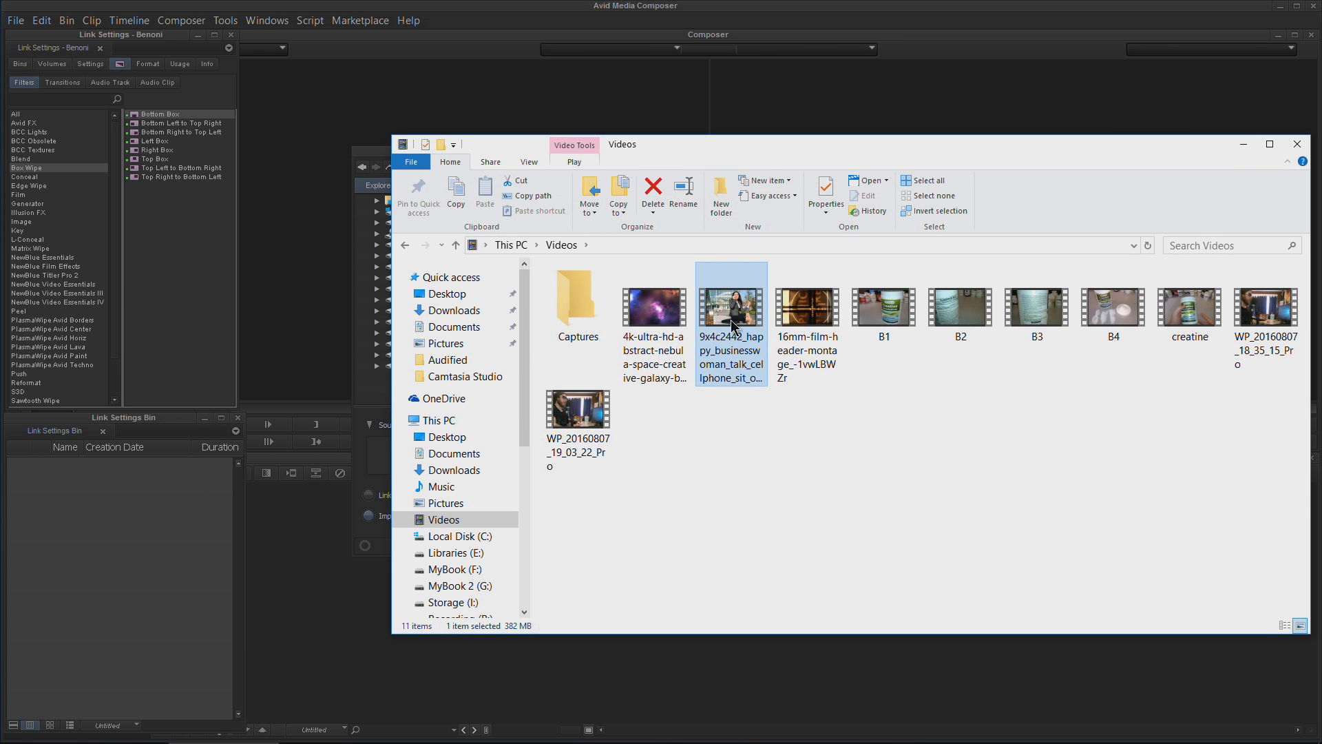
pyautogui.doubleClick(730, 306)
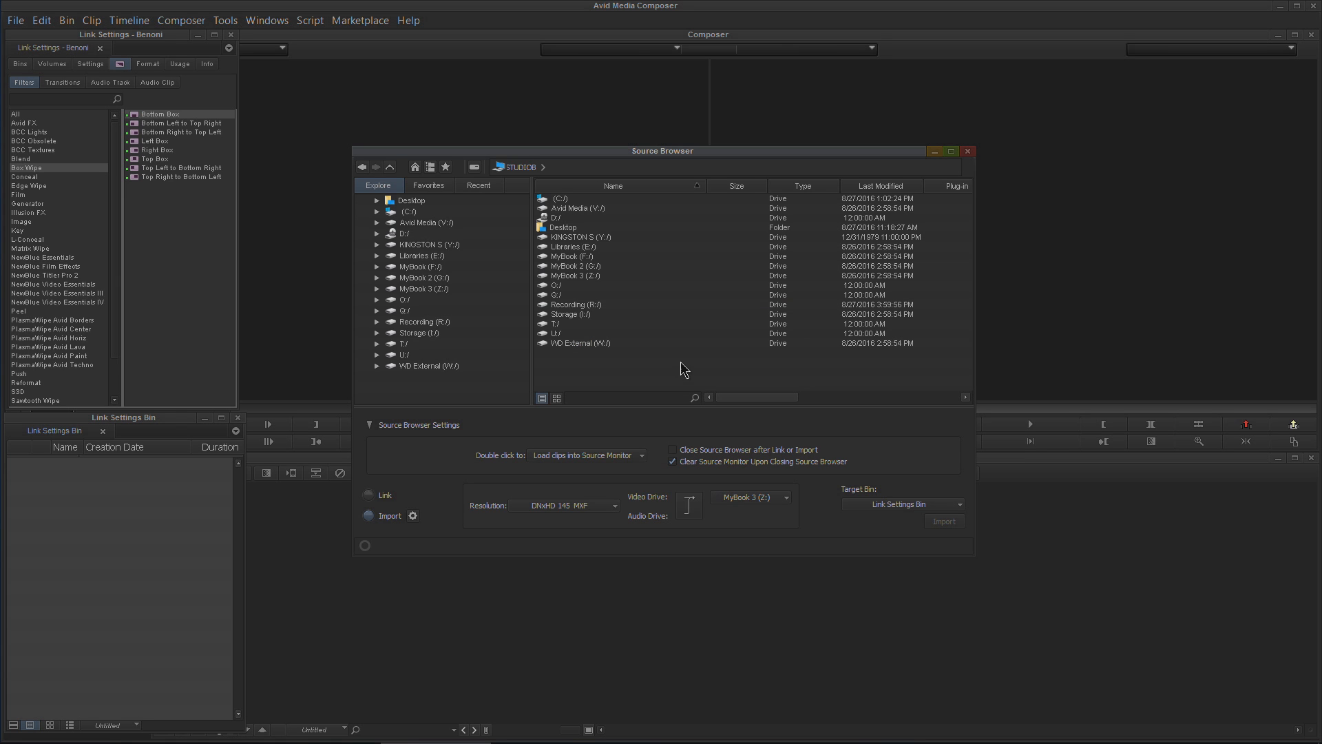
pyautogui.moveTo(402, 540)
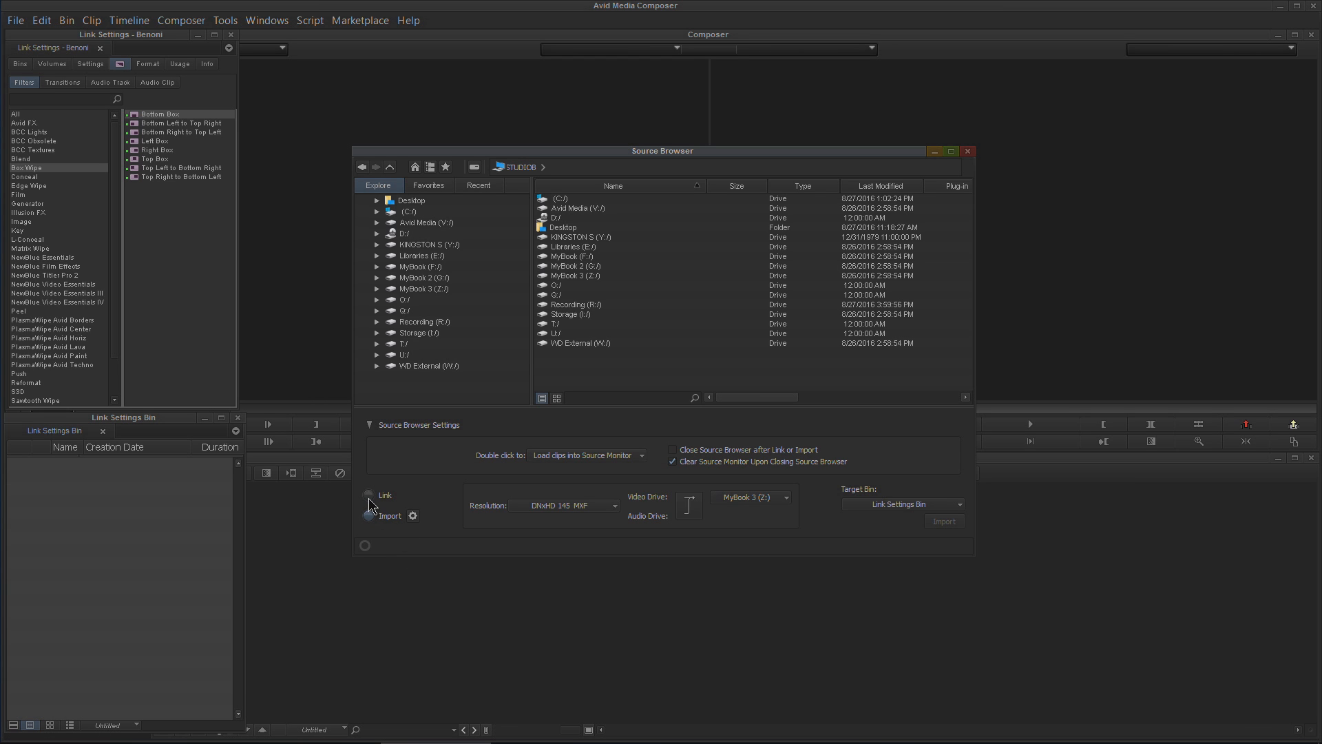
# Choose Link mode and view the Link Settings, cancelling them unchanged.
pyautogui.rightClick(99, 518)
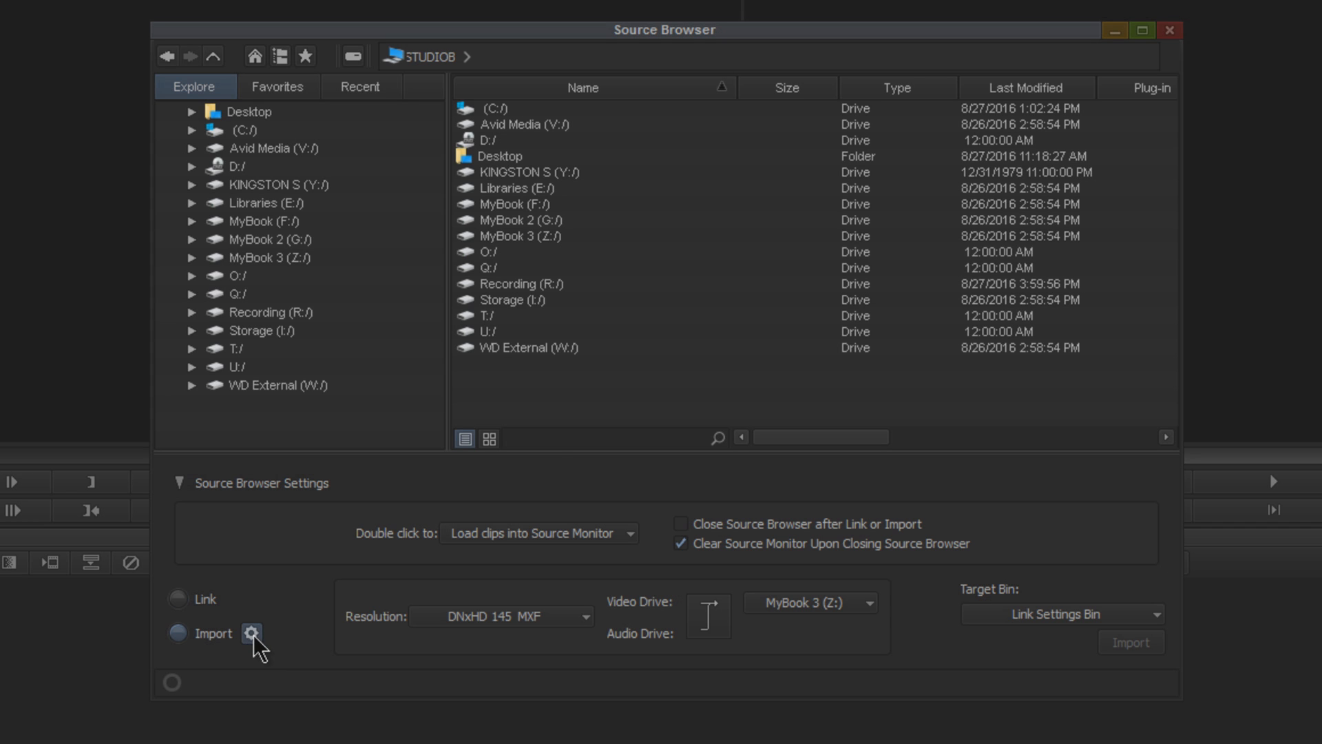
pyautogui.click(251, 633)
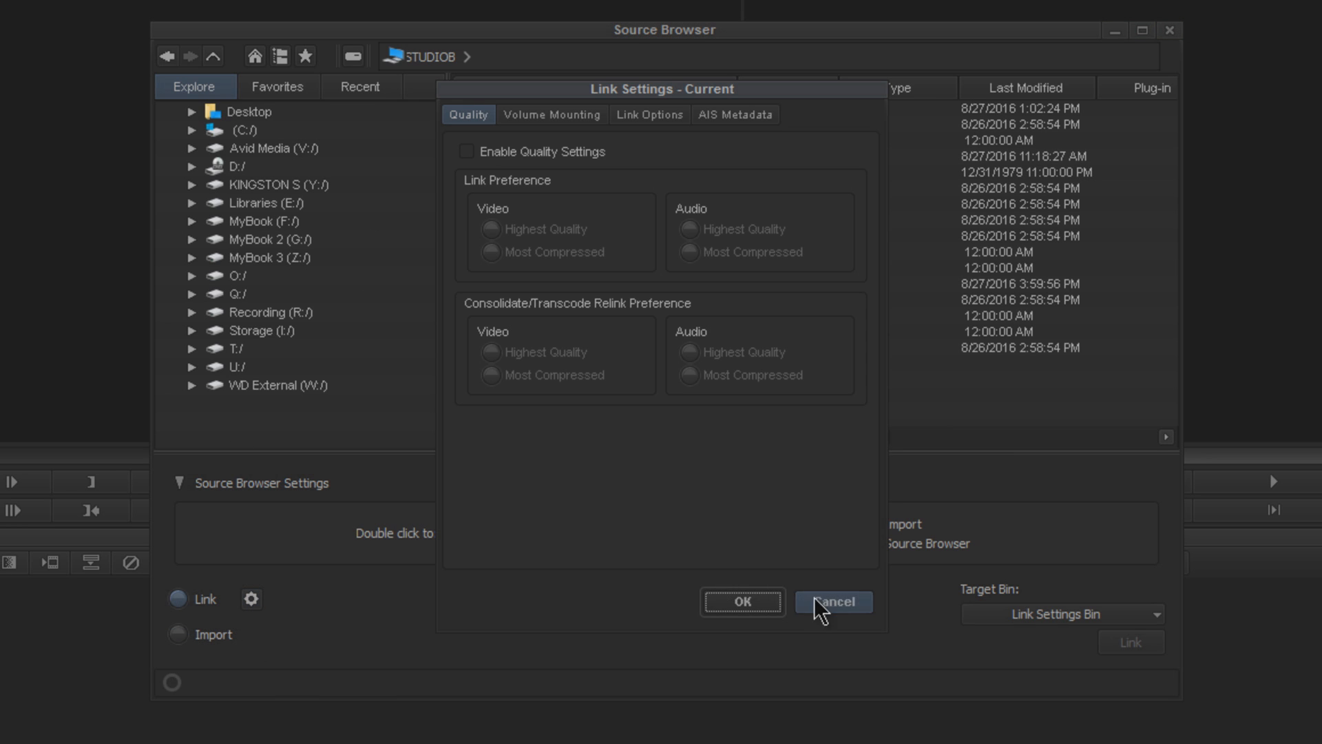
pyautogui.click(831, 601)
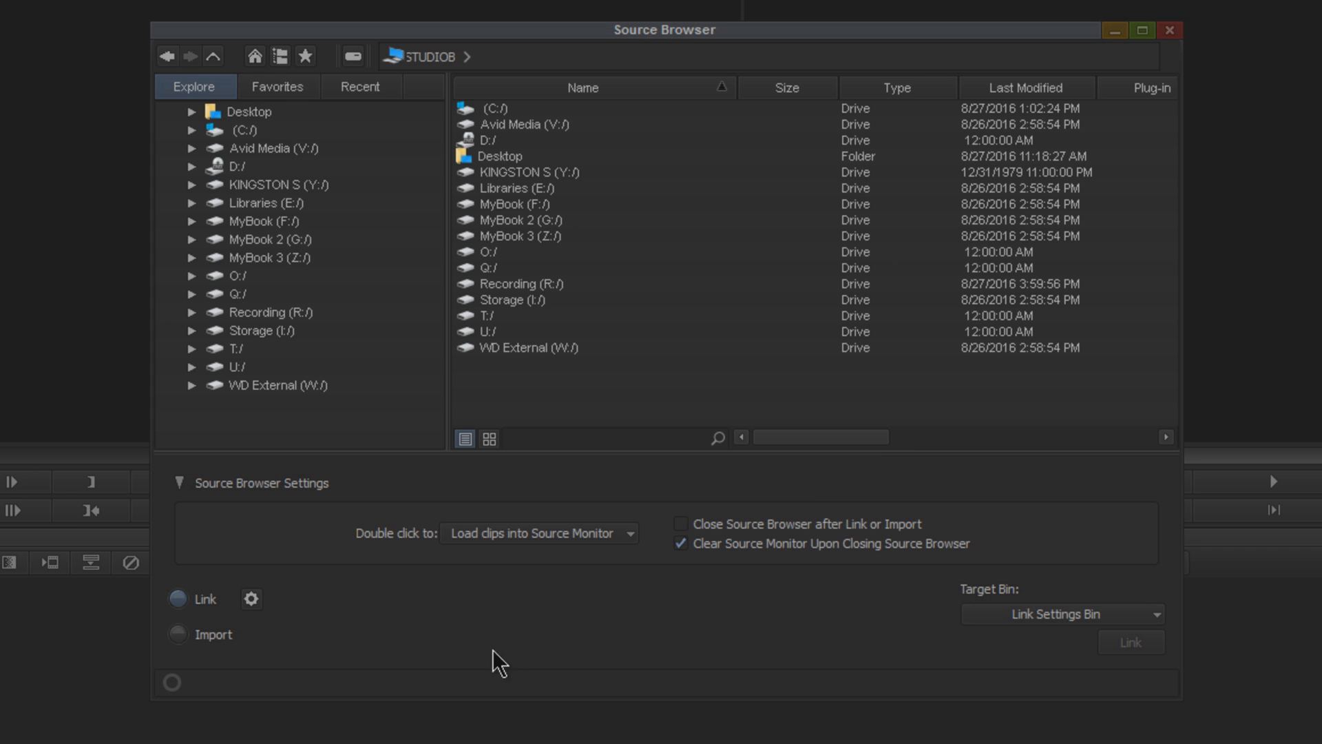
pyautogui.moveTo(199, 141)
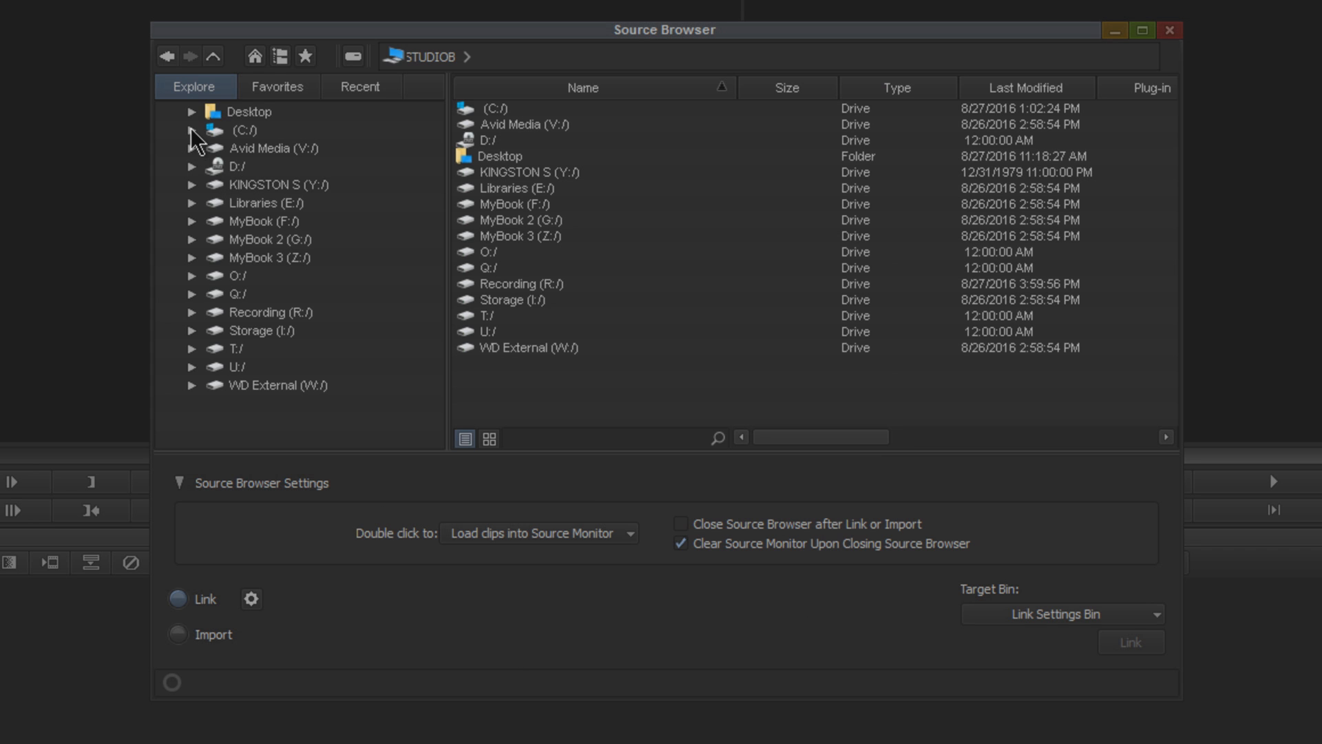
# Expand C:, Users and the home folder to Videos, then select the 16mm film header montage clip.
pyautogui.click(191, 129)
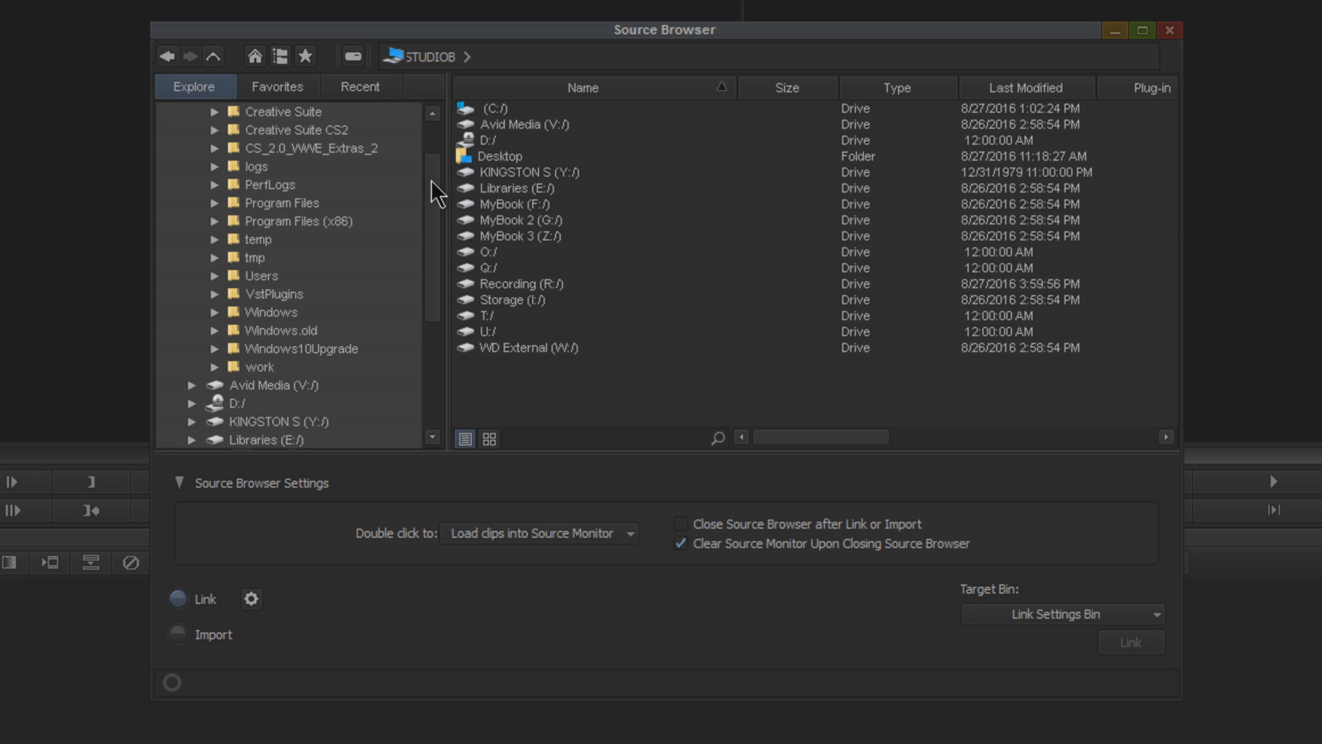
pyautogui.click(215, 293)
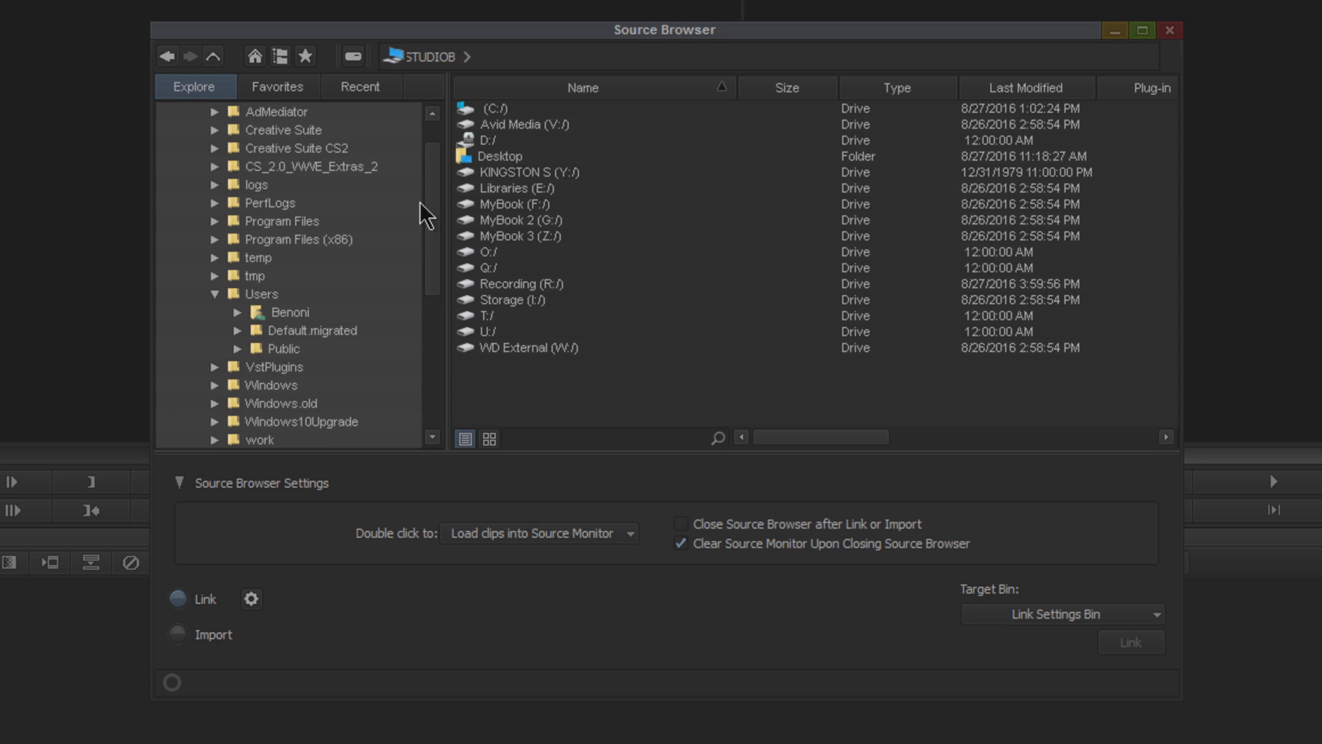
pyautogui.click(239, 311)
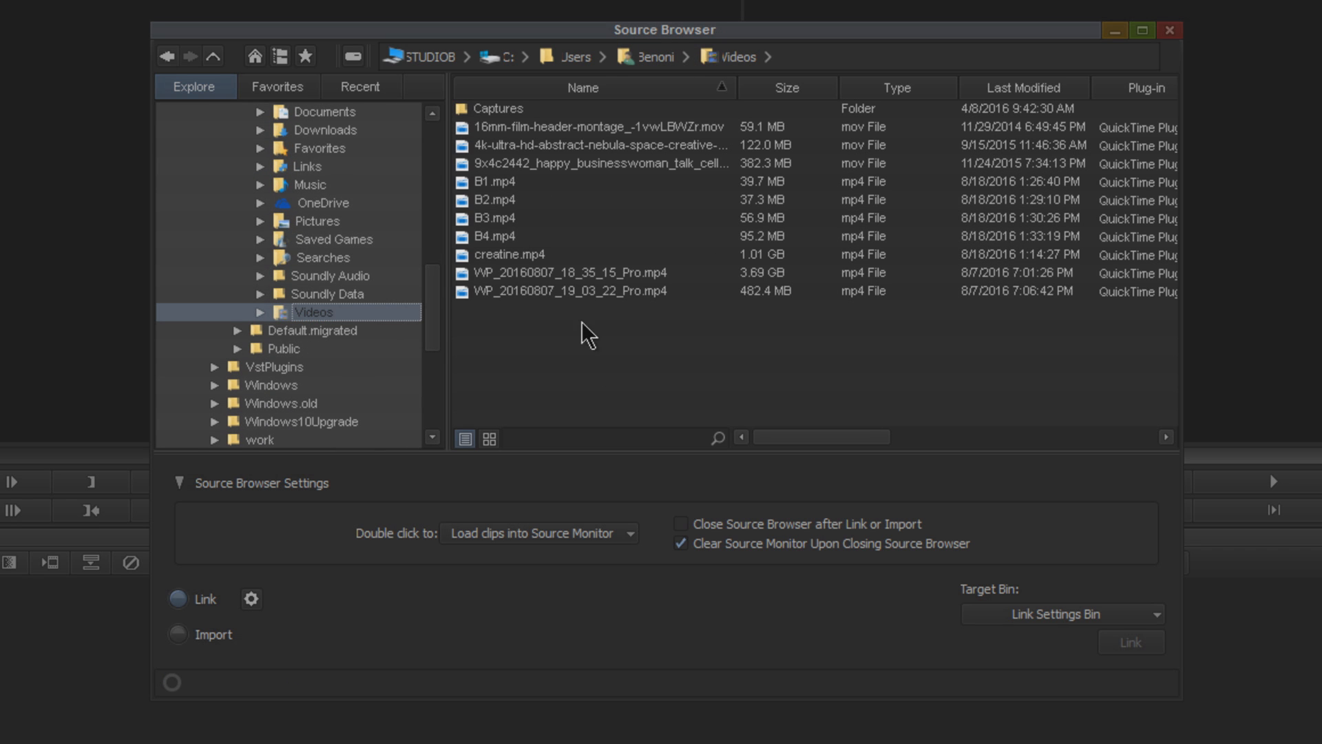
pyautogui.moveTo(533, 172)
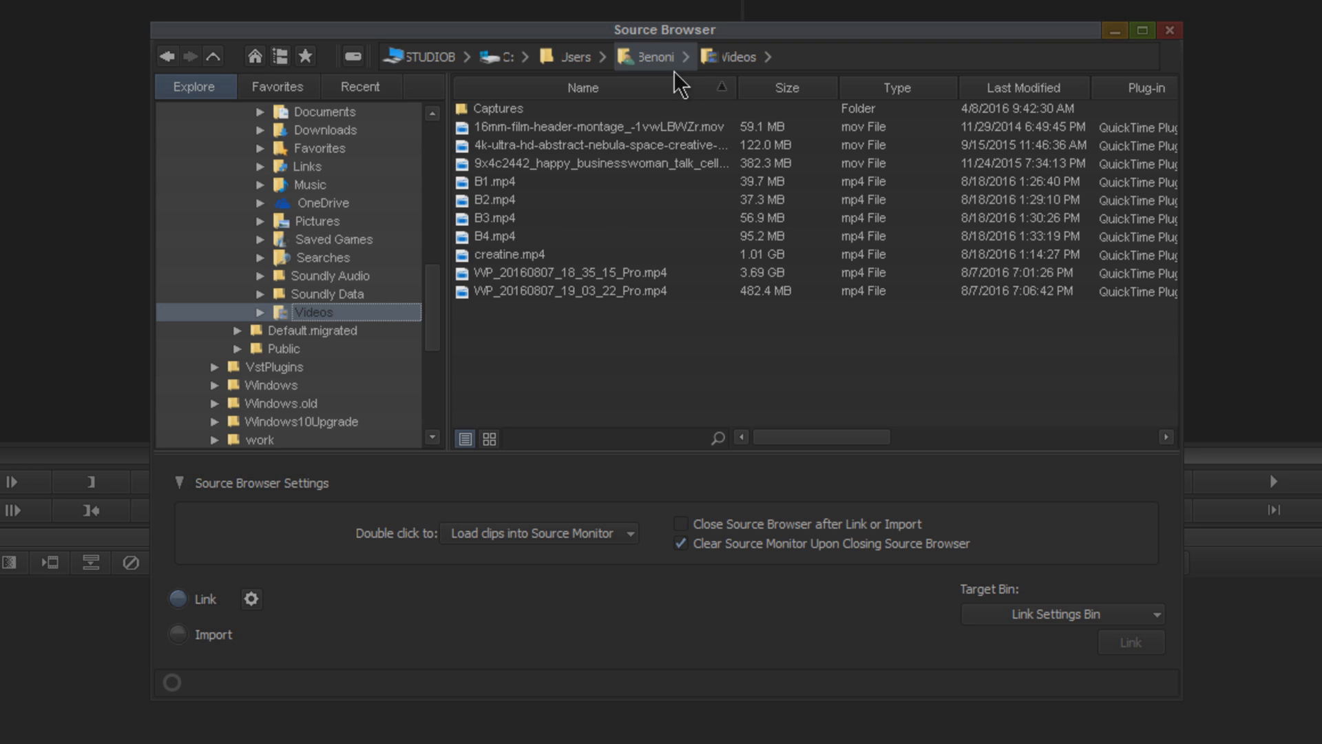
pyautogui.moveTo(750, 255)
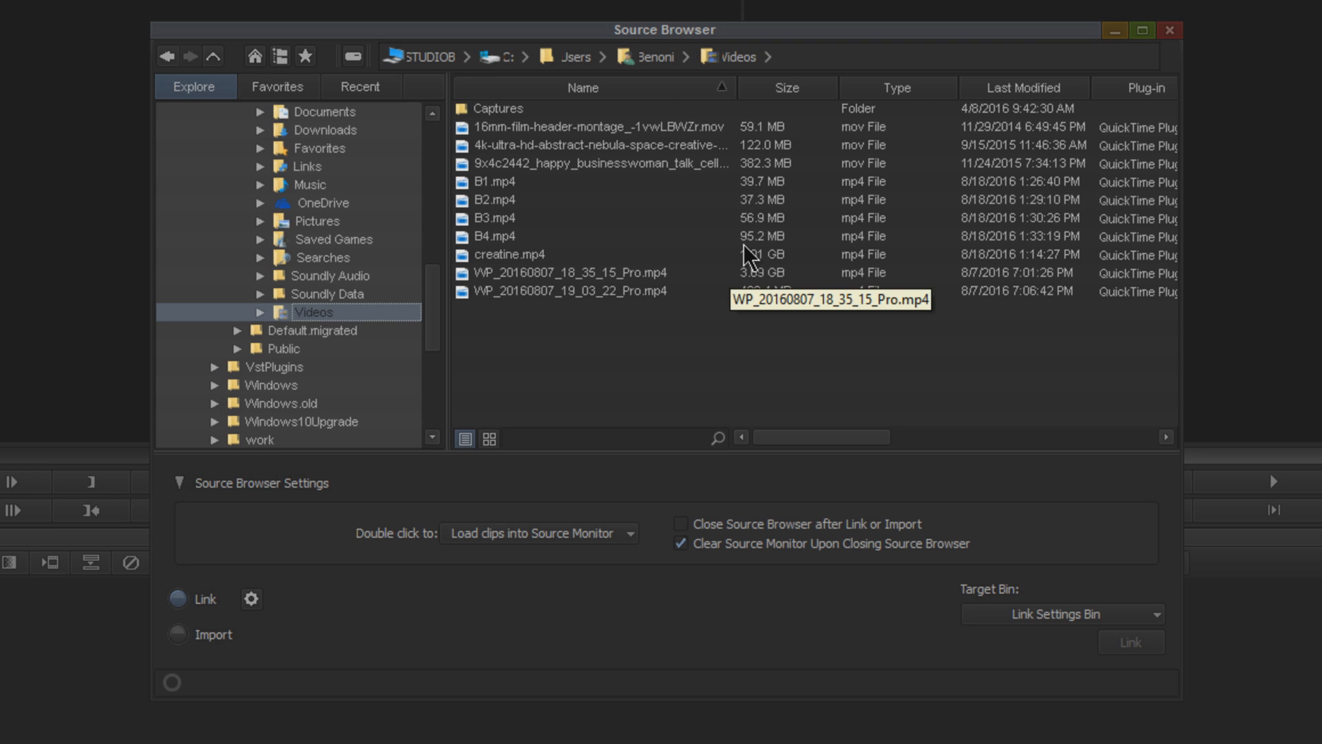
pyautogui.moveTo(281, 56)
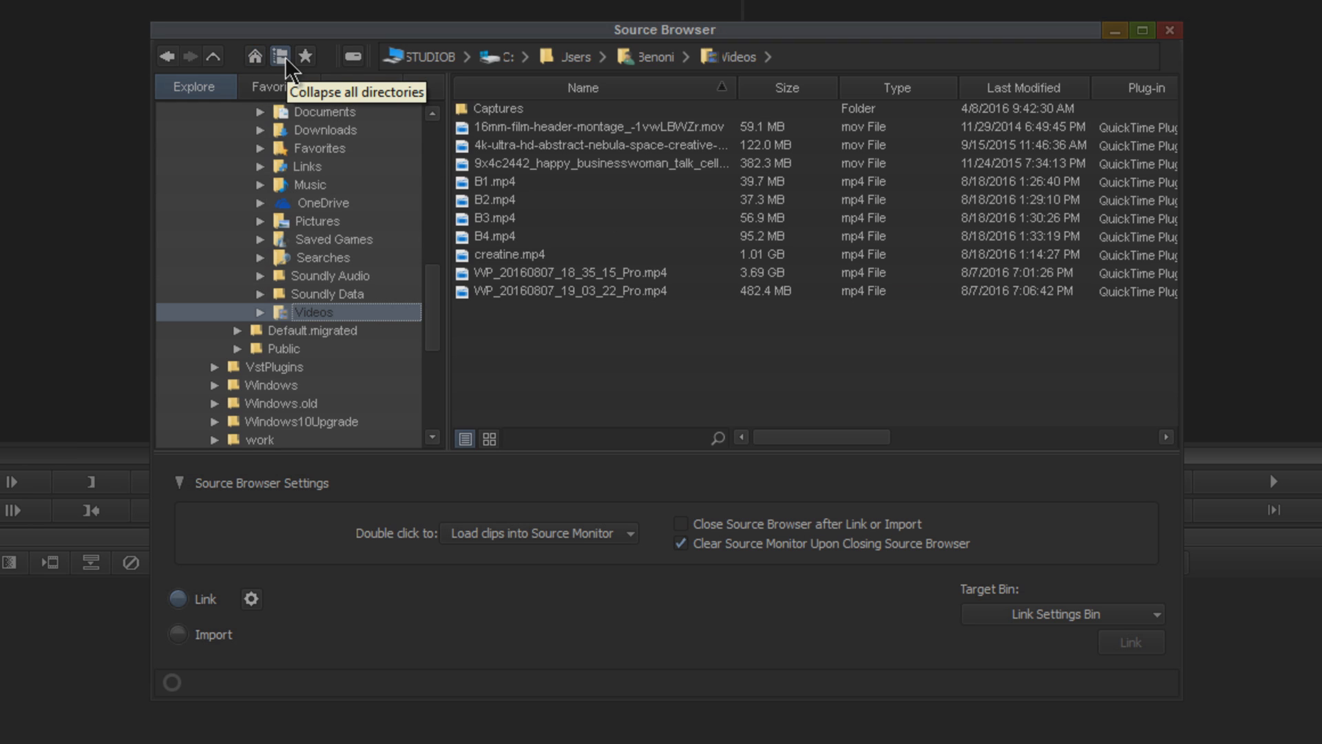
pyautogui.moveTo(305, 55)
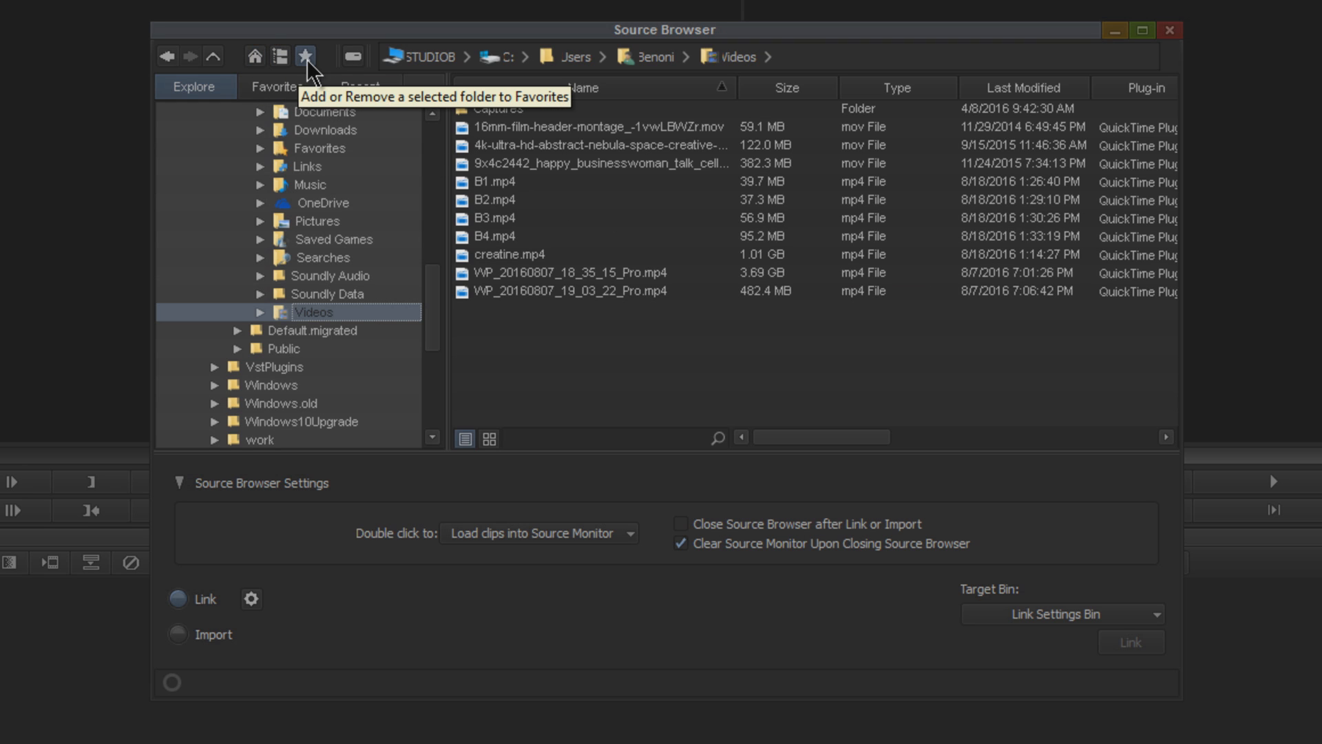
pyautogui.click(278, 87)
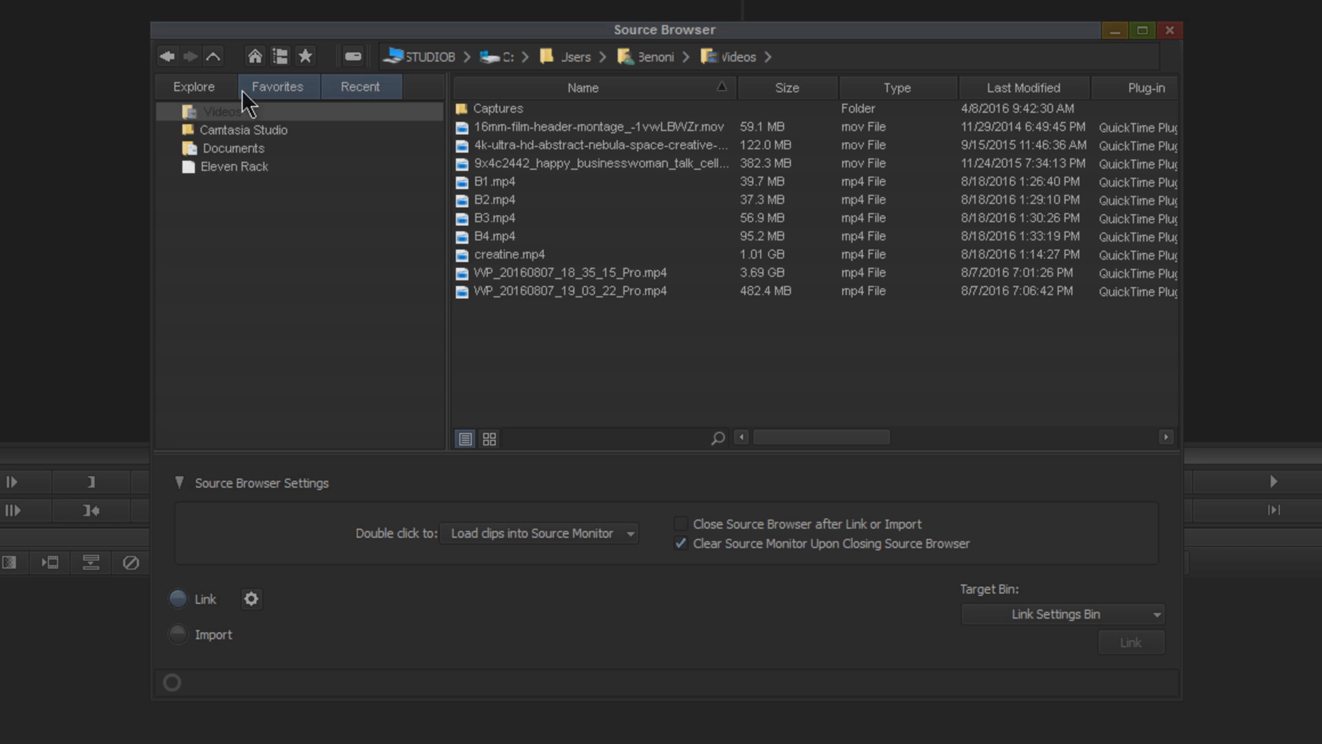
pyautogui.click(194, 86)
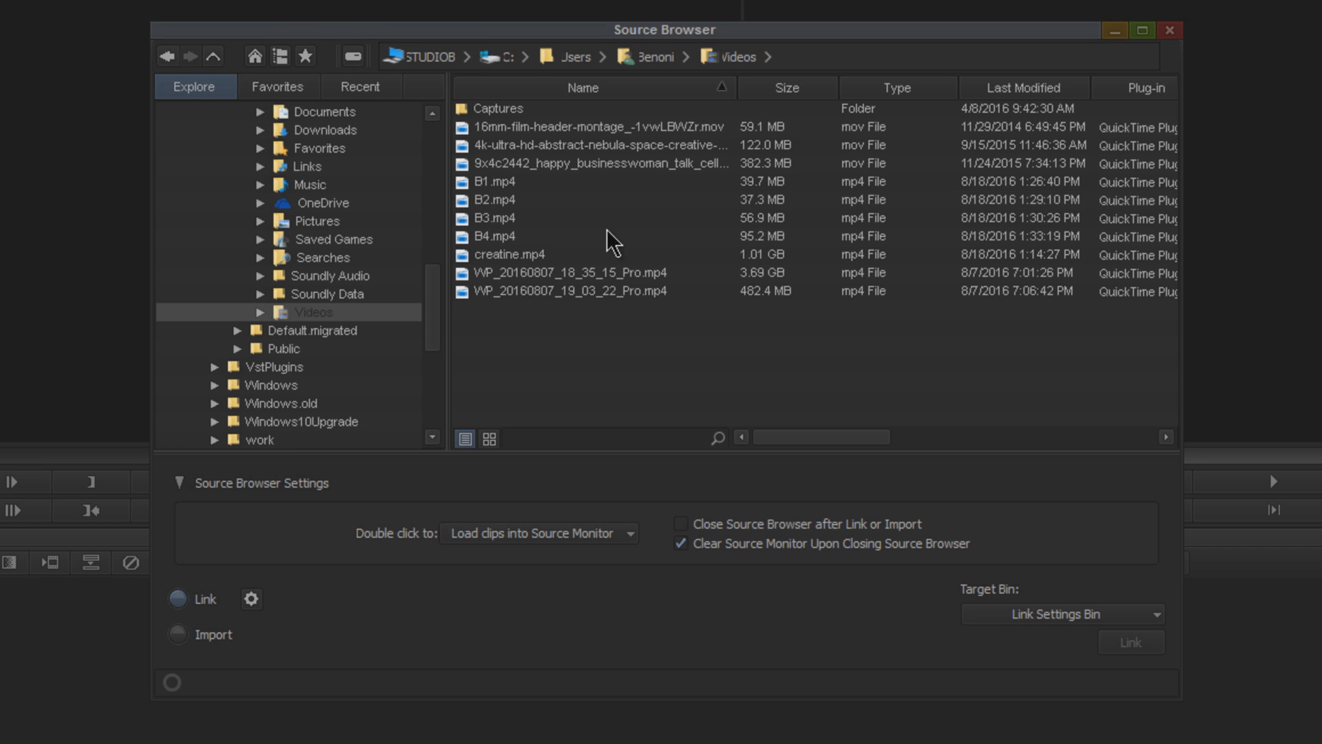
pyautogui.click(495, 181)
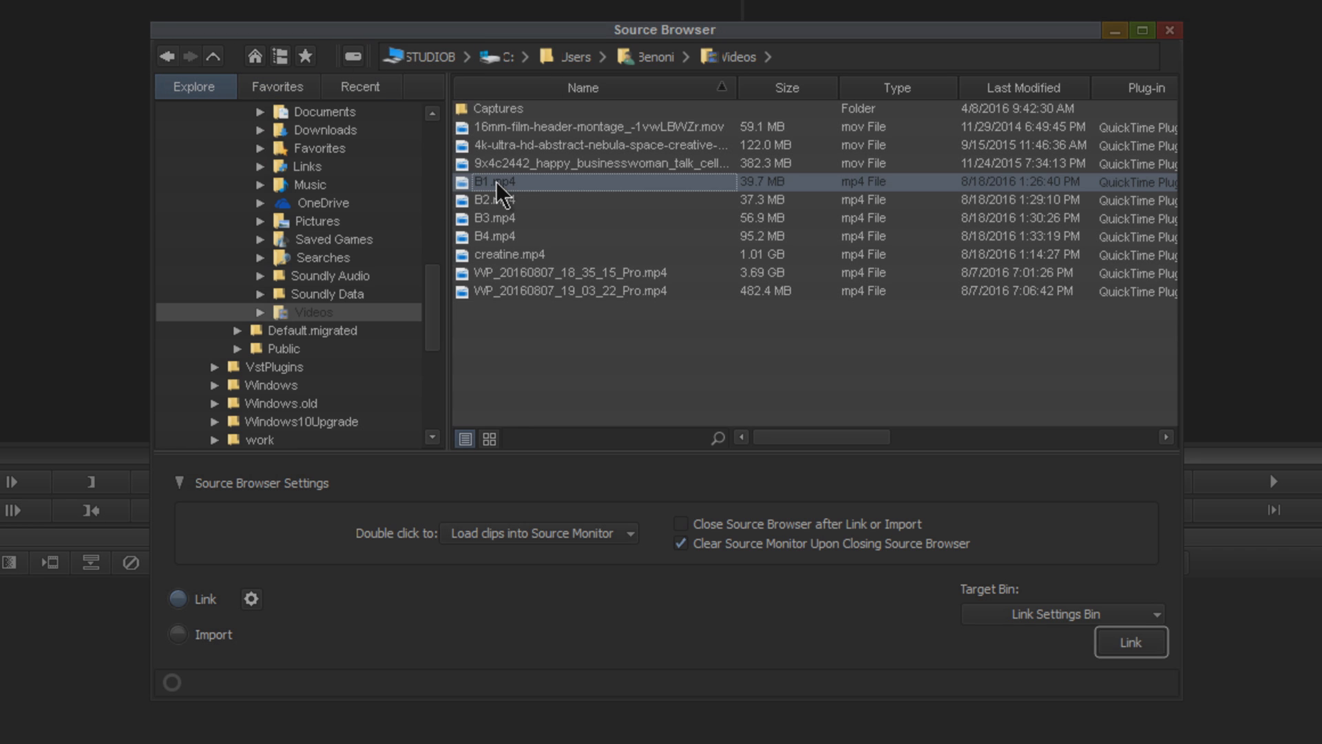
pyautogui.click(590, 126)
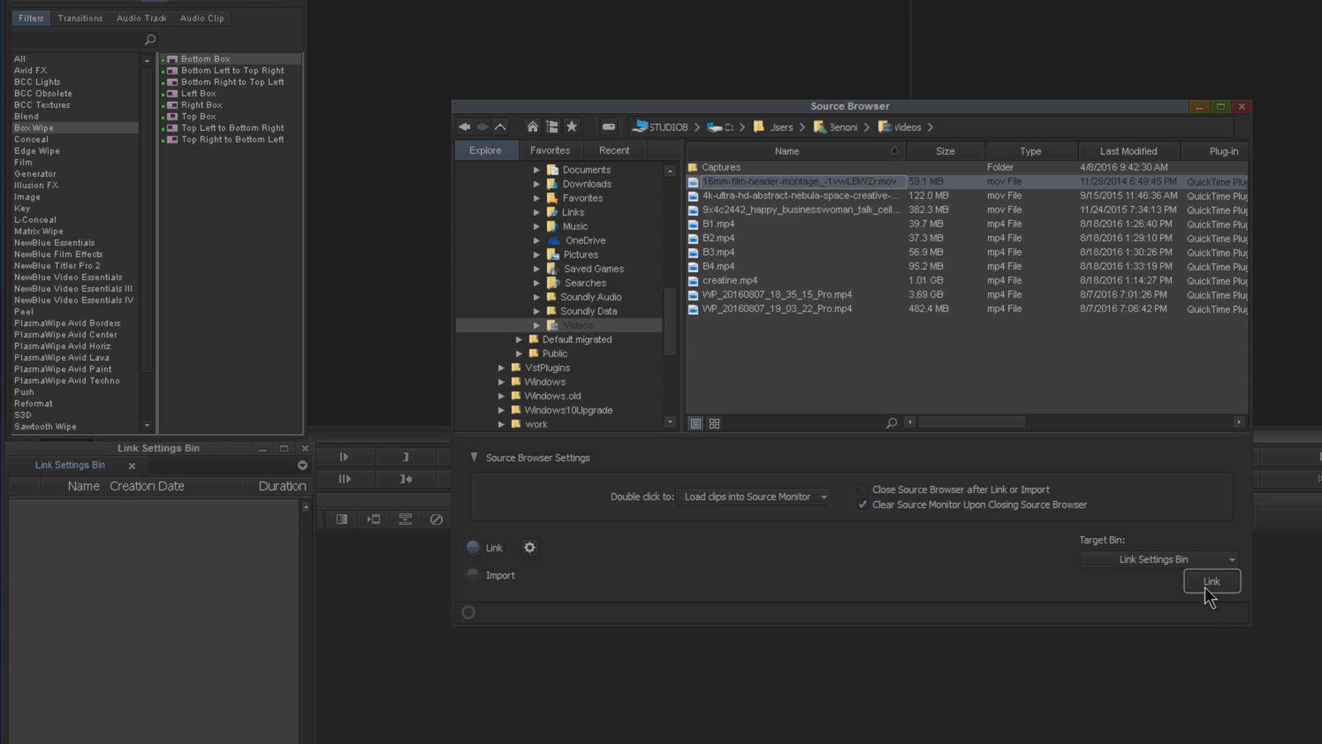
# Link the 16mm film header montage clip into Link Settings Bin and close the Source Browser.
pyautogui.click(1211, 579)
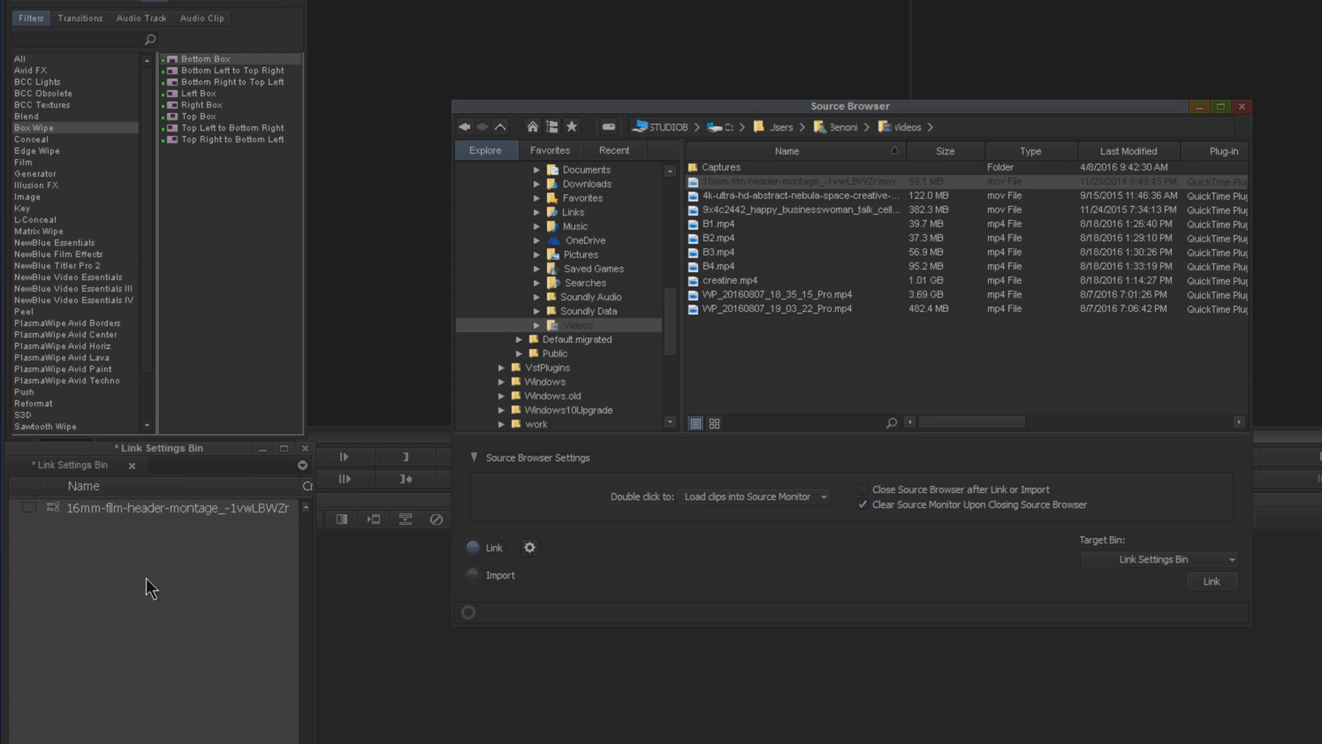
pyautogui.moveTo(1247, 116)
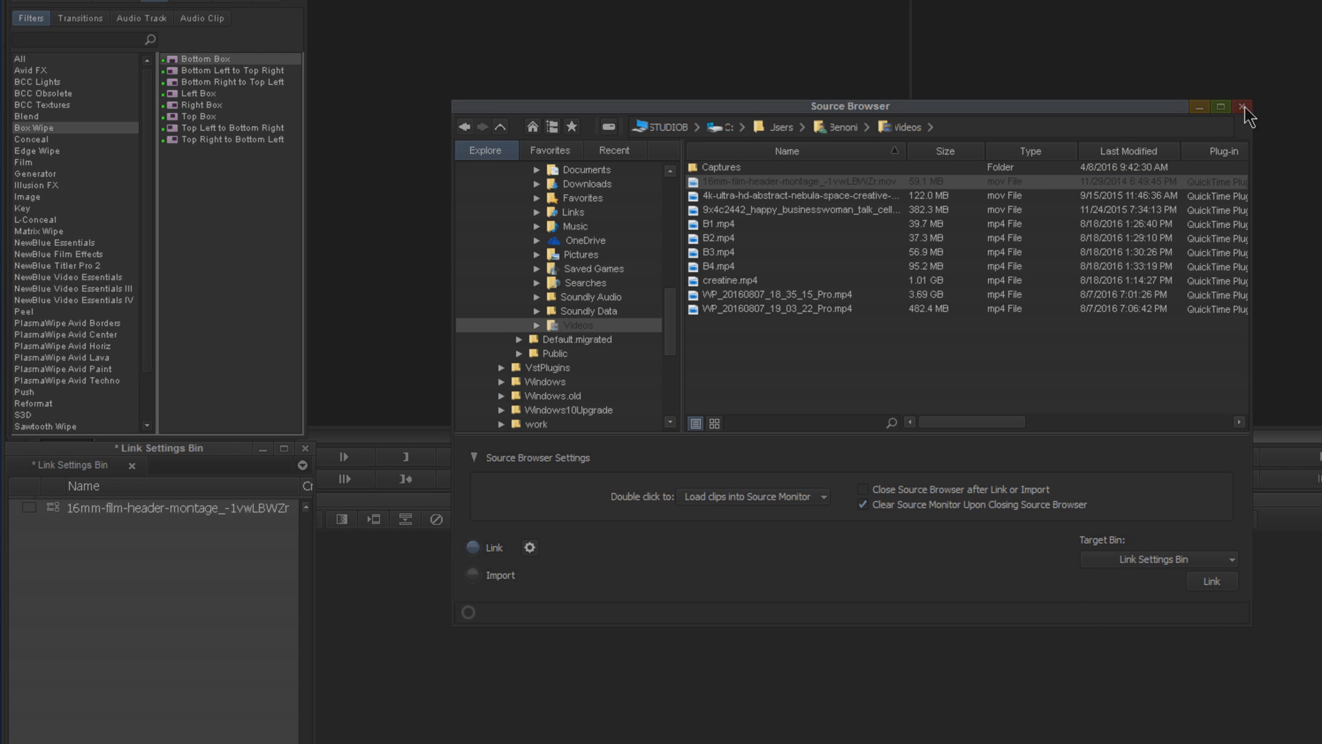
pyautogui.click(1240, 108)
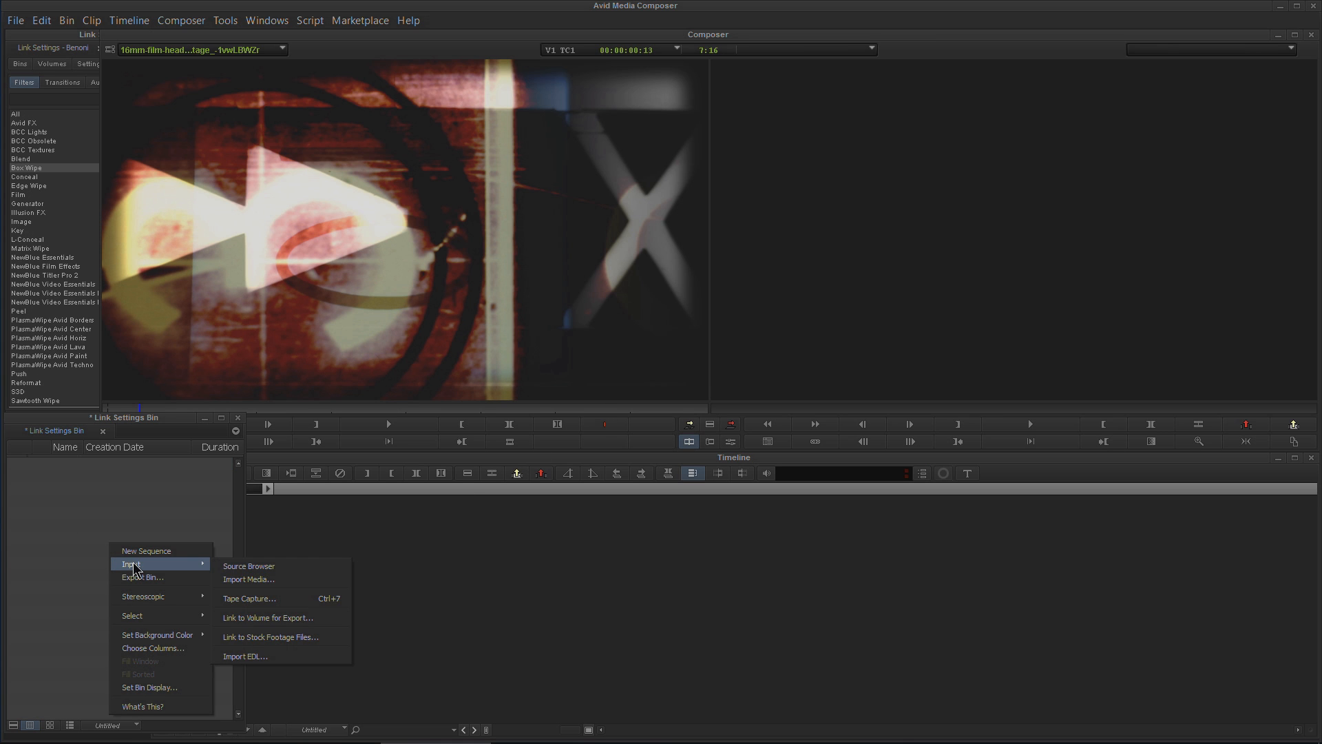
# Reopen the Source Browser and select the three .mov clips.
pyautogui.click(248, 566)
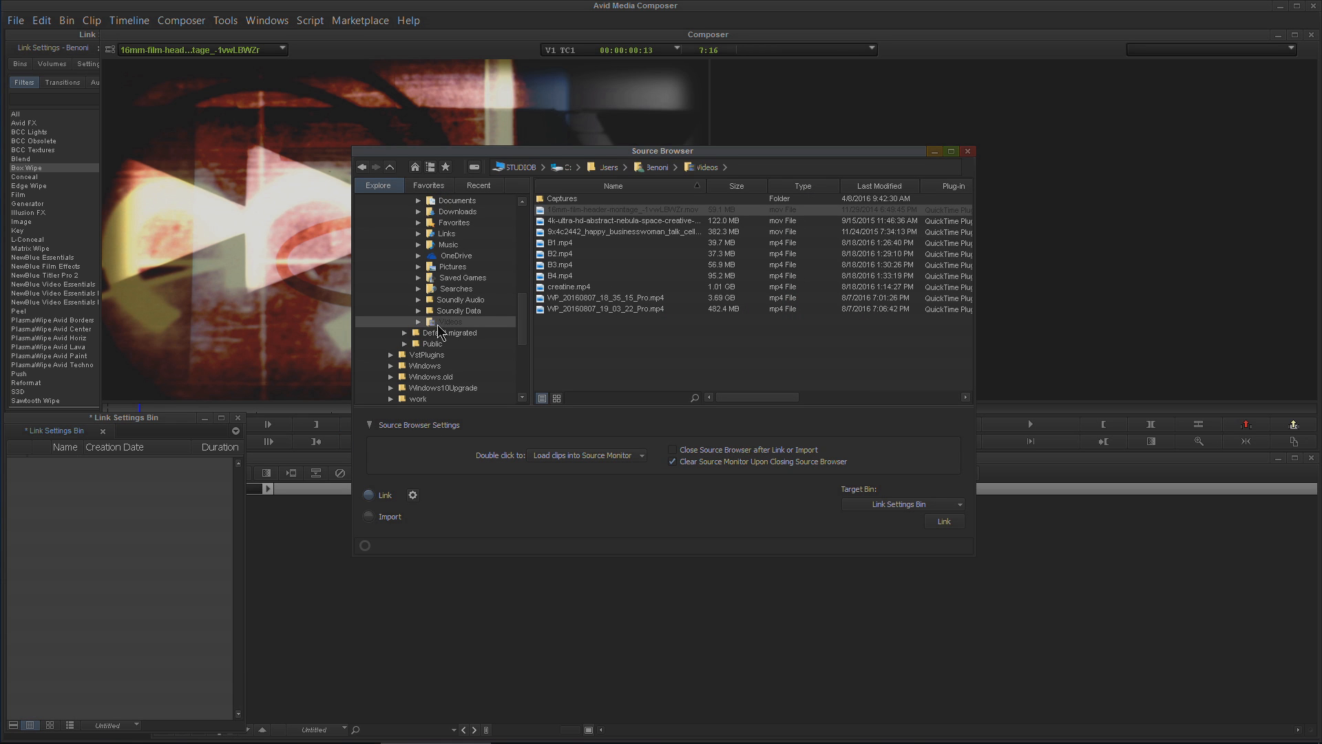
pyautogui.moveTo(558, 234)
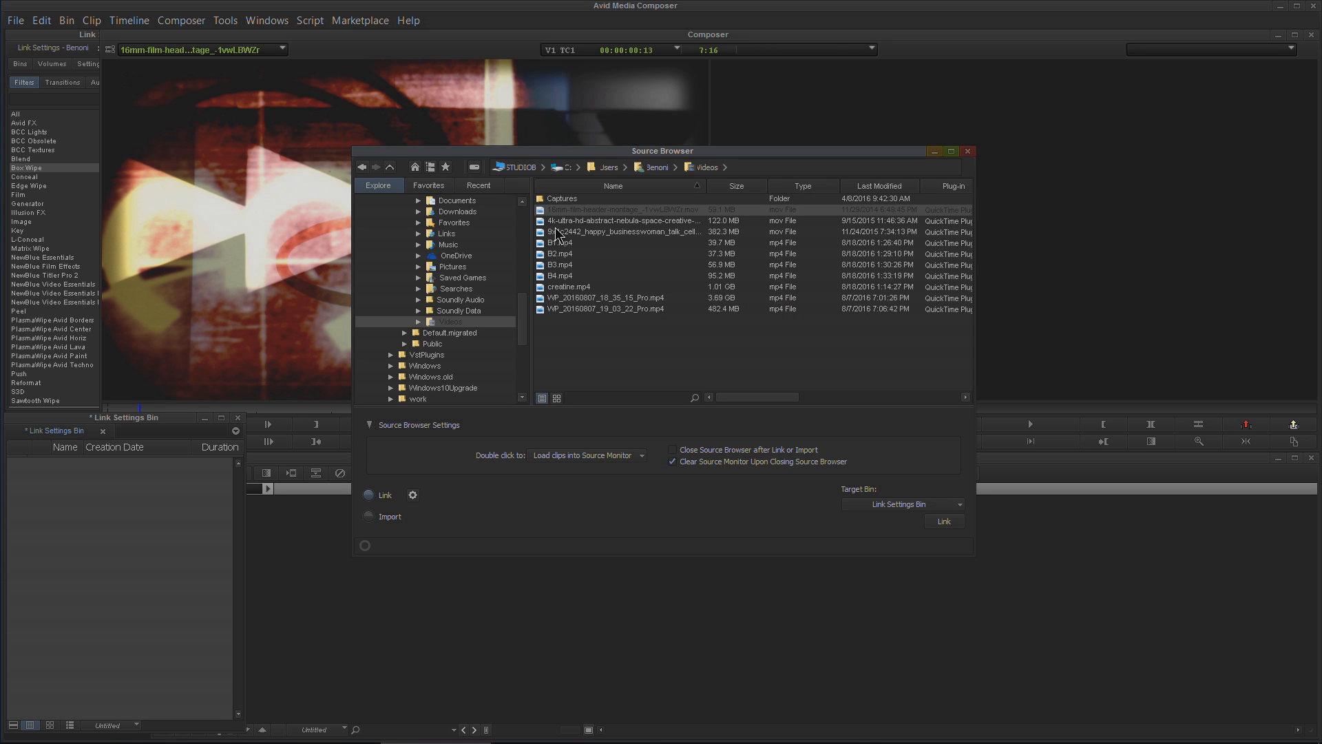
pyautogui.click(623, 209)
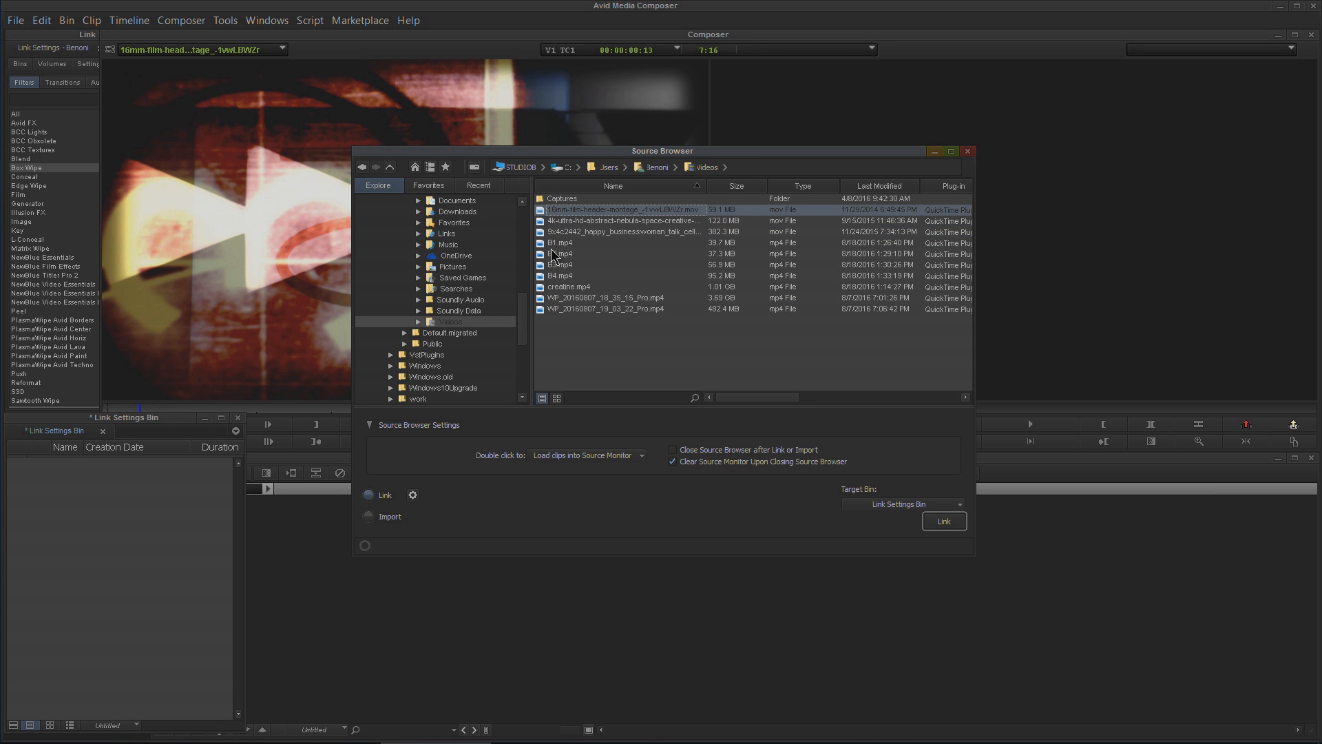
pyautogui.moveTo(556, 234)
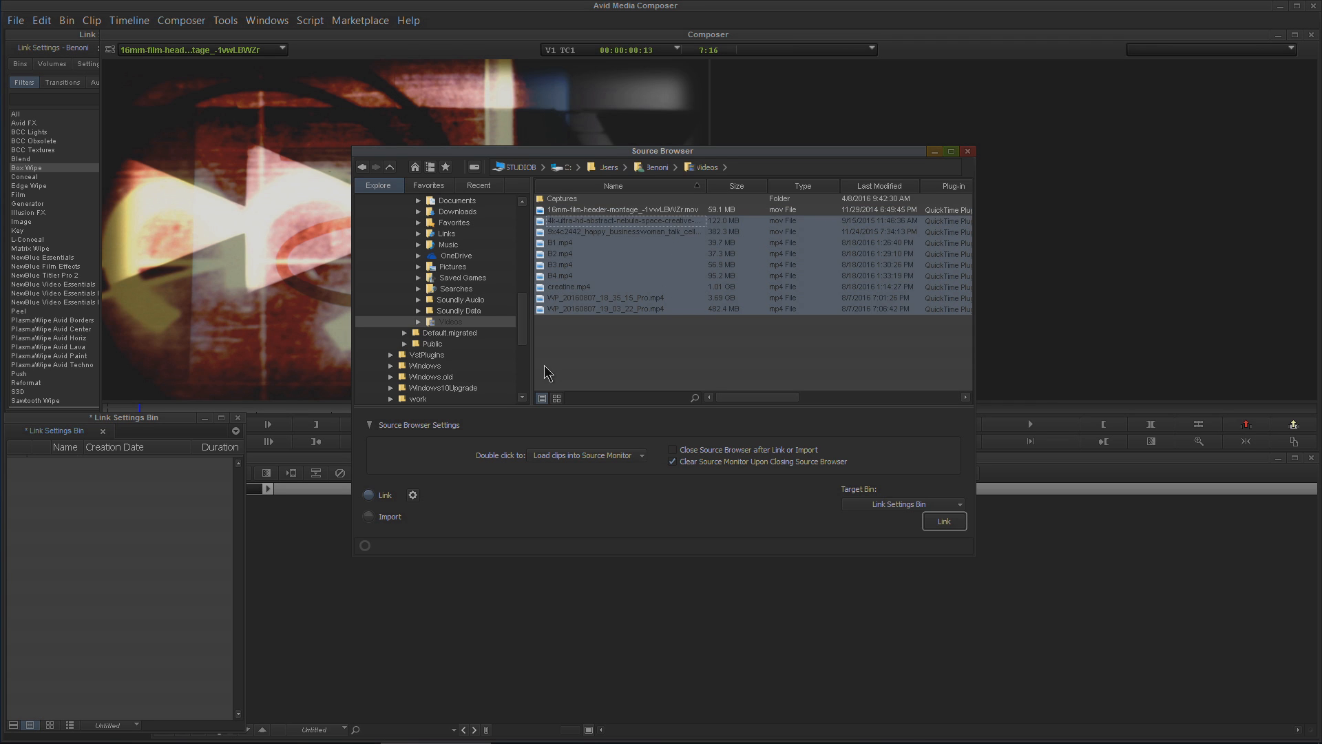
pyautogui.click(624, 210)
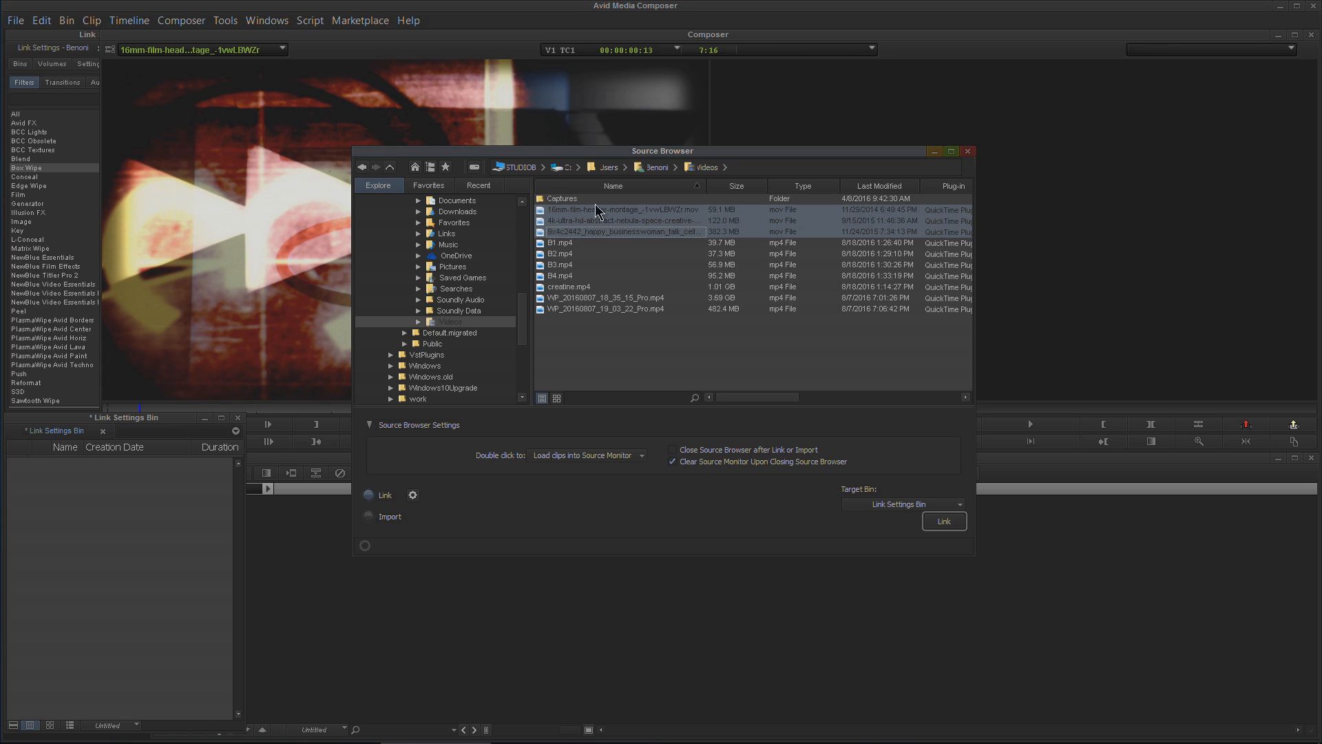
pyautogui.moveTo(370, 509)
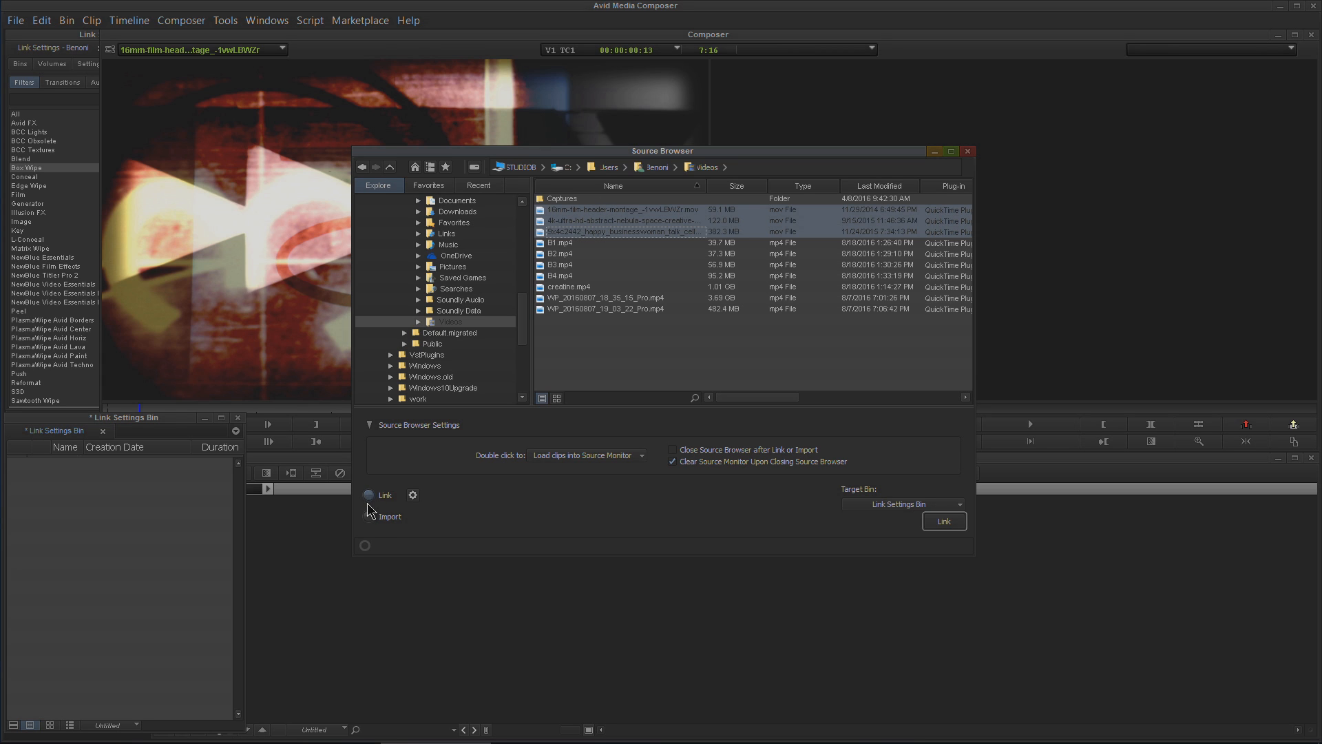
# Start importing the three clips, abort the import, and switch back to Link mode.
pyautogui.click(369, 515)
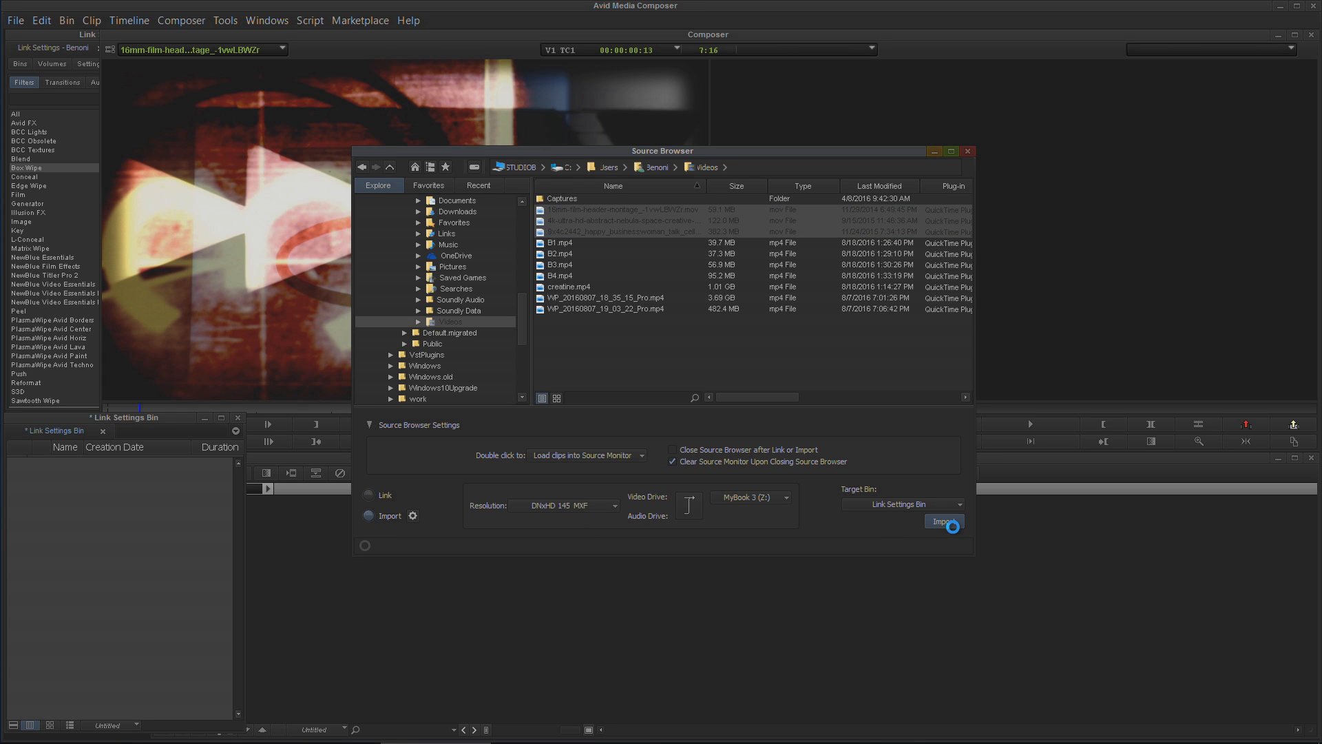
pyautogui.click(943, 520)
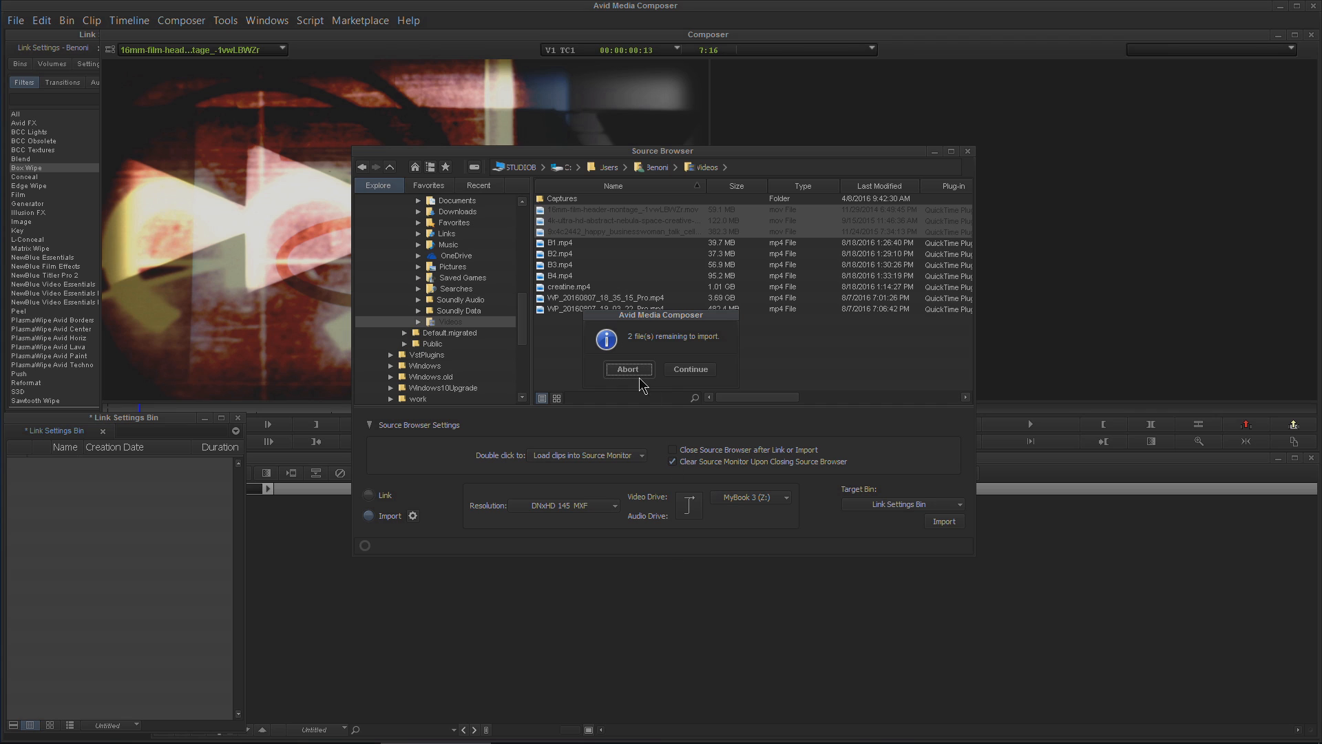
pyautogui.click(628, 368)
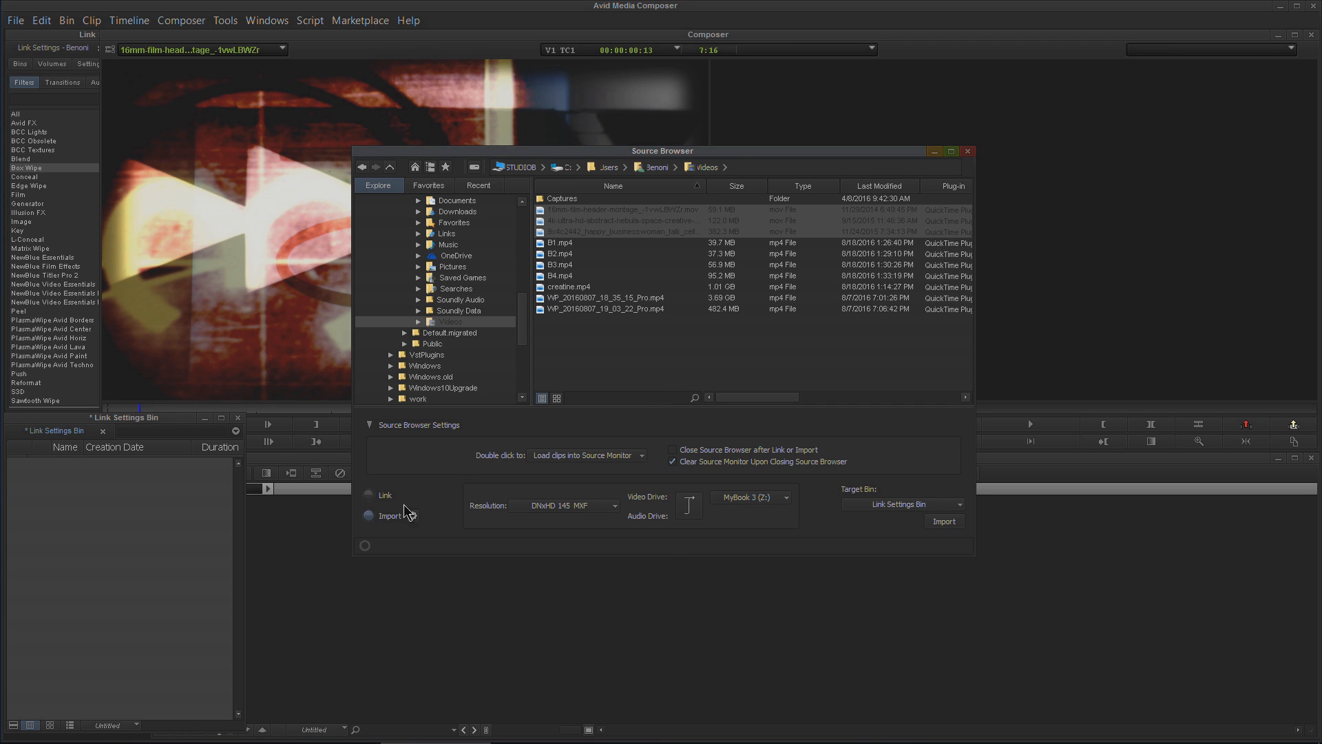
pyautogui.click(368, 495)
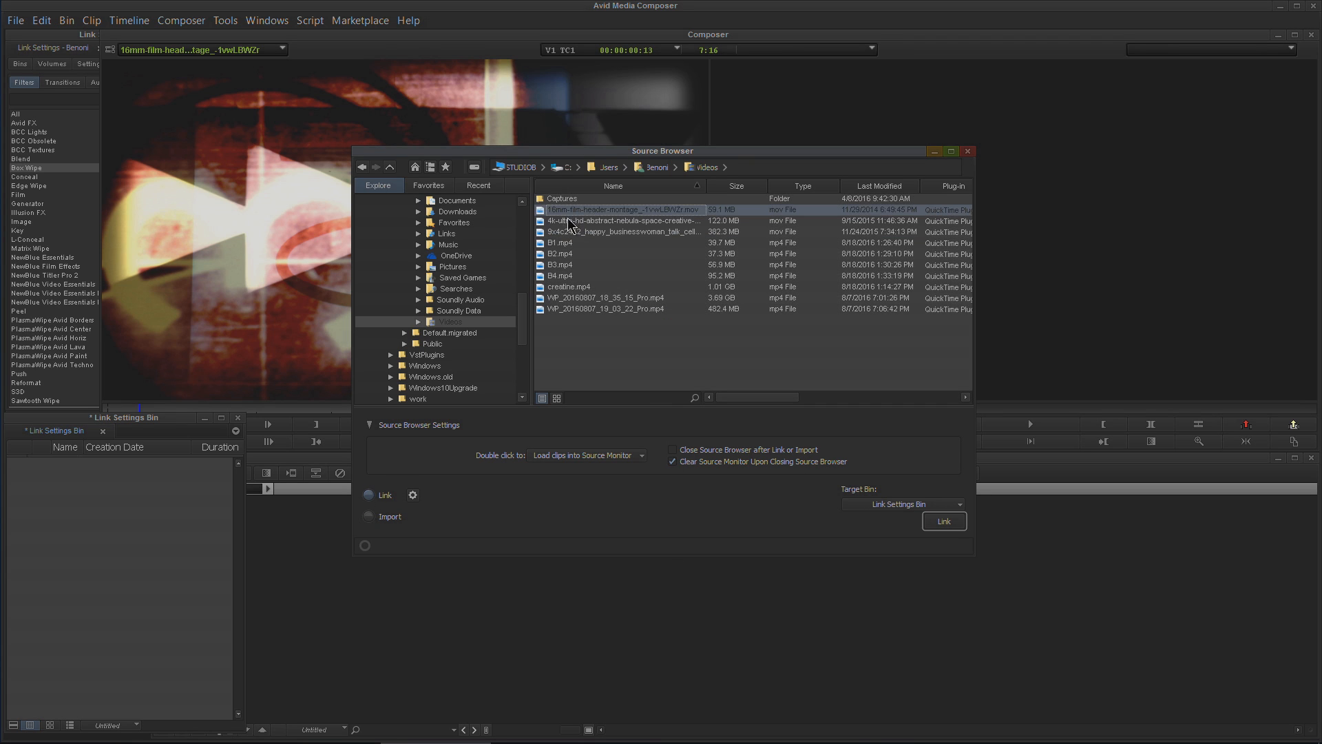
# Link the businesswoman, 4K nebula and 16mm header montage clips into Link Settings Bin.
pyautogui.click(622, 231)
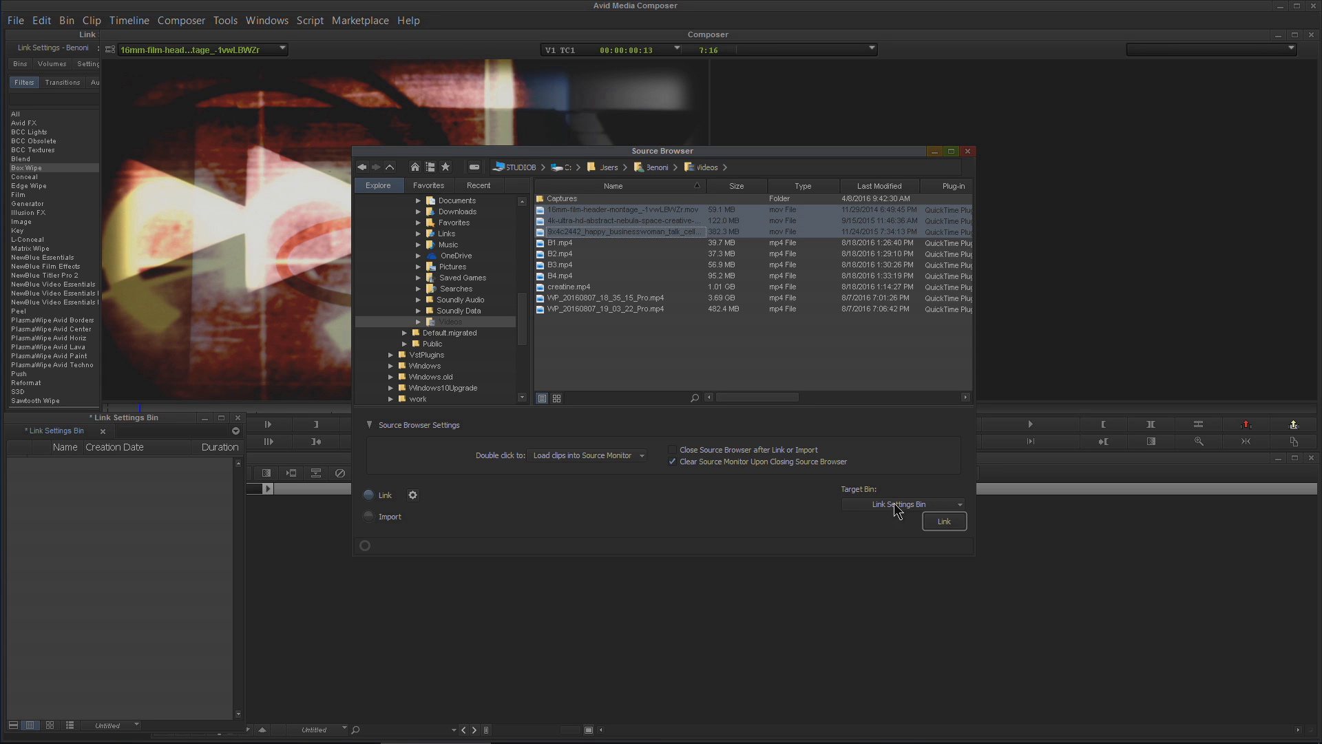
pyautogui.moveTo(858, 503)
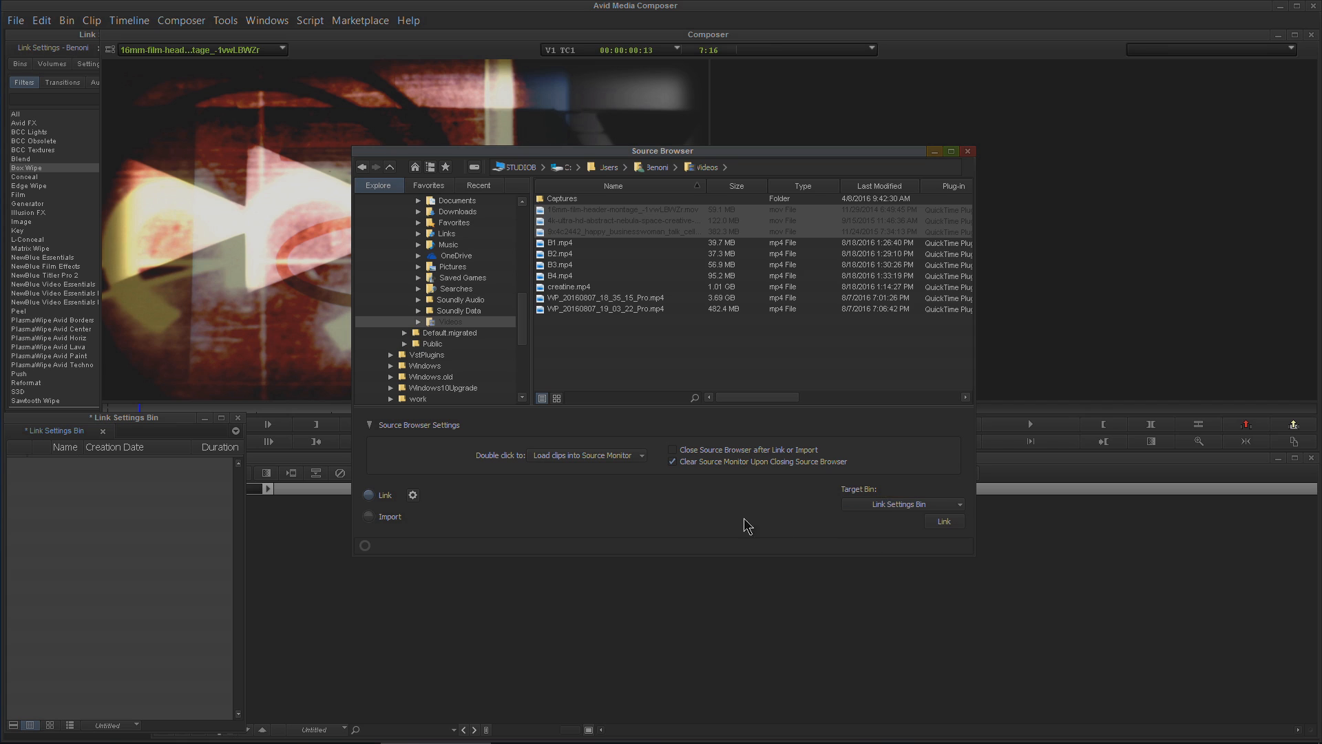
pyautogui.moveTo(555, 533)
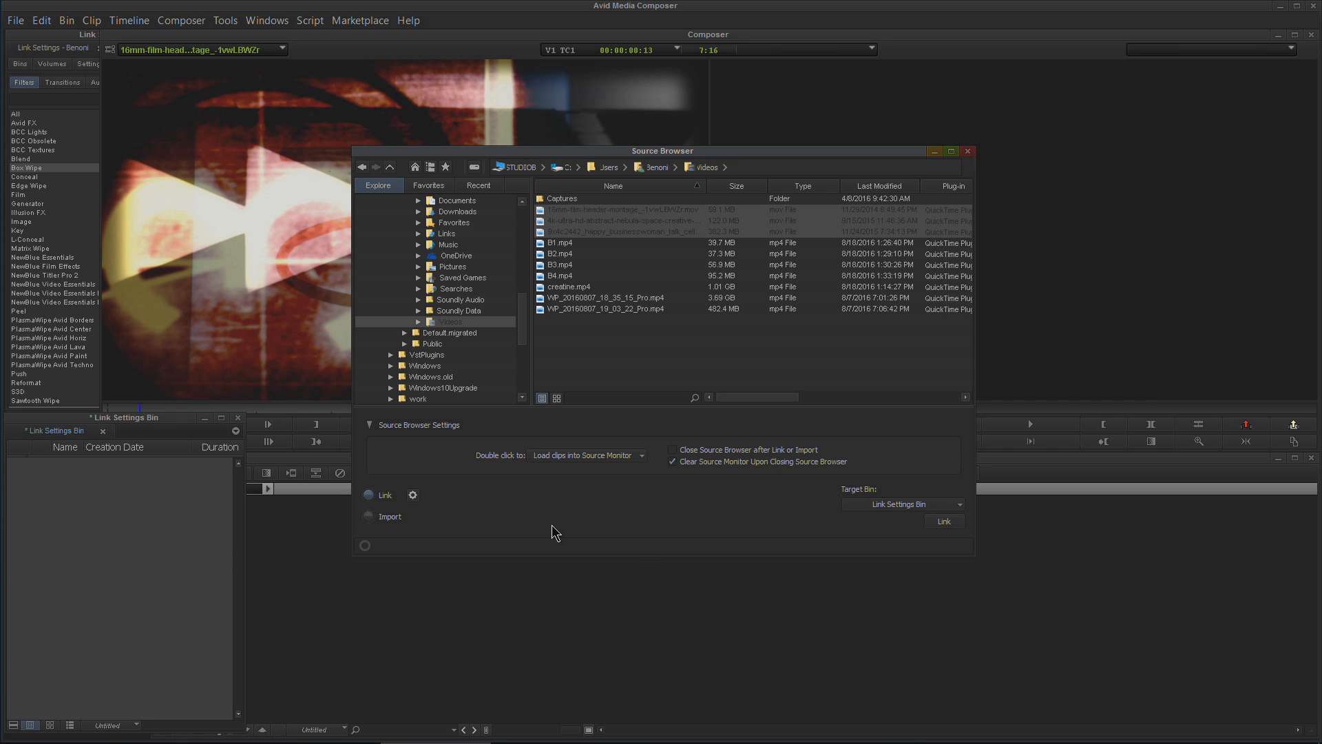
pyautogui.moveTo(909, 517)
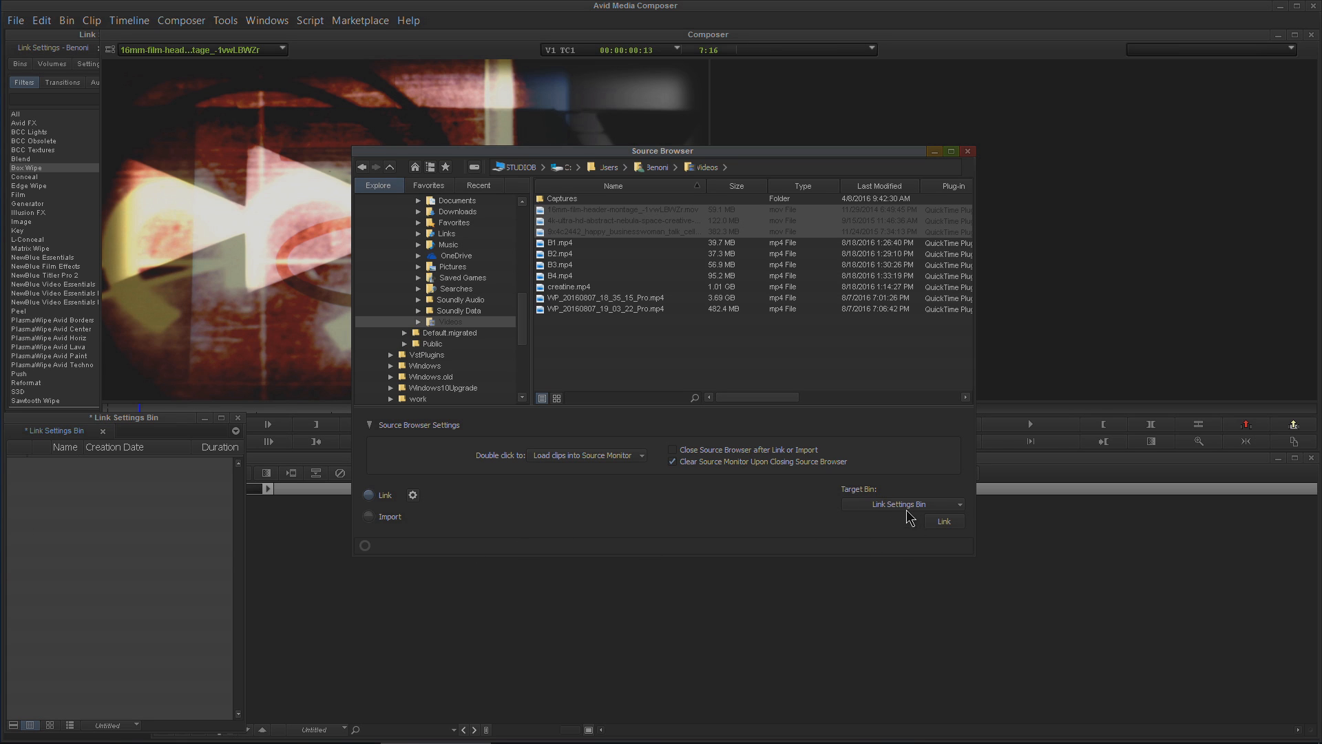
pyautogui.moveTo(774, 522)
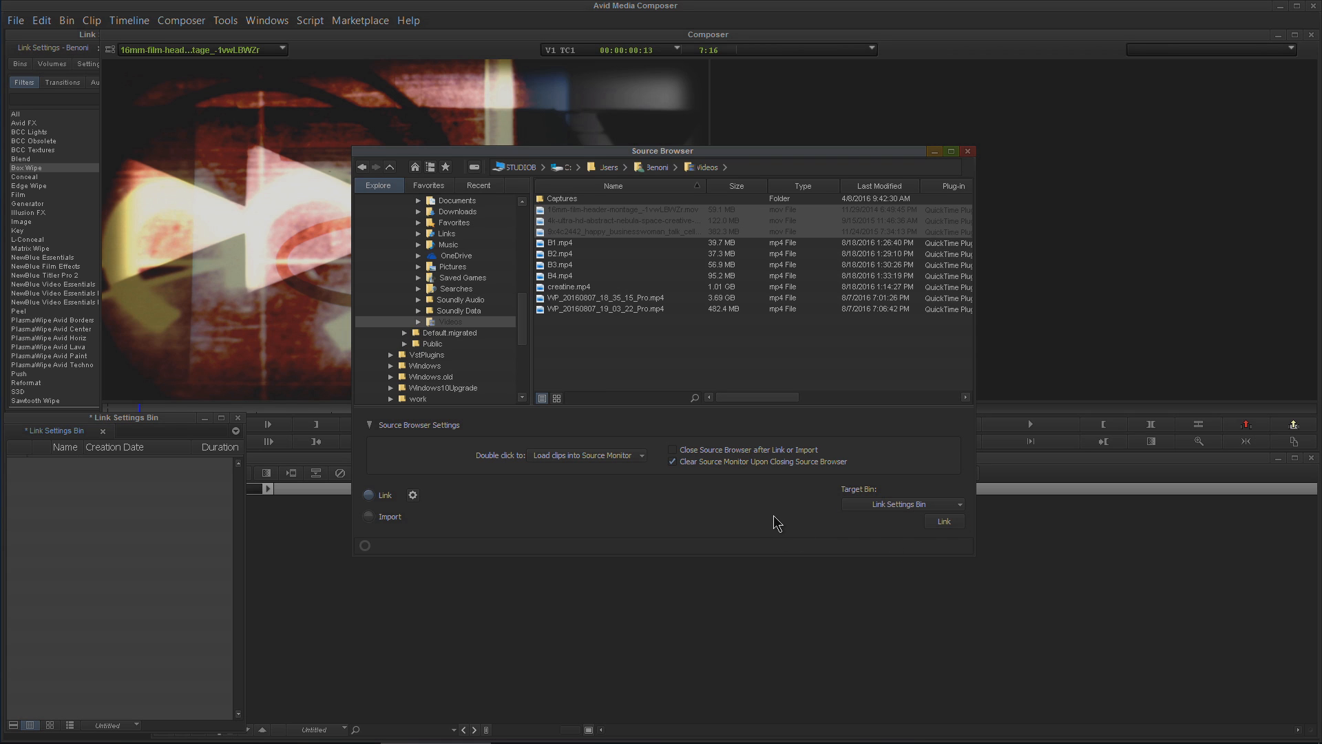
pyautogui.moveTo(902, 549)
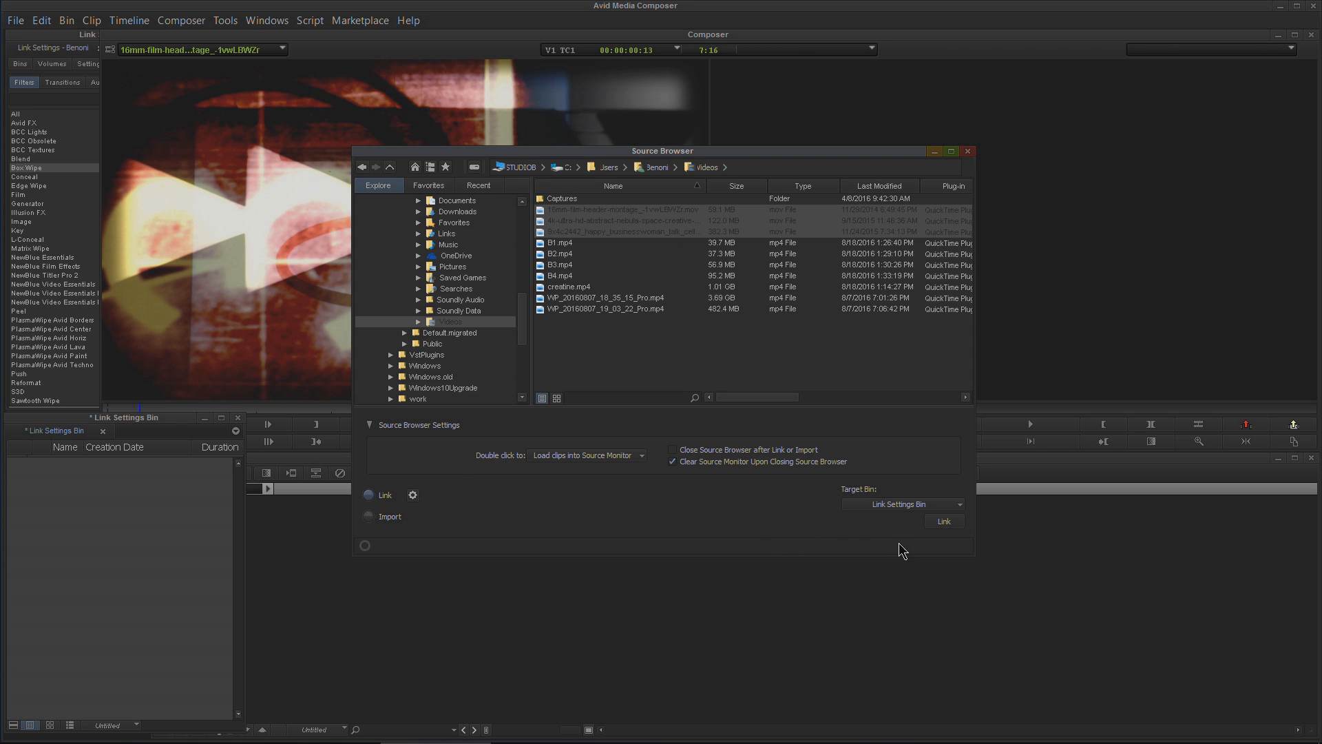
pyautogui.click(943, 521)
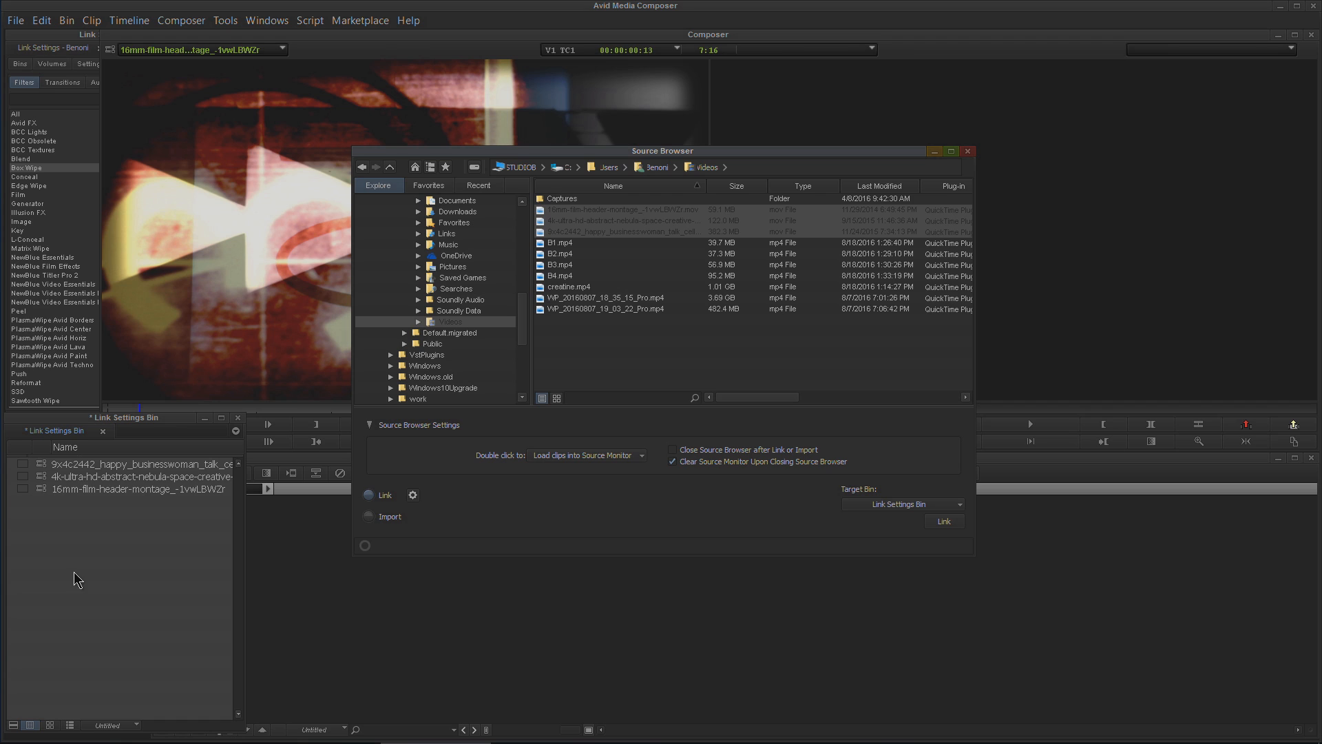
# Check the Double click to dropdown, leave it unchanged, and close the Source Browser.
pyautogui.click(967, 151)
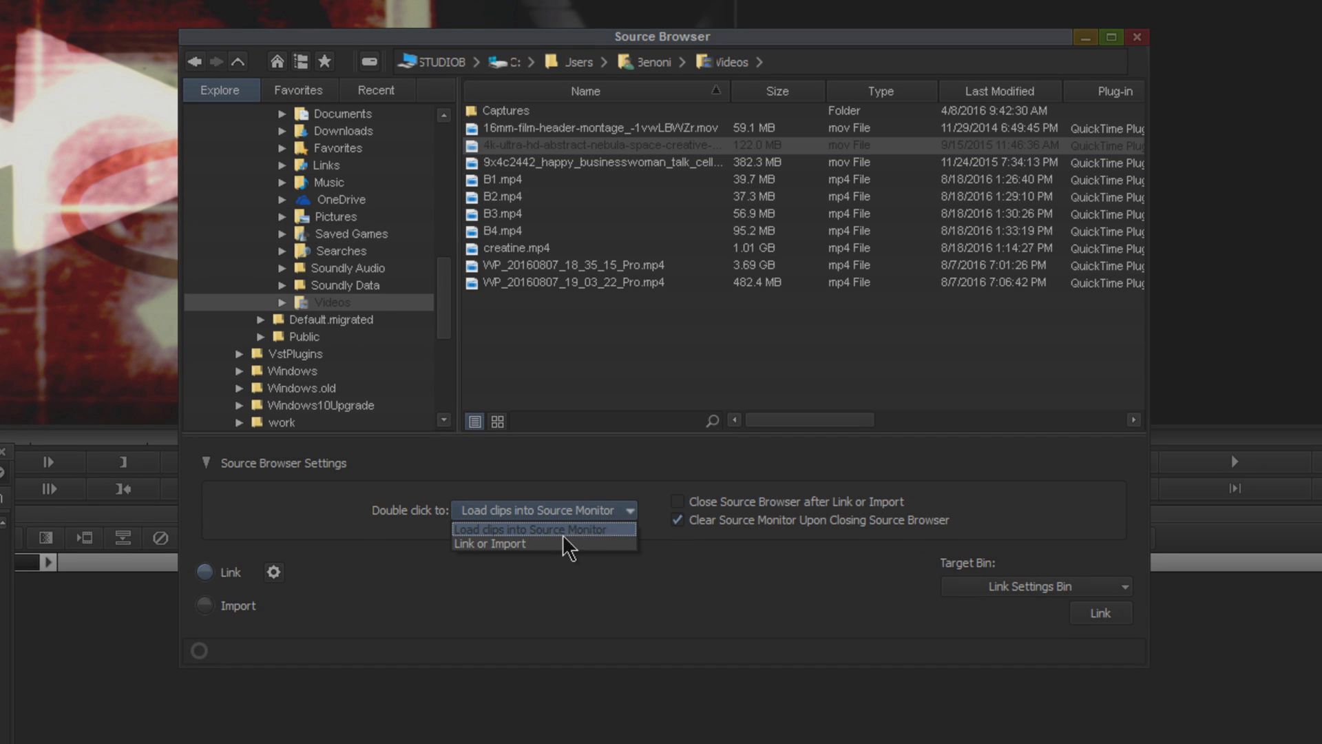
pyautogui.moveTo(519, 544)
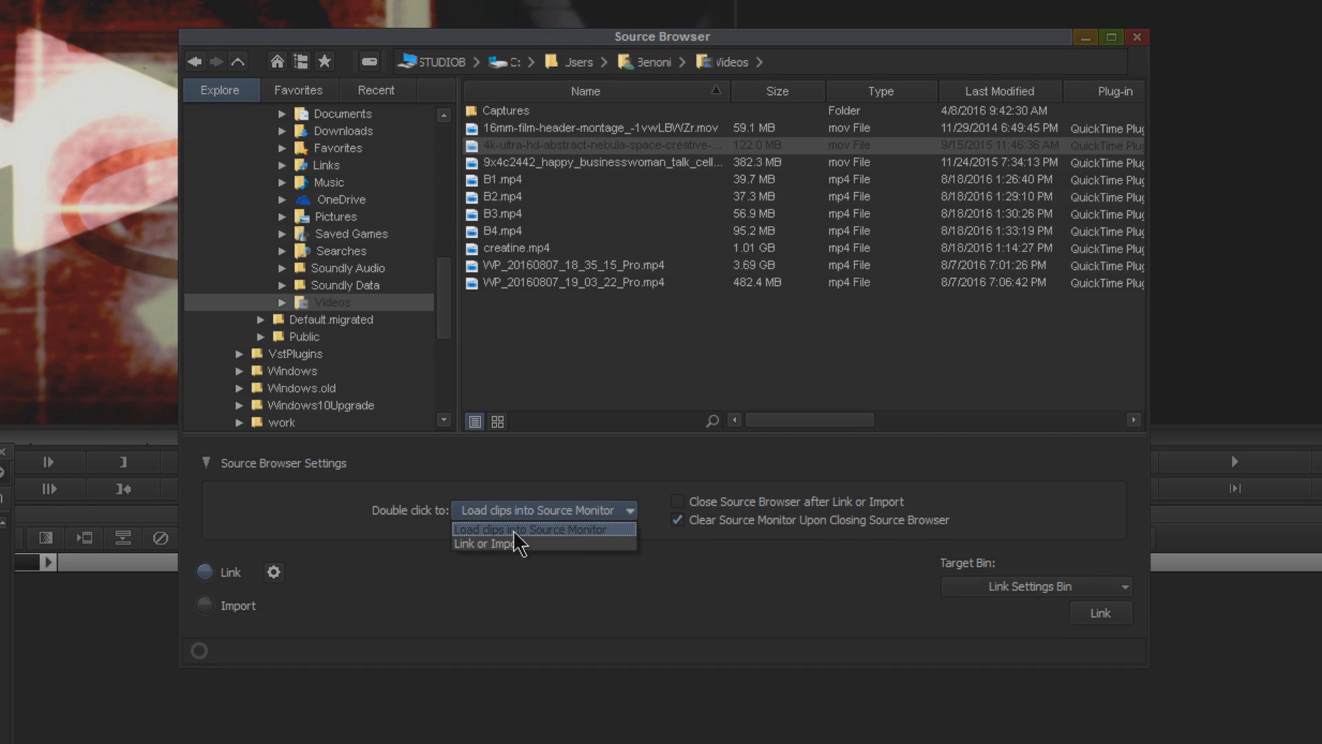
pyautogui.moveTo(379, 531)
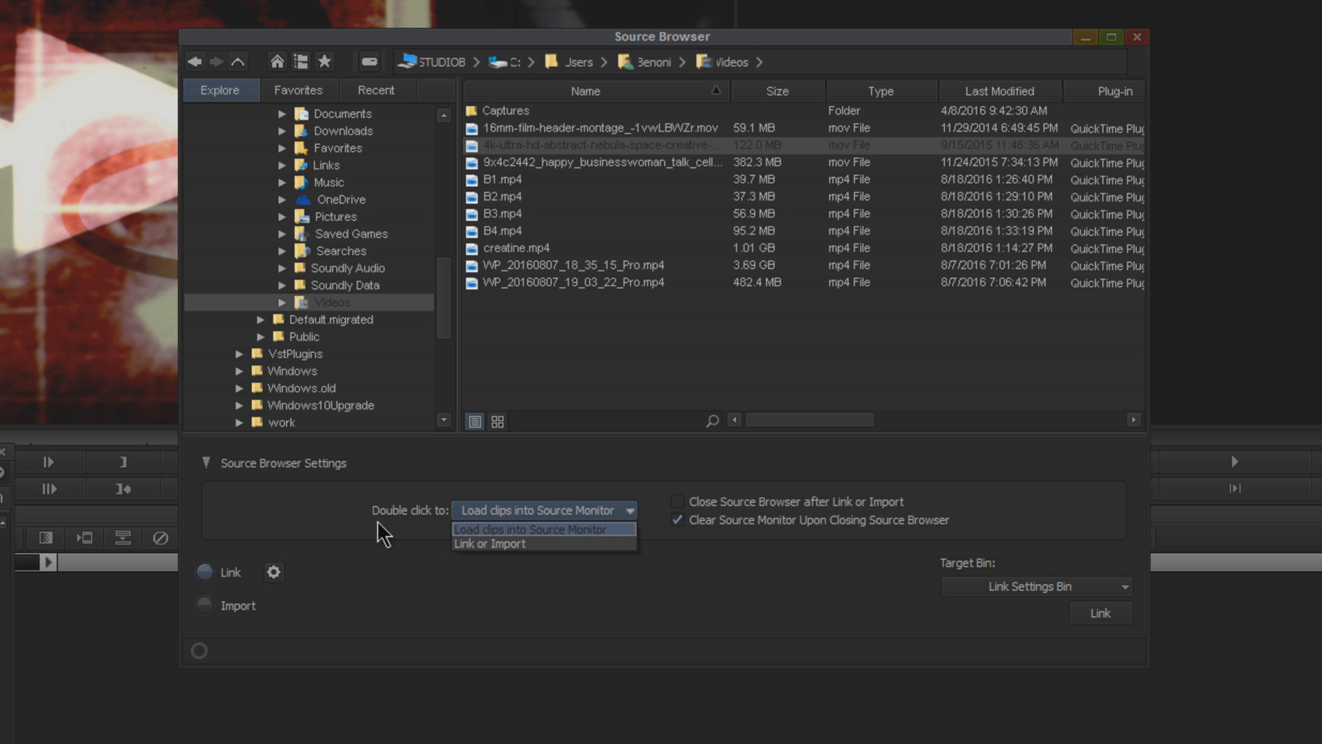
pyautogui.click(533, 528)
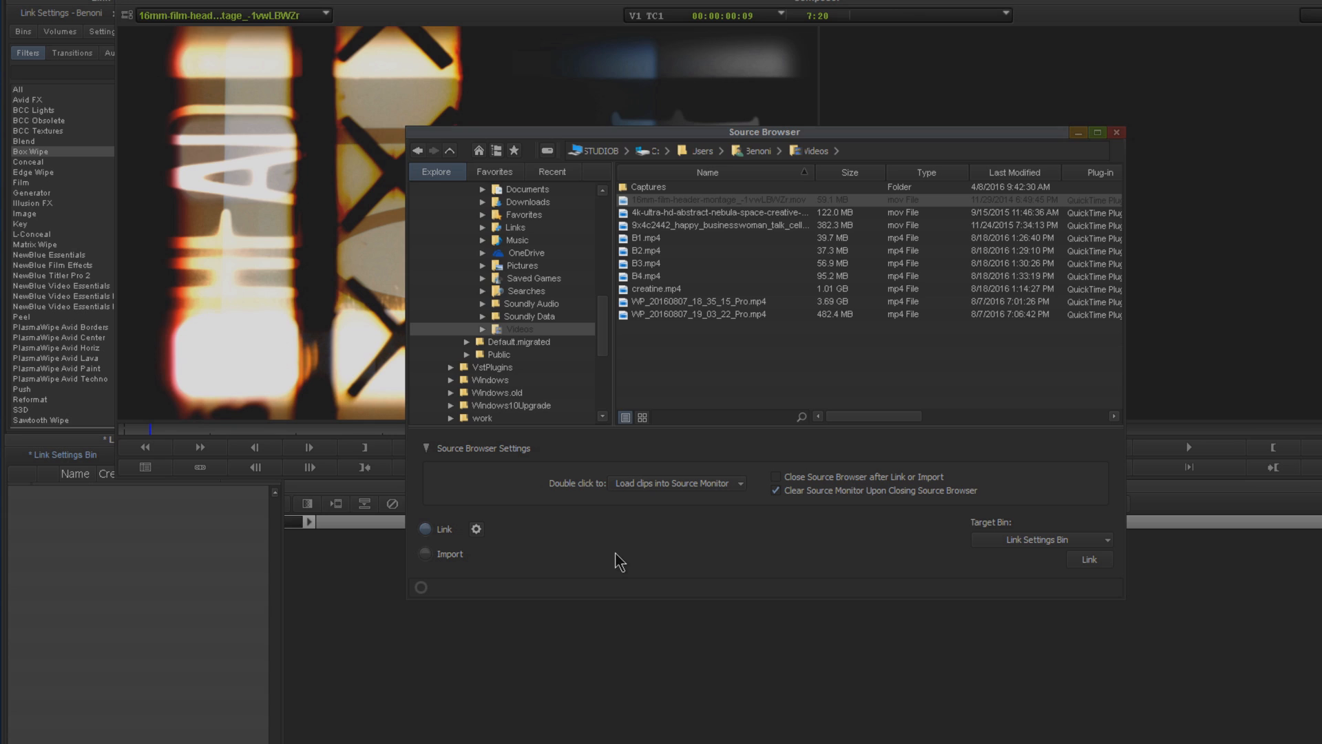
pyautogui.click(1116, 132)
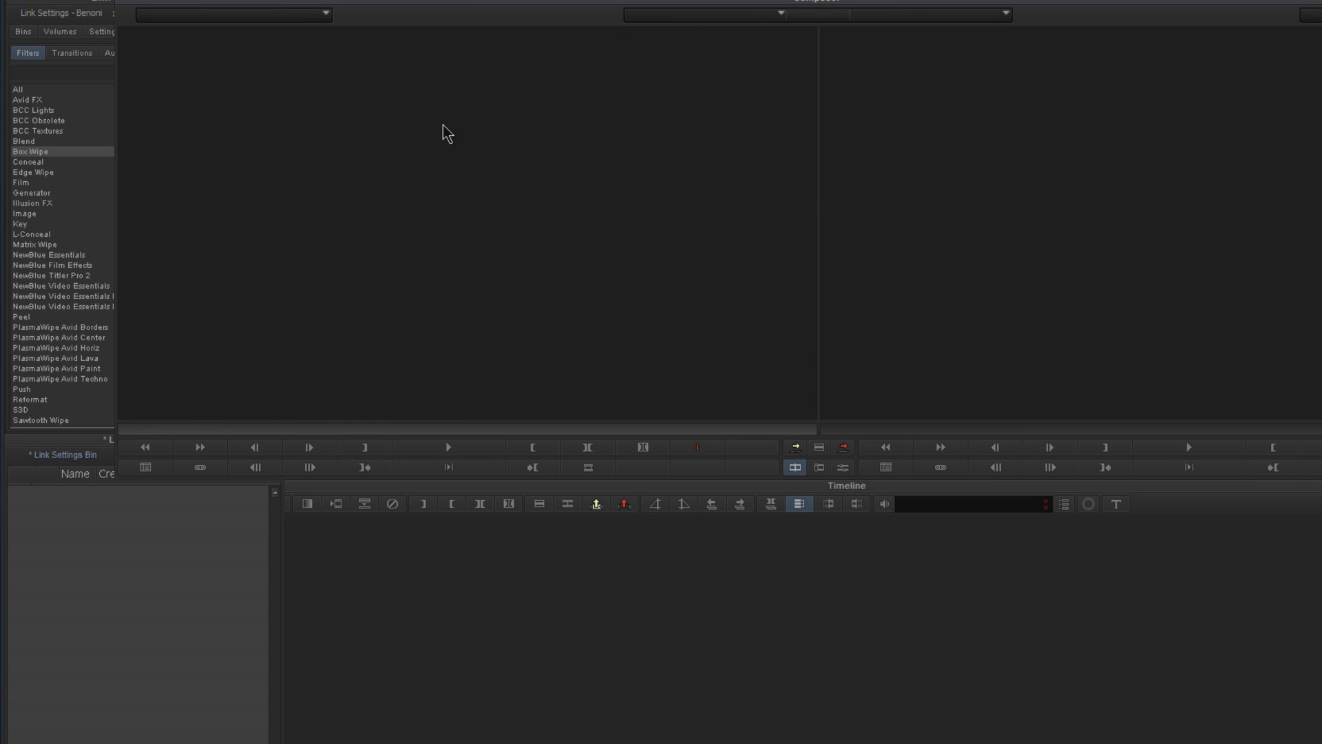
pyautogui.moveTo(199, 571)
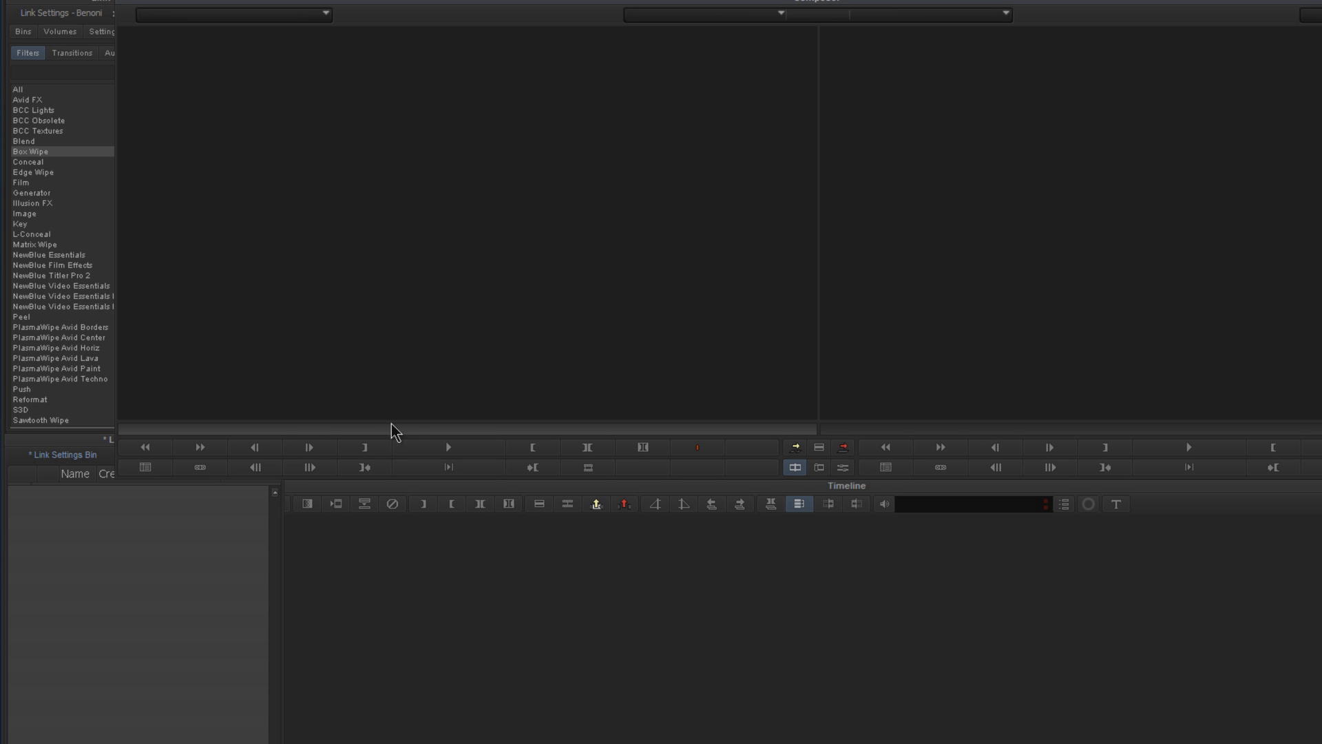
pyautogui.moveTo(155, 564)
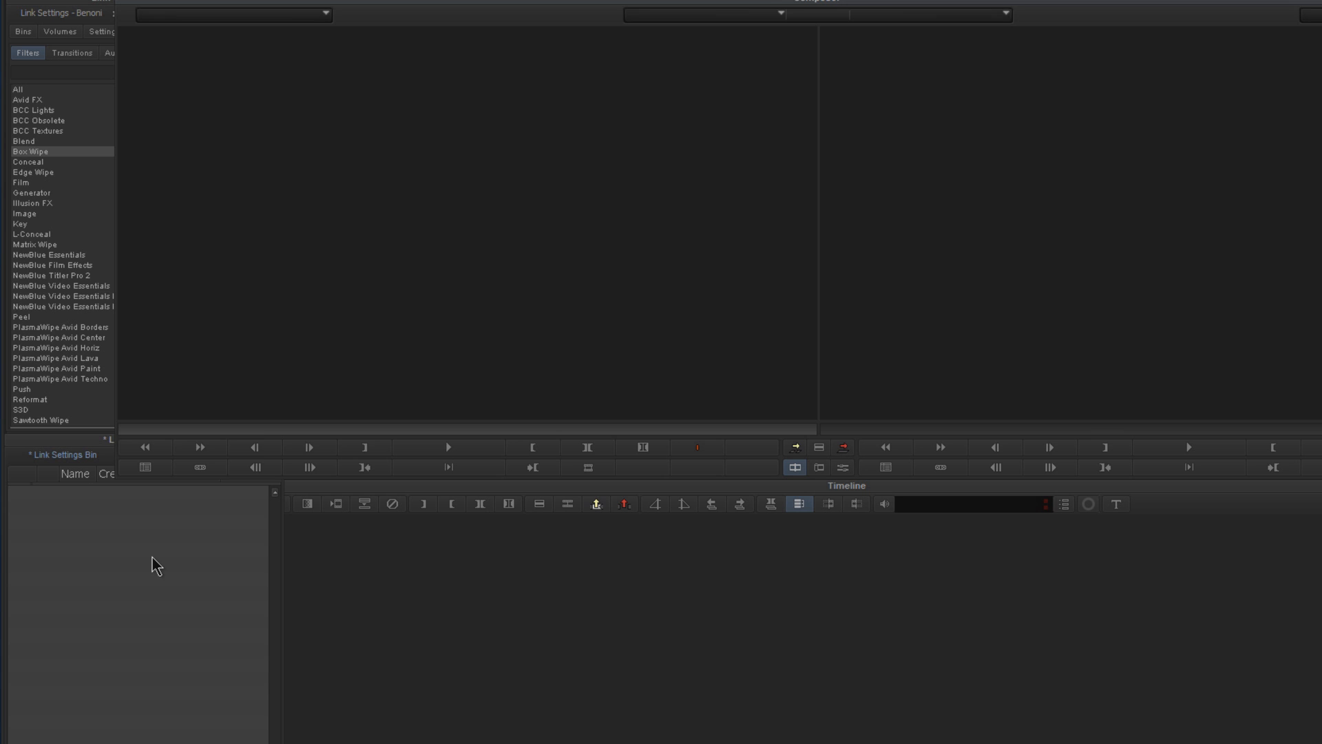
# Reopen the Source Browser from the bin menu and set Double click to Link or Import.
pyautogui.rightClick(155, 563)
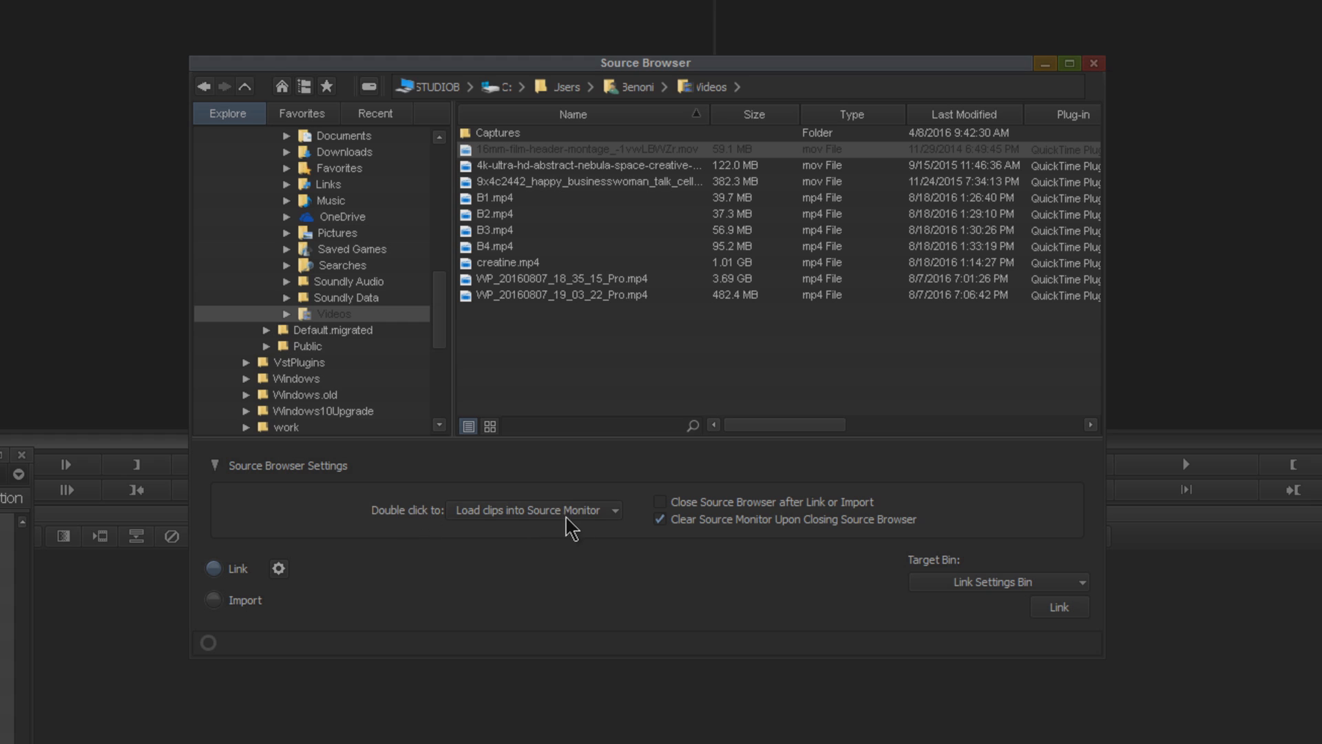
pyautogui.click(533, 509)
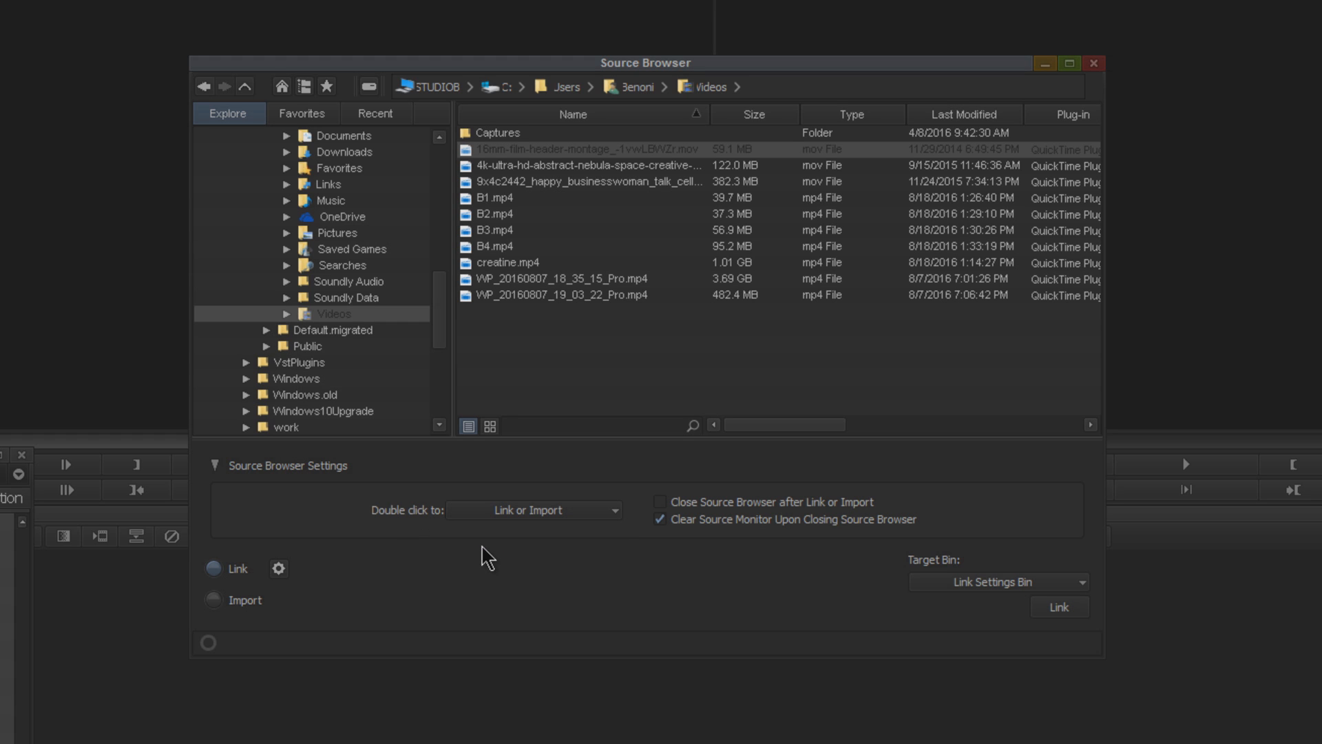
pyautogui.moveTo(538, 539)
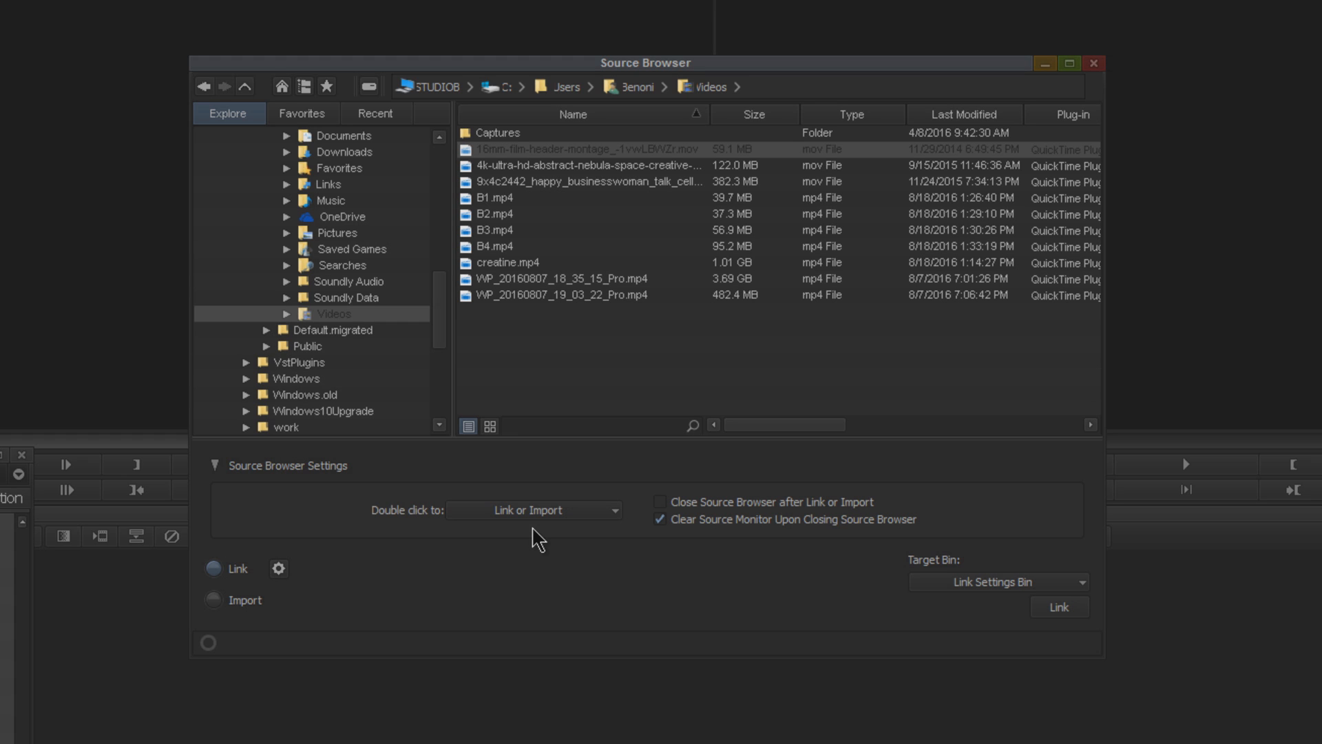
pyautogui.moveTo(243, 630)
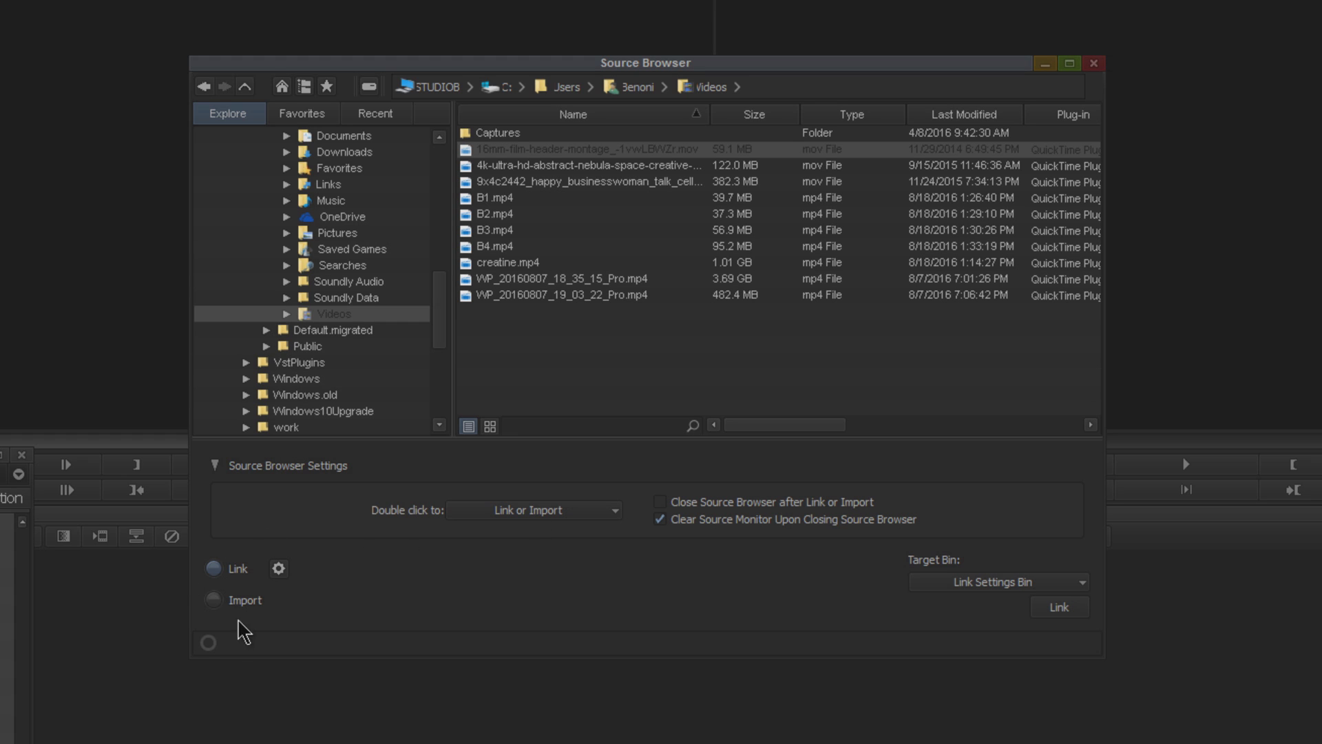
pyautogui.moveTo(221, 582)
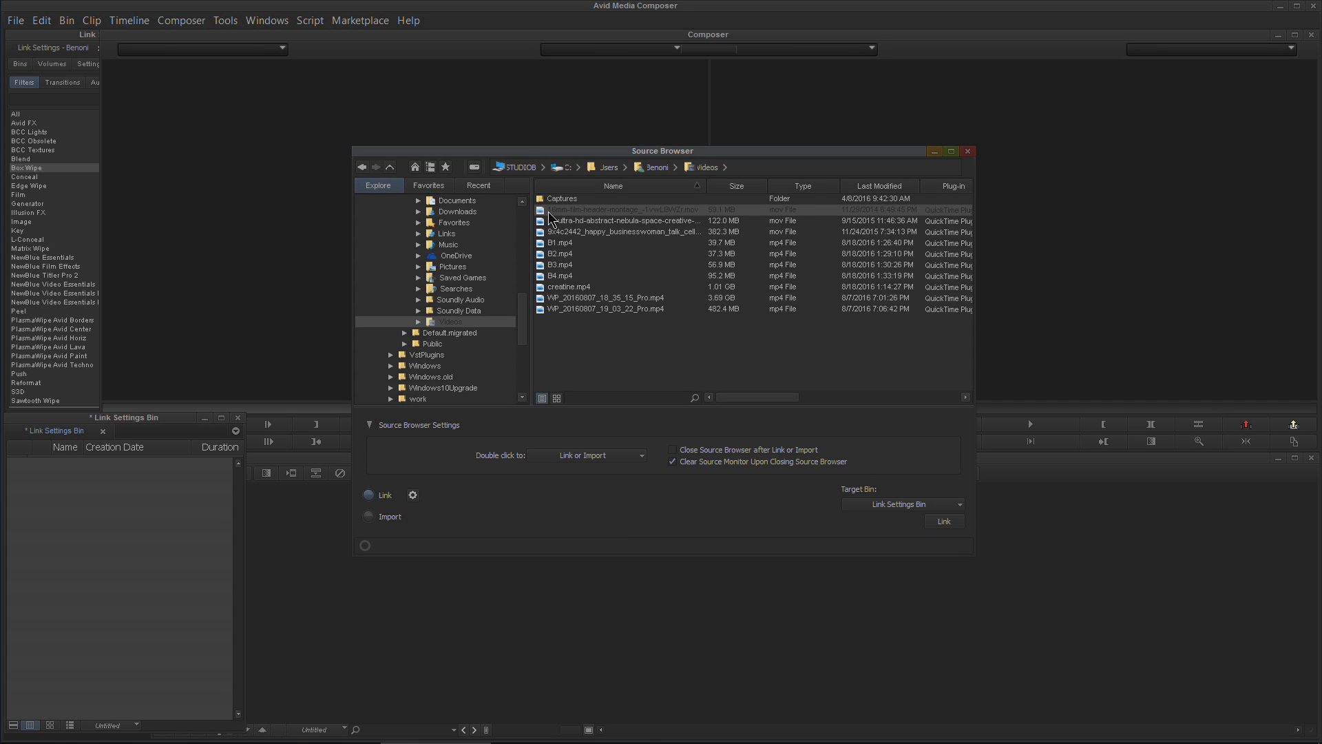
# Link the 16mm header and businesswoman clips, view the businesswoman clip, then delete them.
pyautogui.click(621, 209)
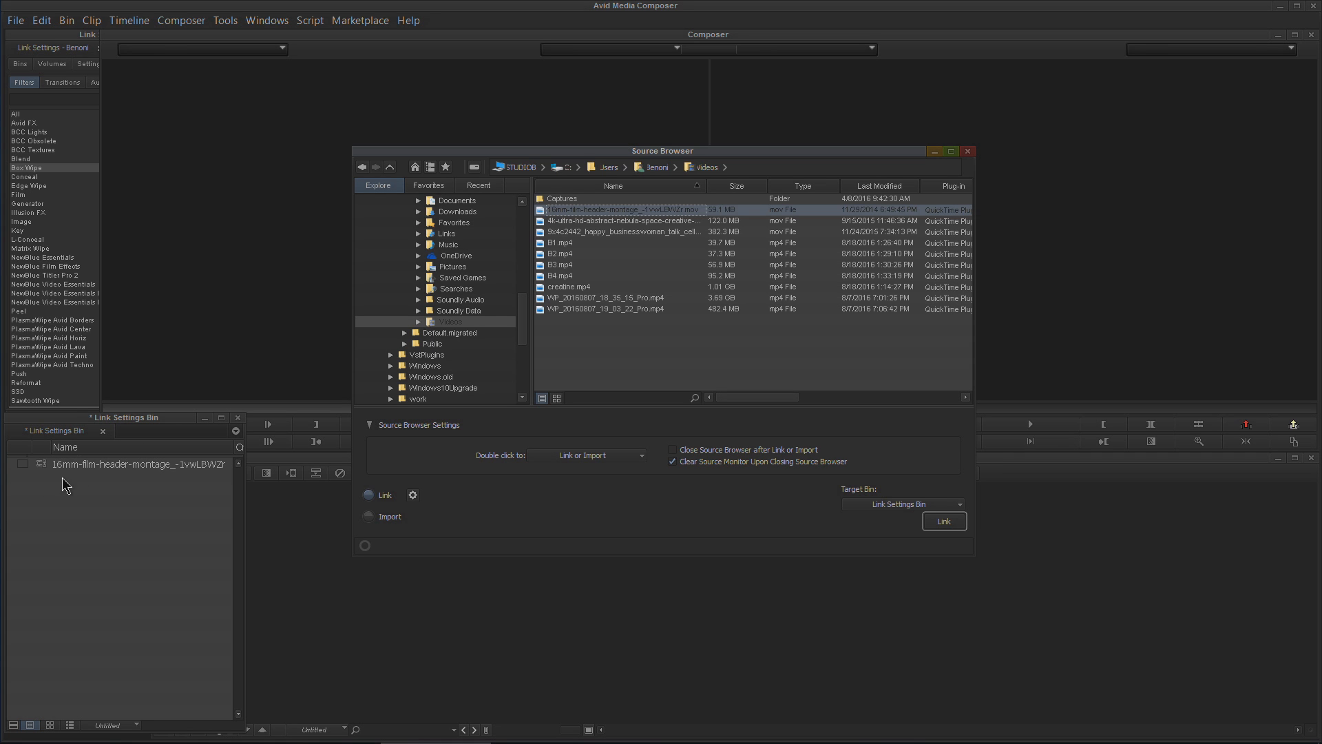
pyautogui.moveTo(994, 537)
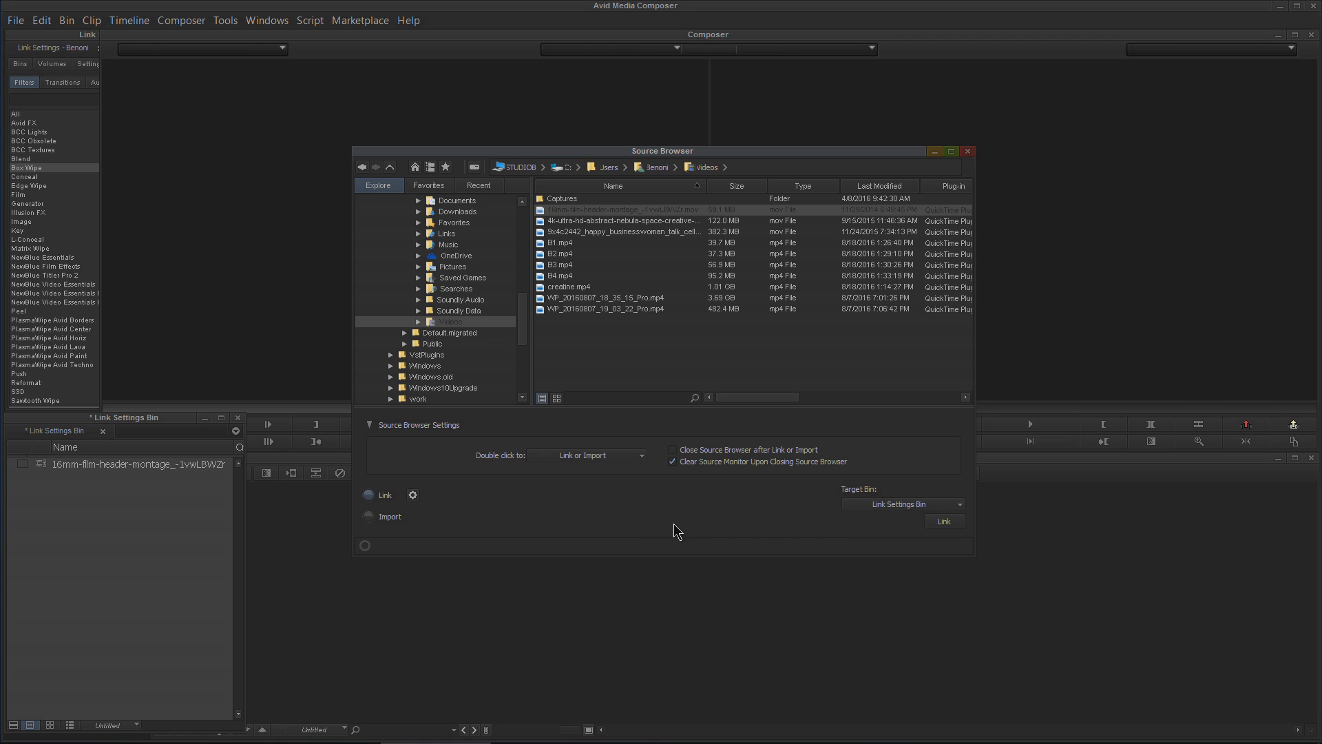
pyautogui.click(624, 220)
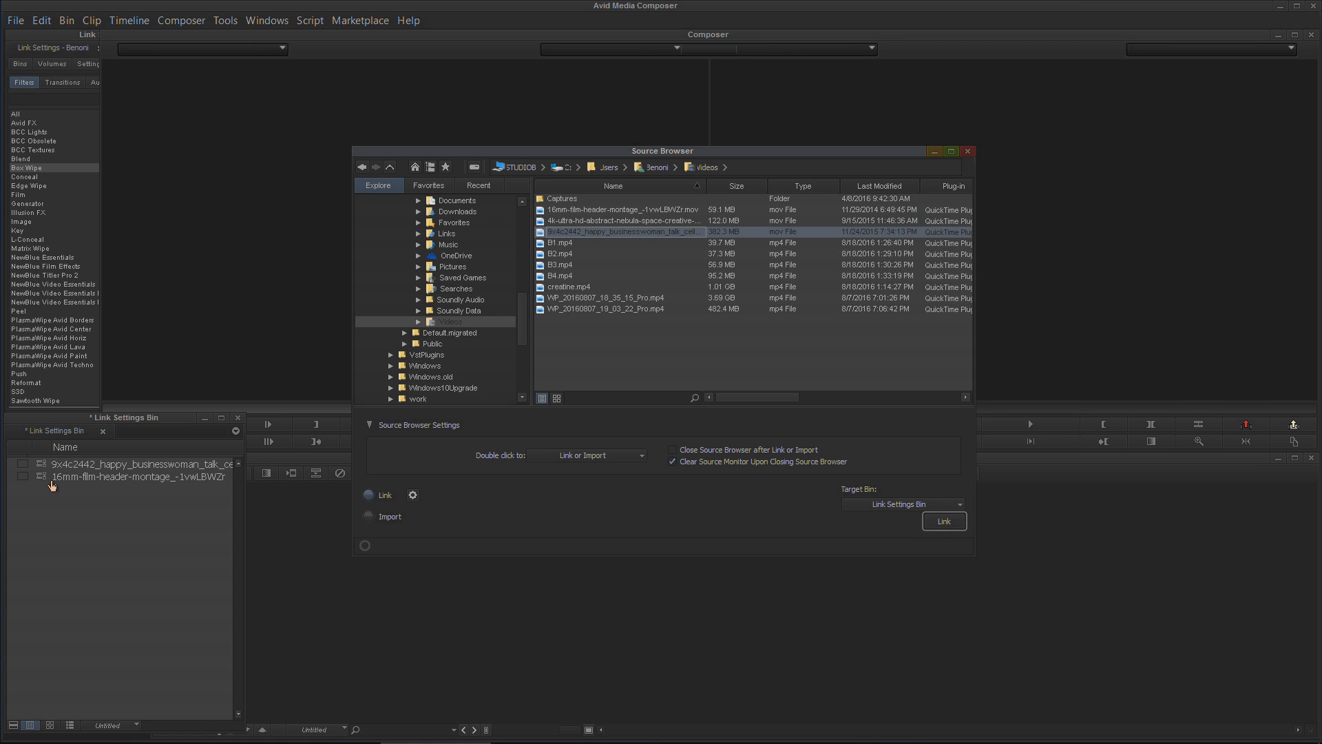
pyautogui.doubleClick(623, 231)
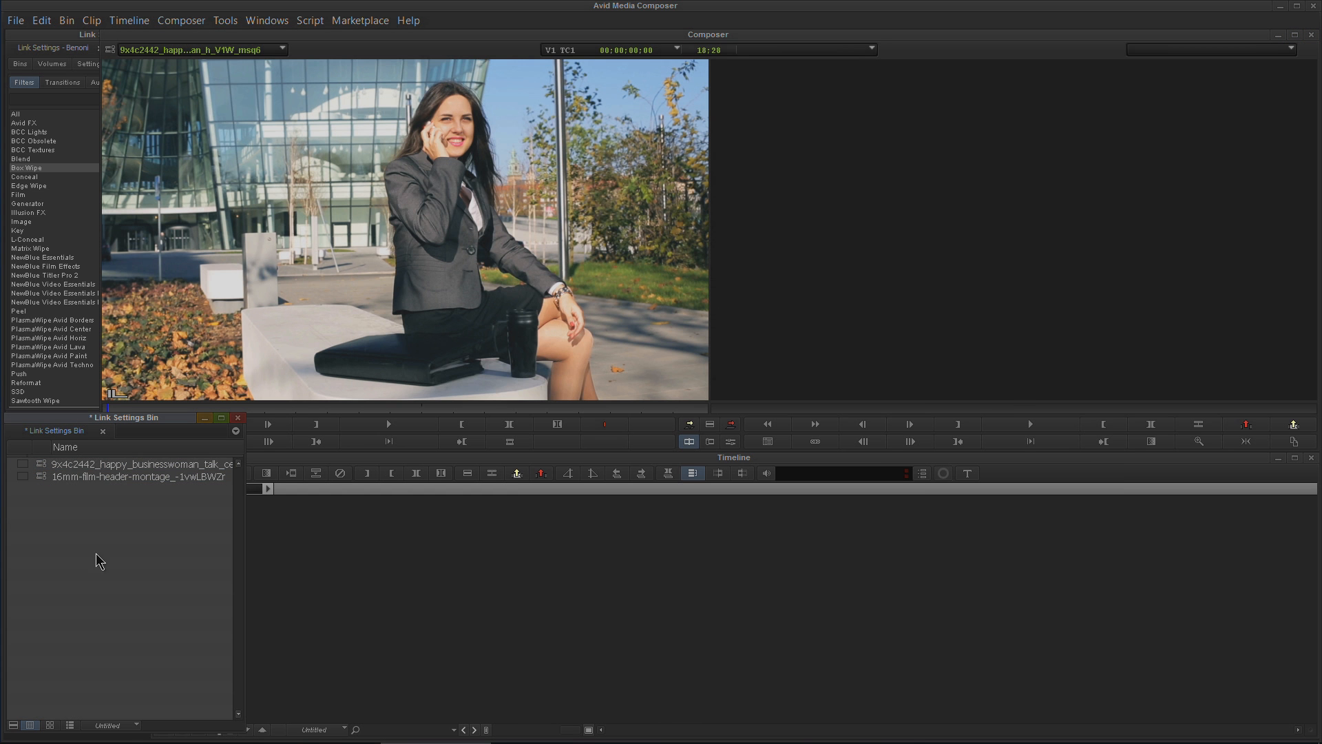
pyautogui.press('Delete')
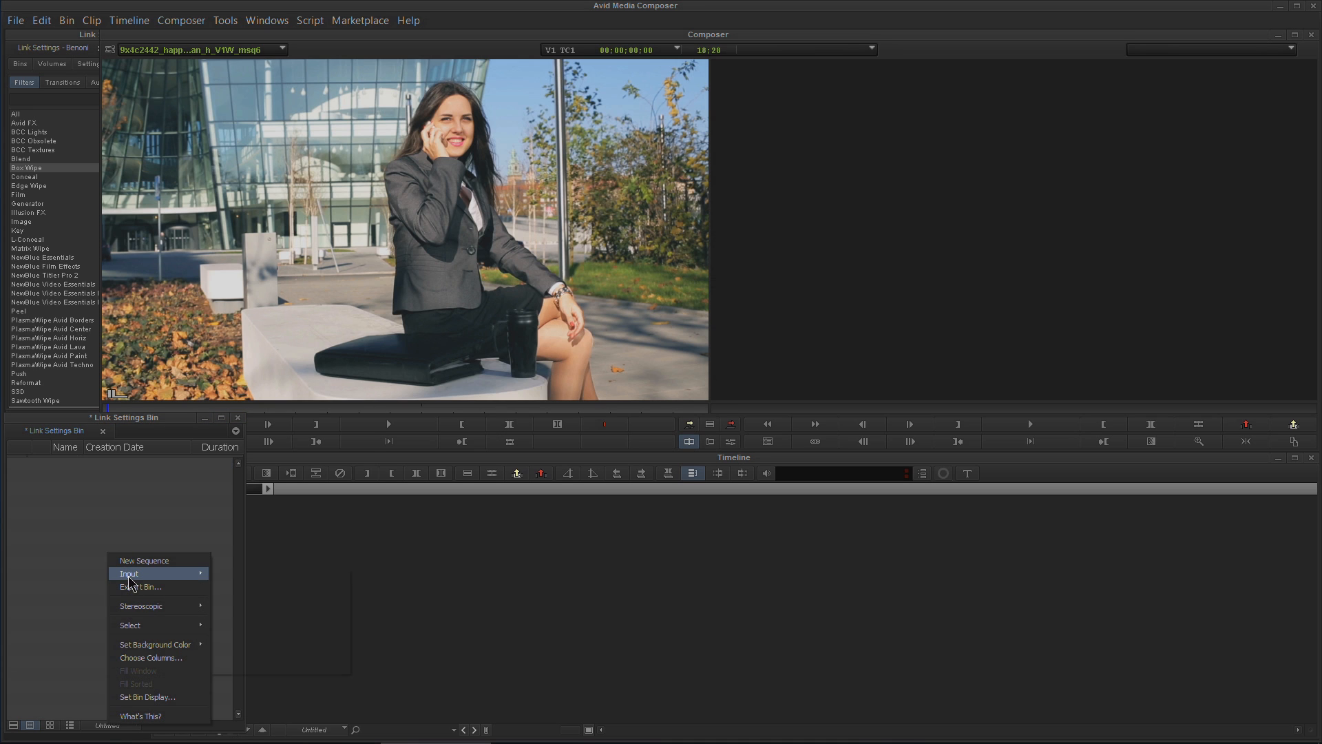
# Reopen the Source Browser in Import mode and try importing the 16mm film header file.
pyautogui.click(130, 574)
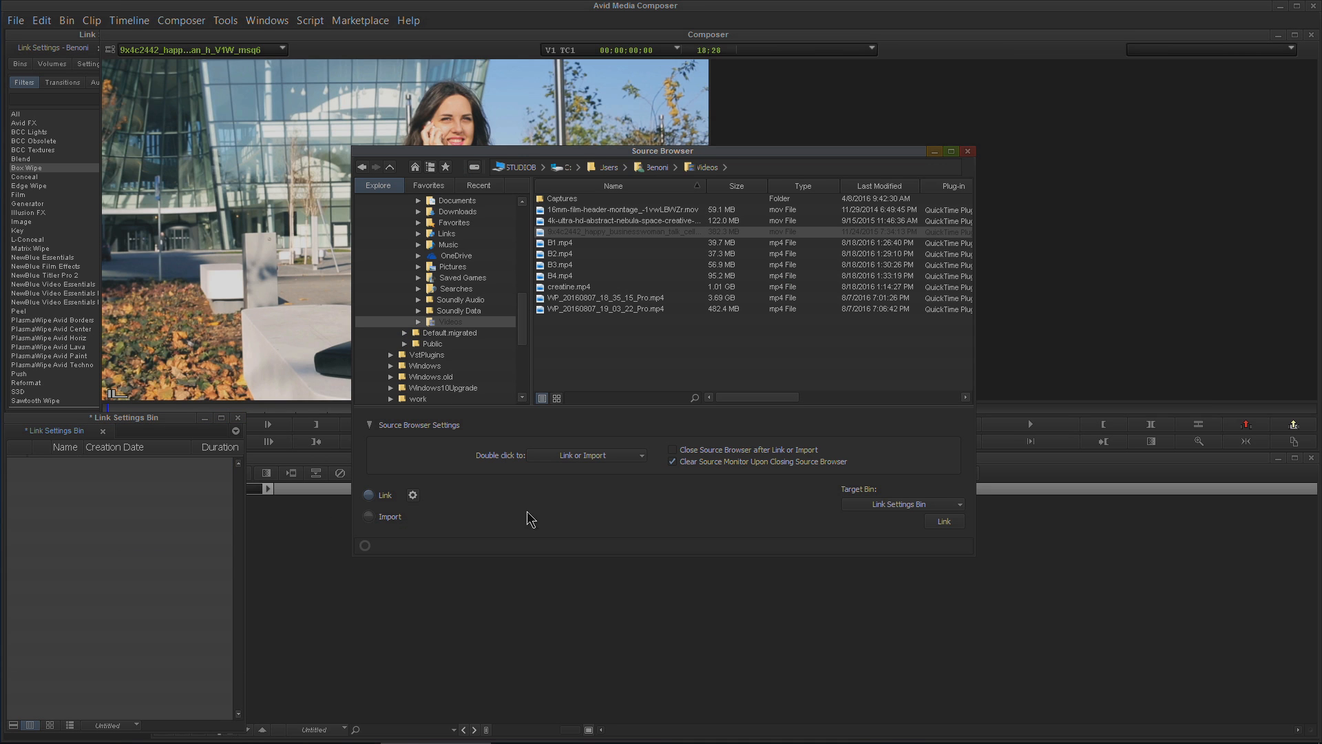
pyautogui.click(368, 515)
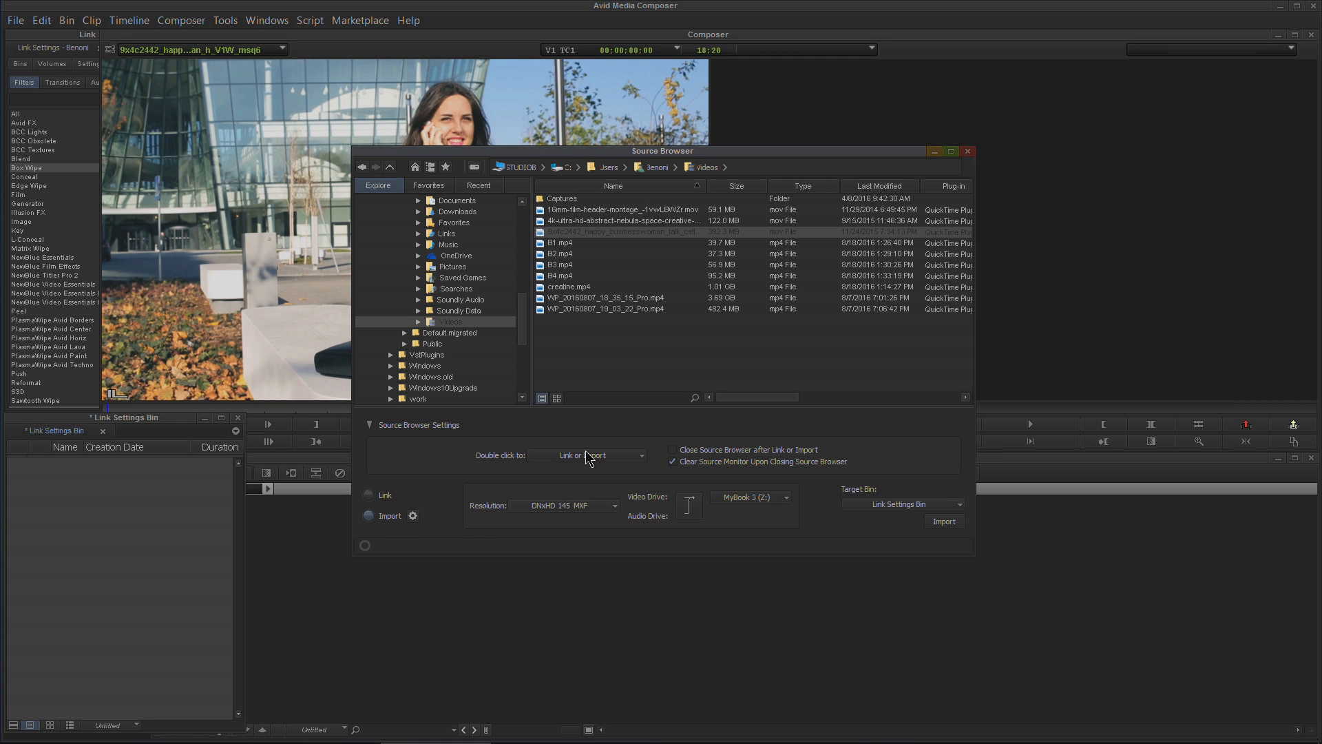
pyautogui.moveTo(558, 477)
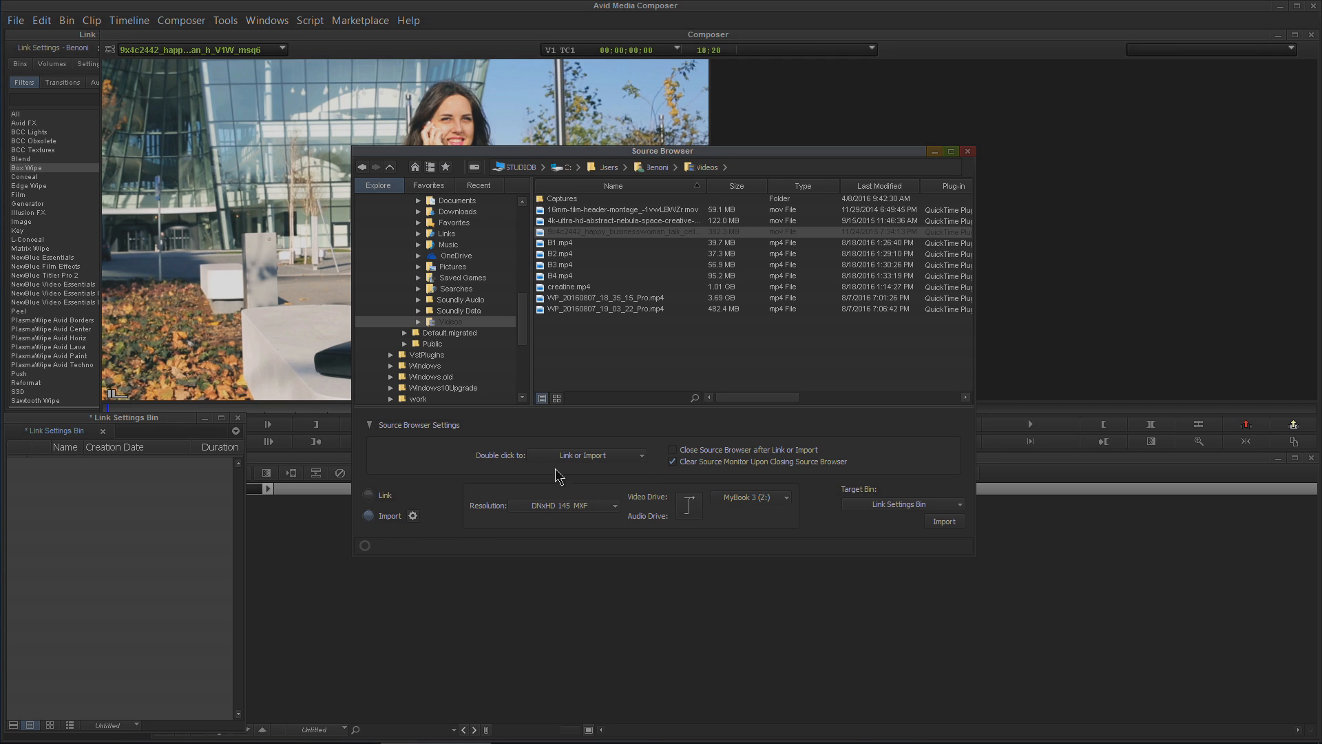
pyautogui.click(620, 210)
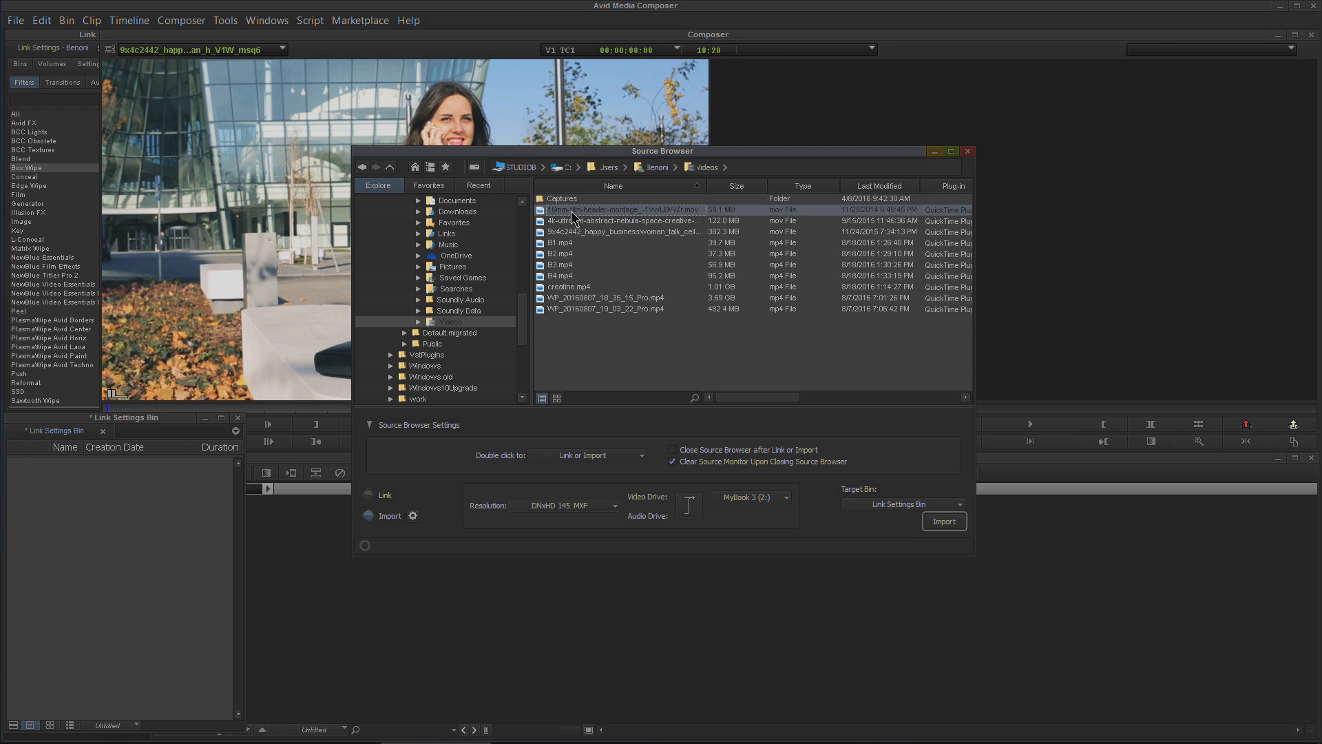
pyautogui.doubleClick(621, 209)
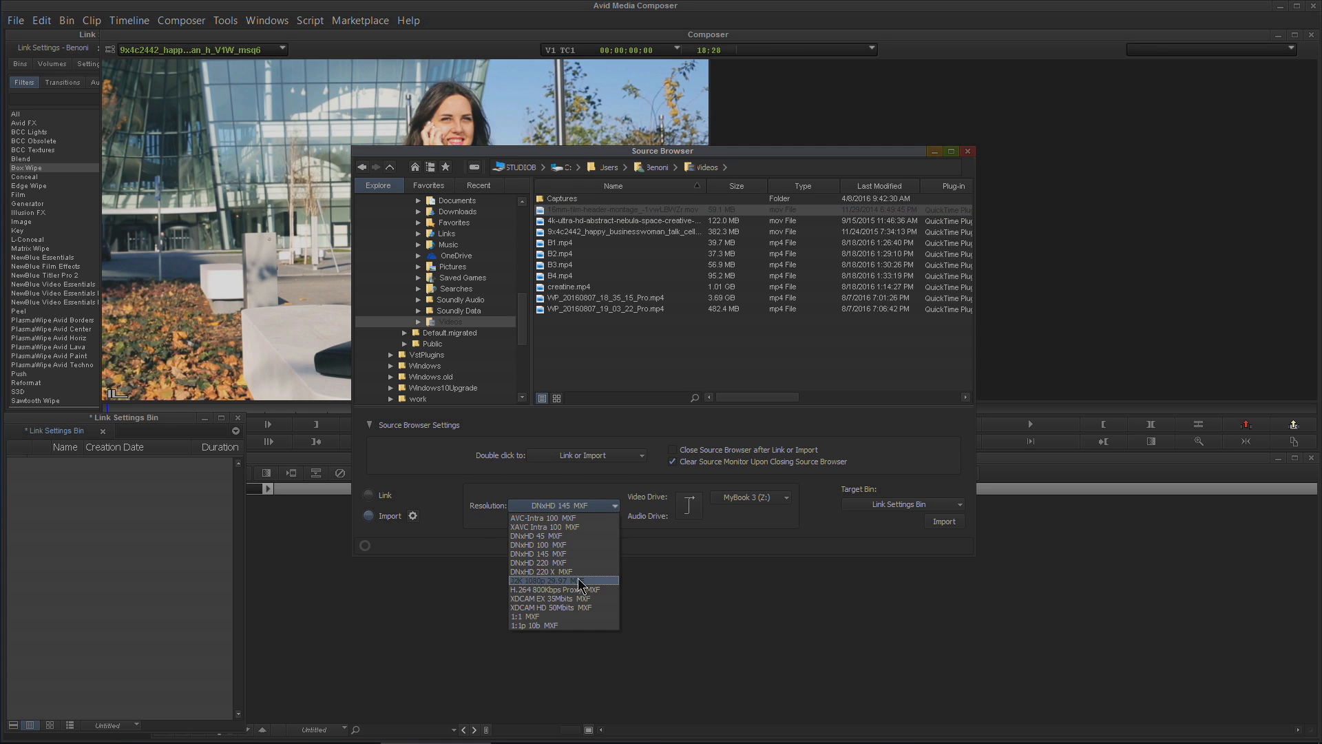
pyautogui.moveTo(562, 535)
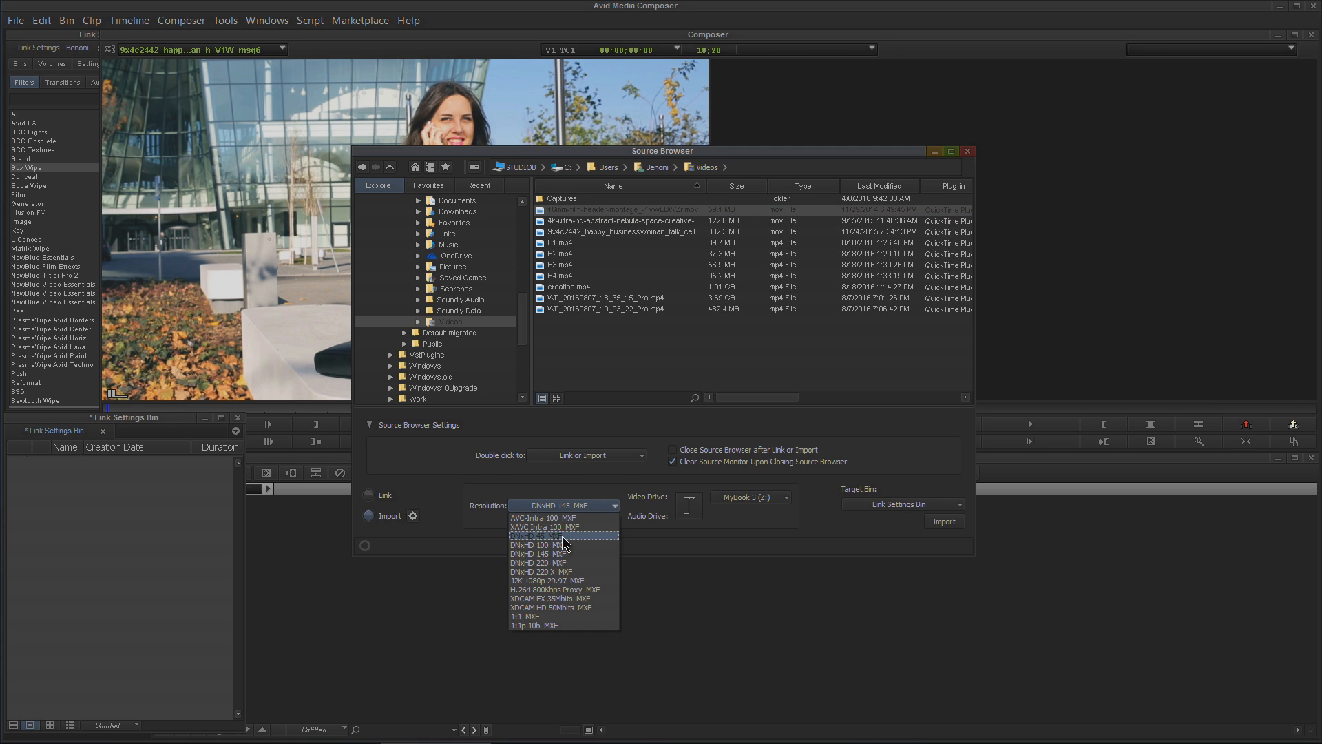
# Review the Resolution and Video Drive choices, leaving both unchanged.
pyautogui.click(538, 553)
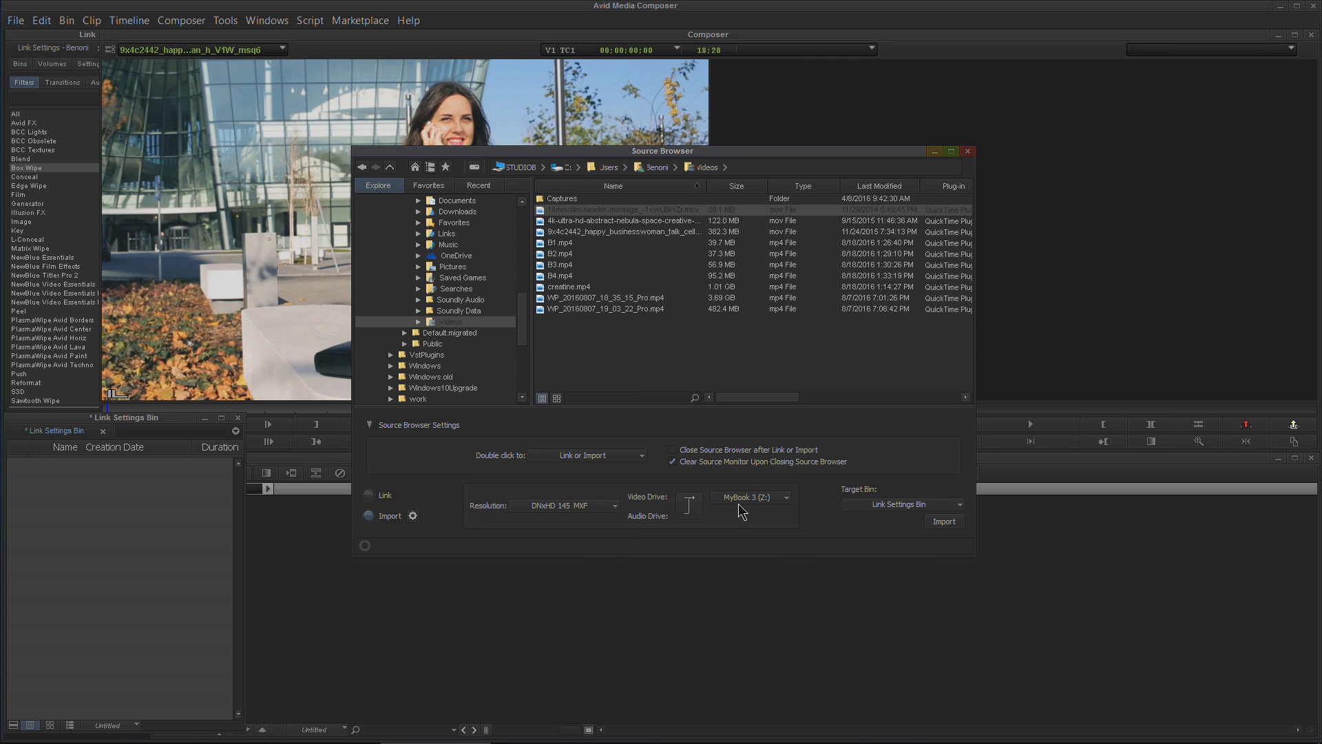
pyautogui.click(749, 497)
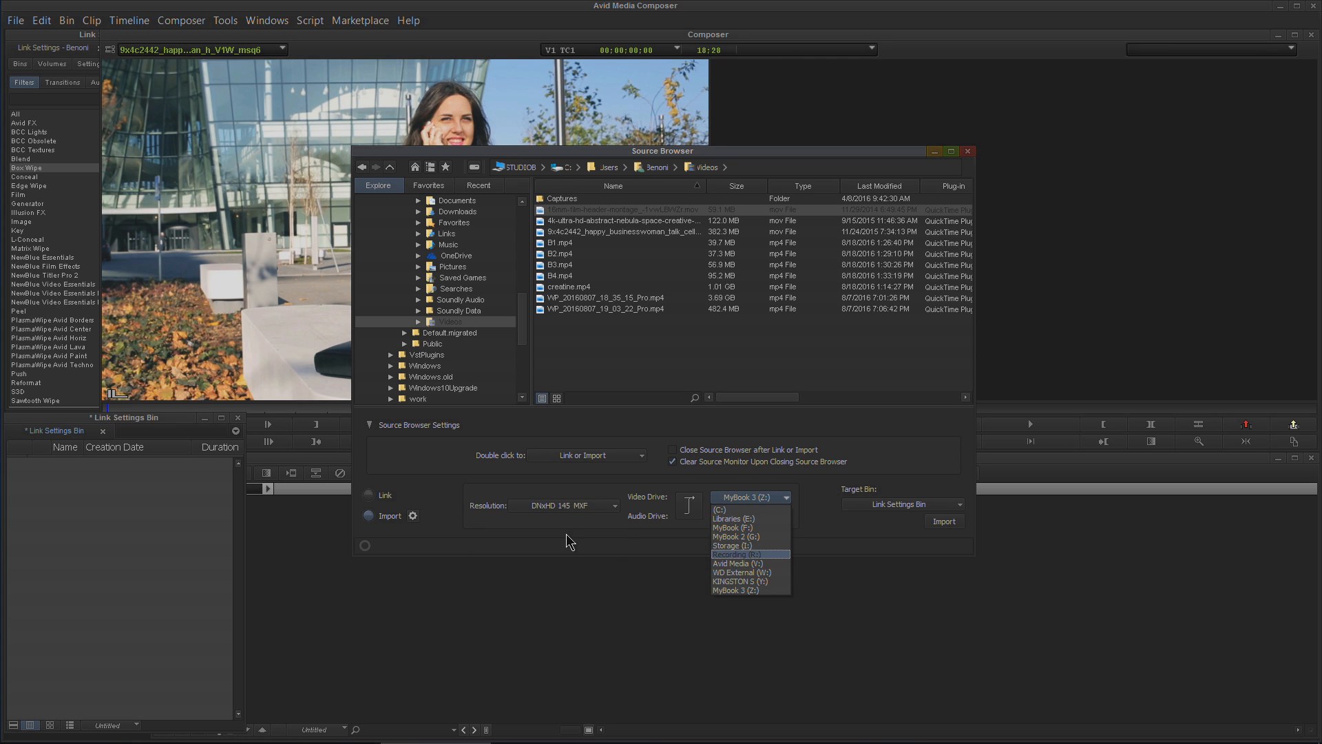
pyautogui.click(368, 495)
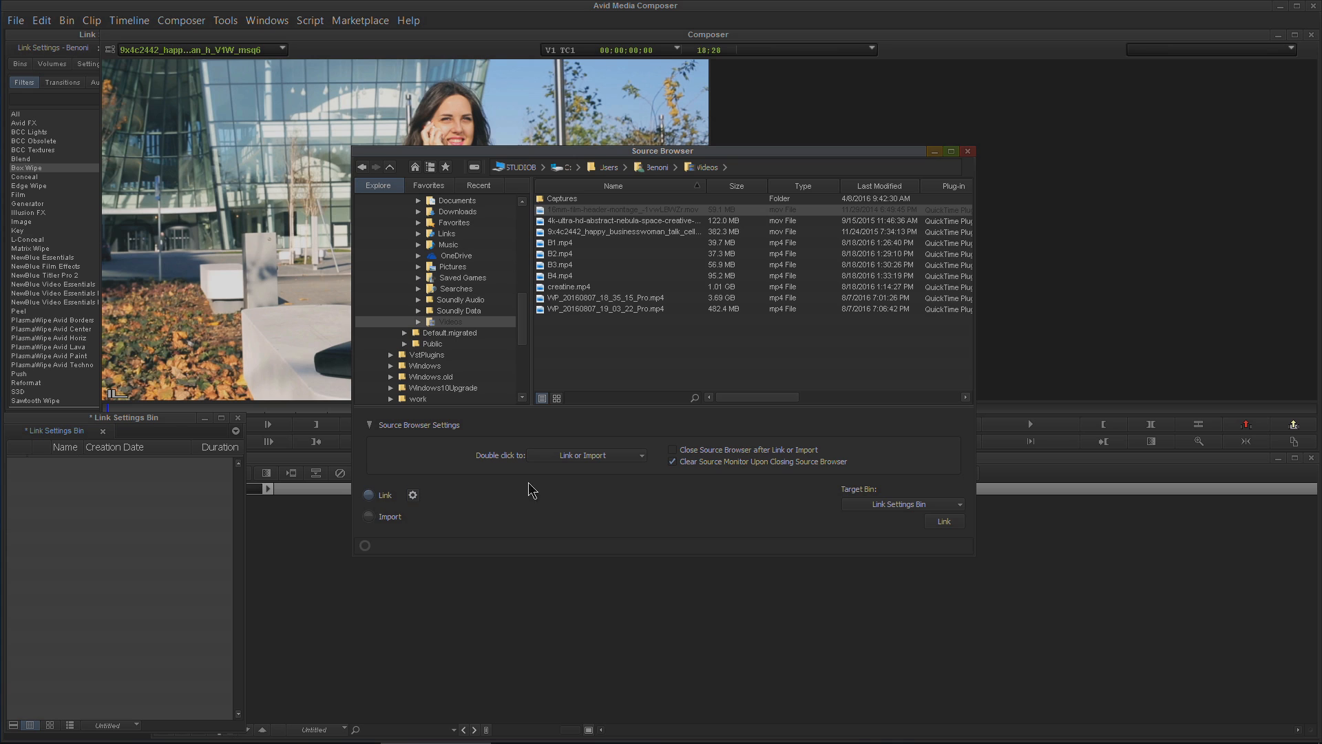
pyautogui.moveTo(388, 503)
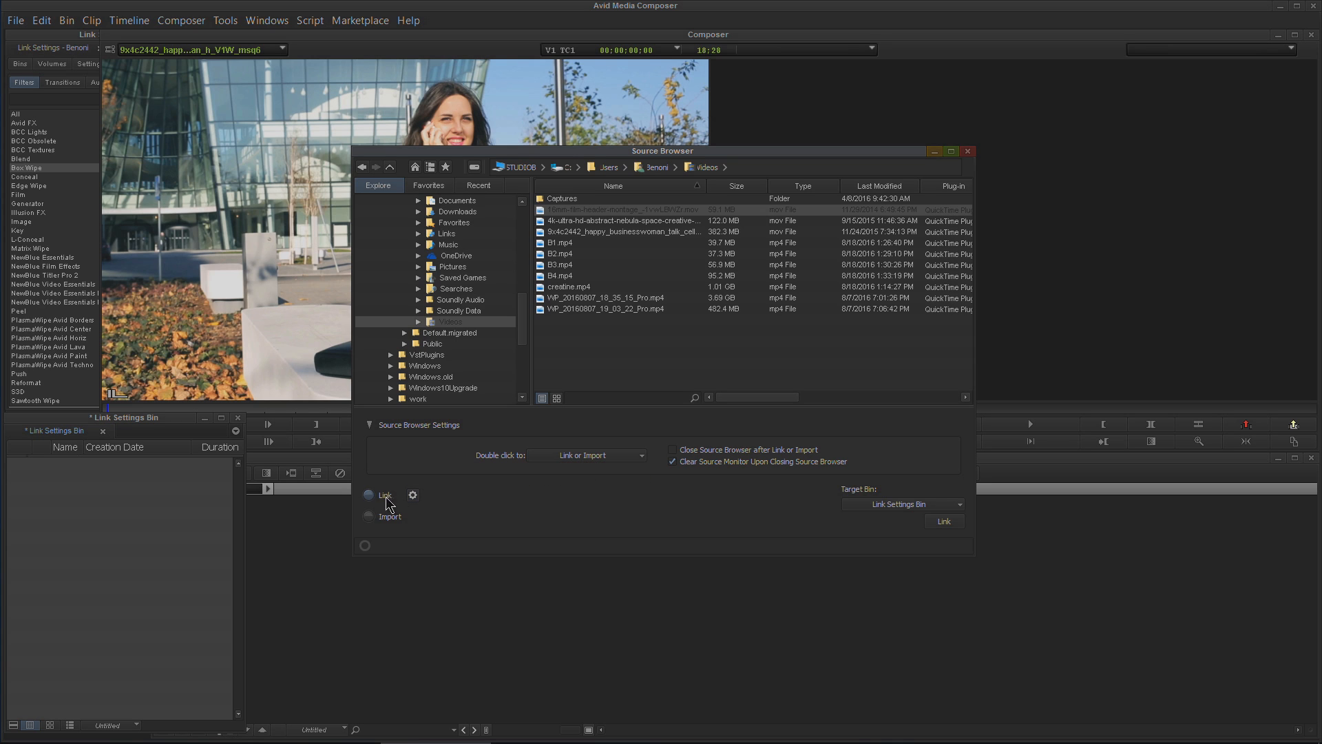
pyautogui.moveTo(497, 390)
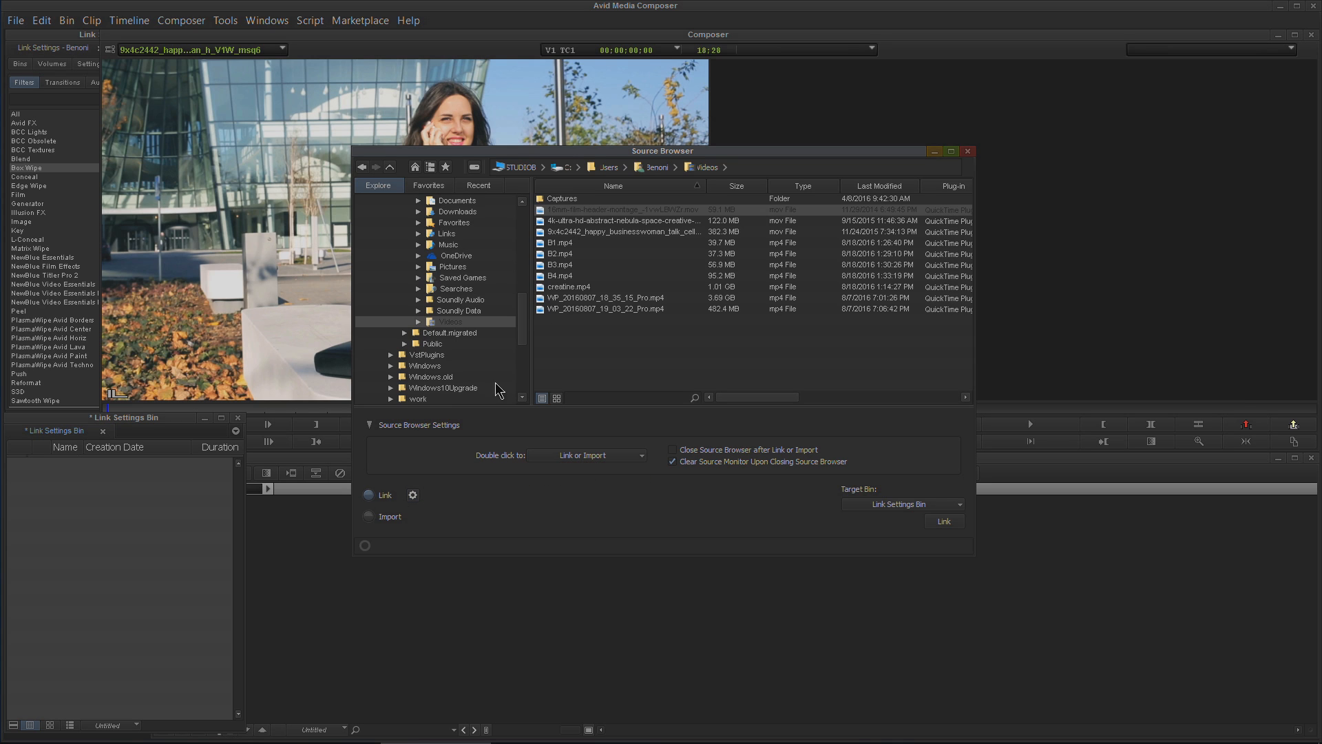
# Load the 16mm film header clip and uncheck 'Clear Source Monitor Upon Closing Source Browser'.
pyautogui.click(588, 455)
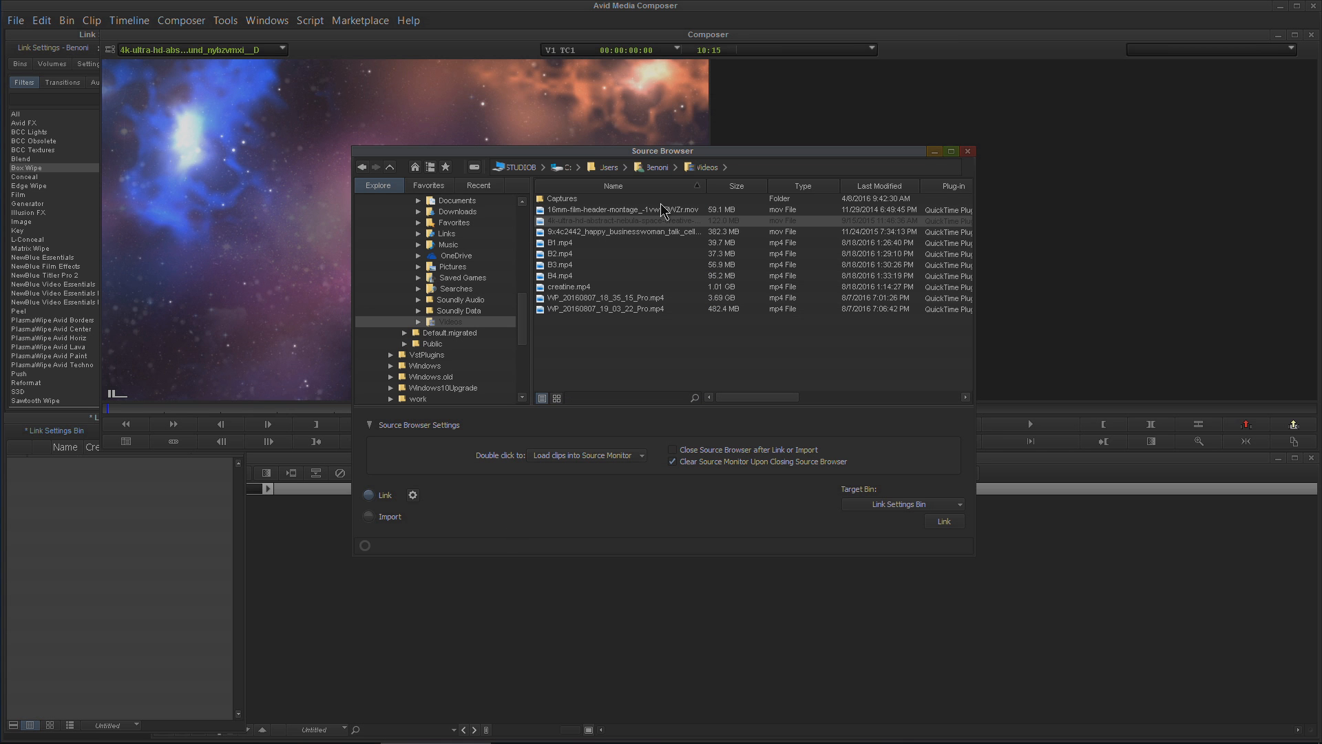
pyautogui.doubleClick(602, 209)
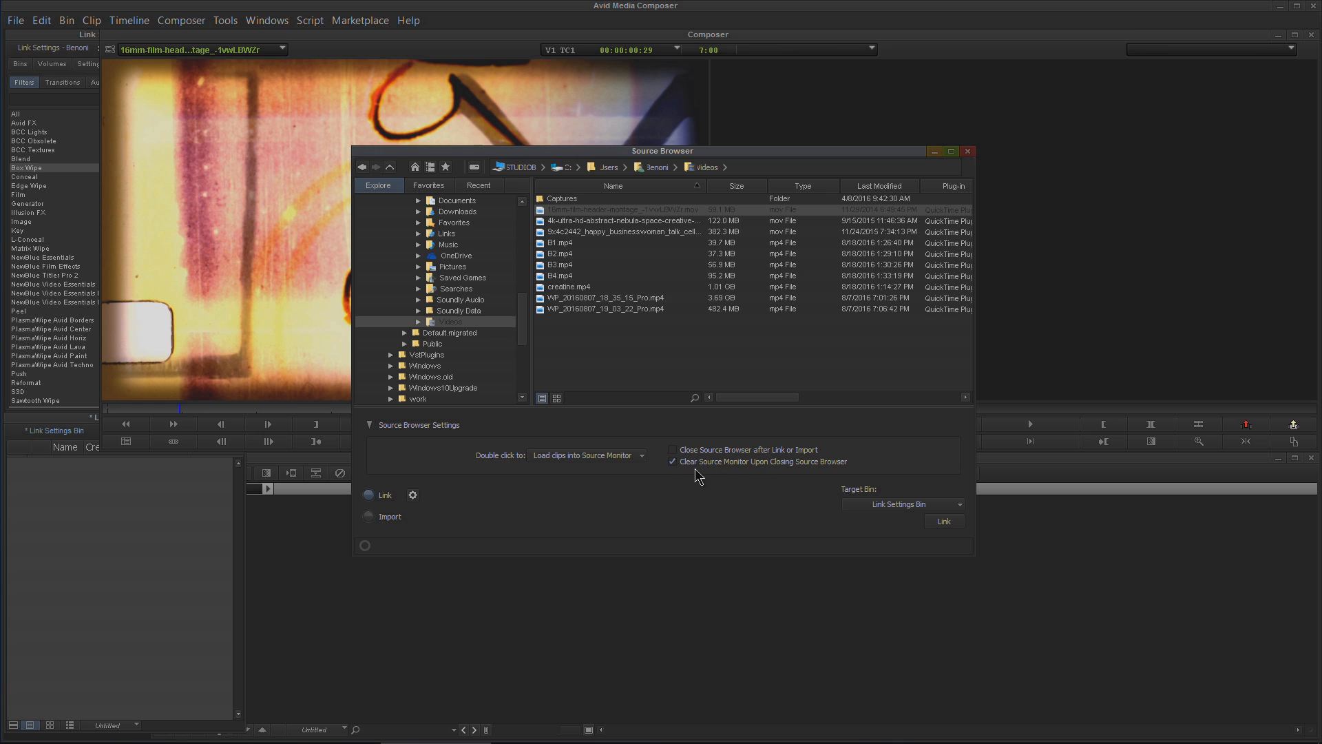
pyautogui.moveTo(763, 496)
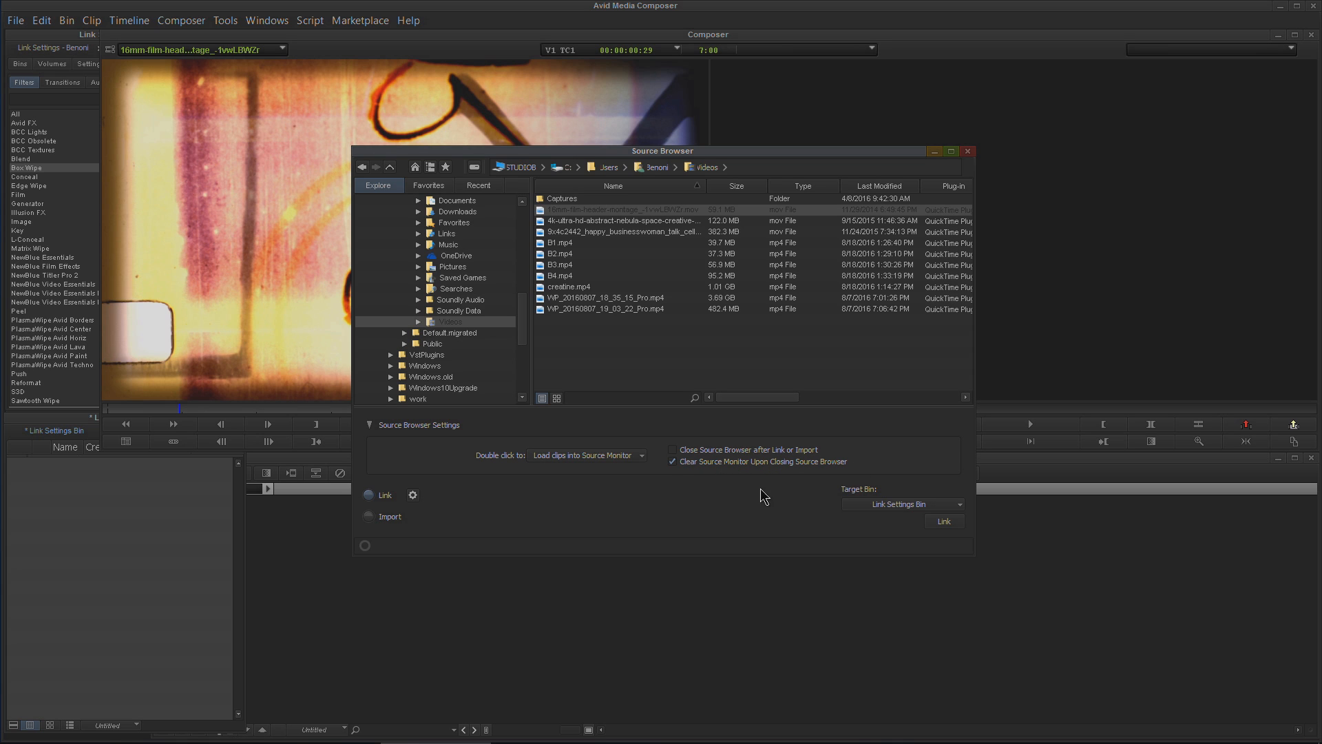
pyautogui.click(672, 461)
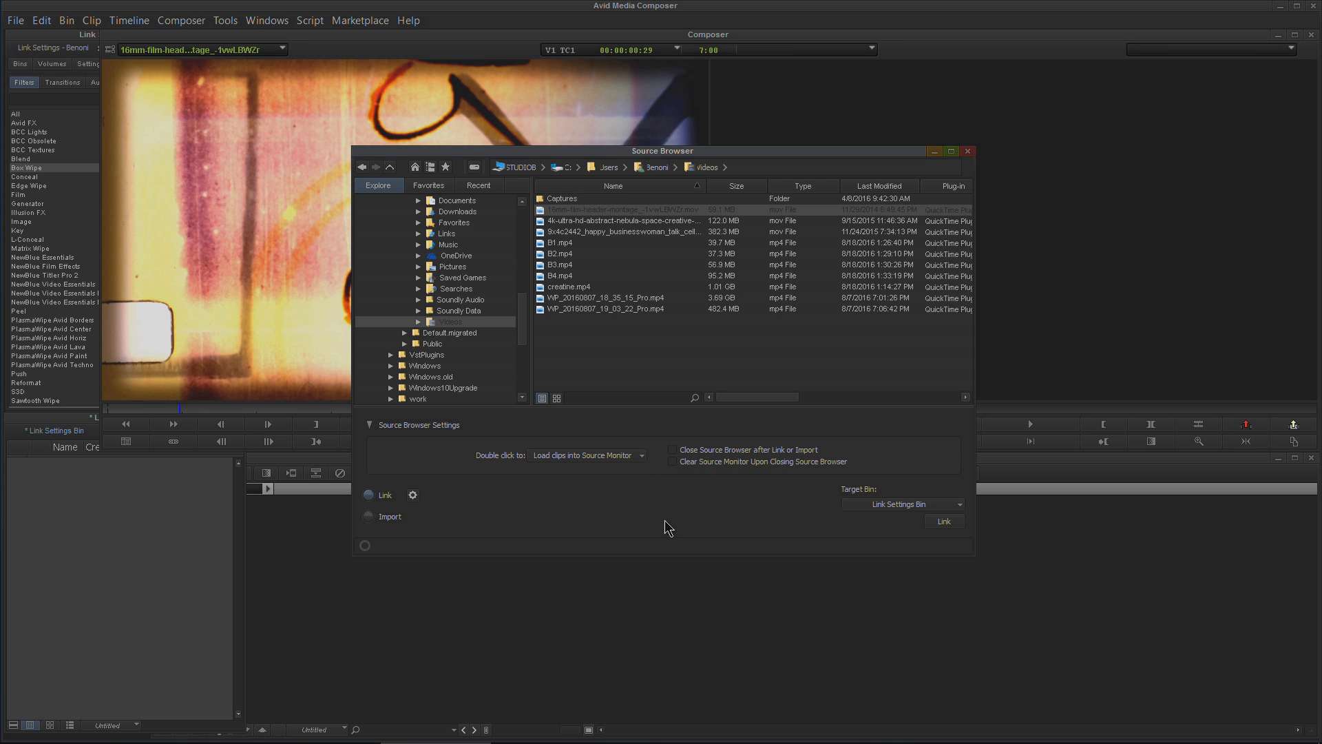
pyautogui.doubleClick(559, 264)
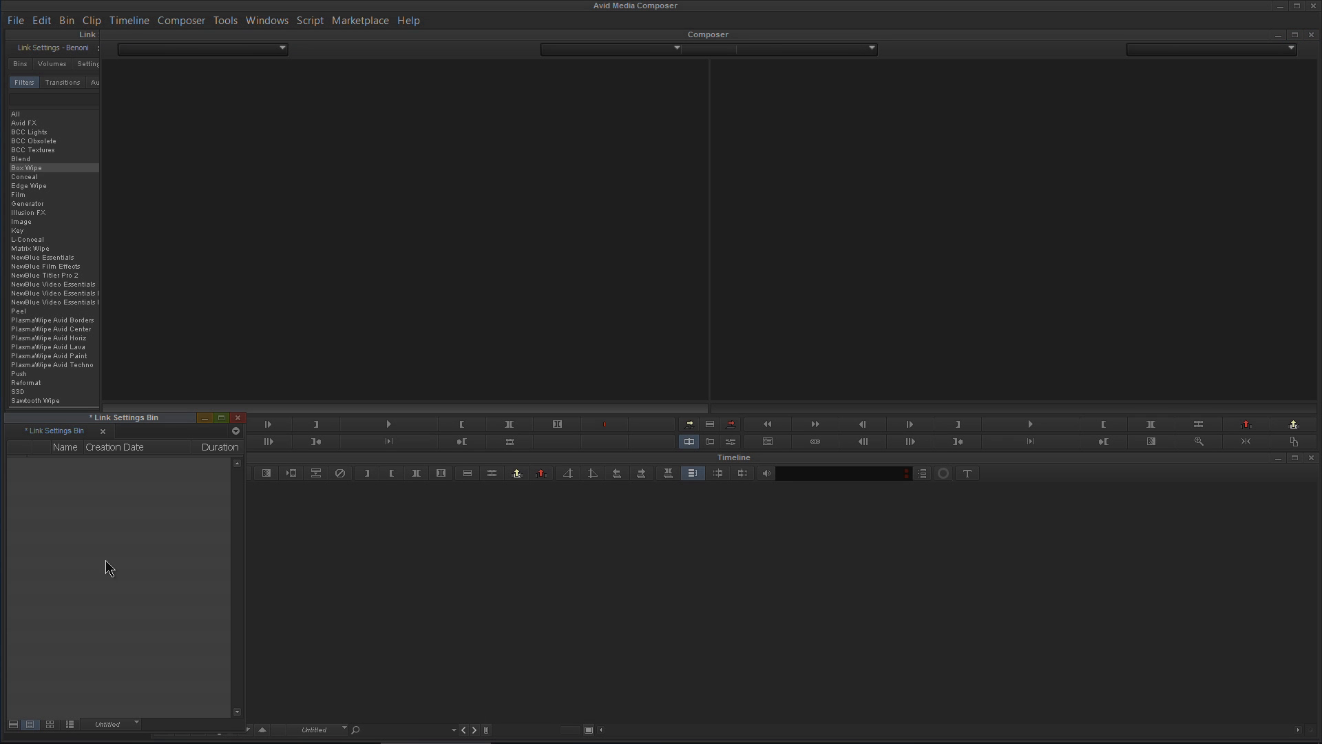
pyautogui.moveTo(116, 574)
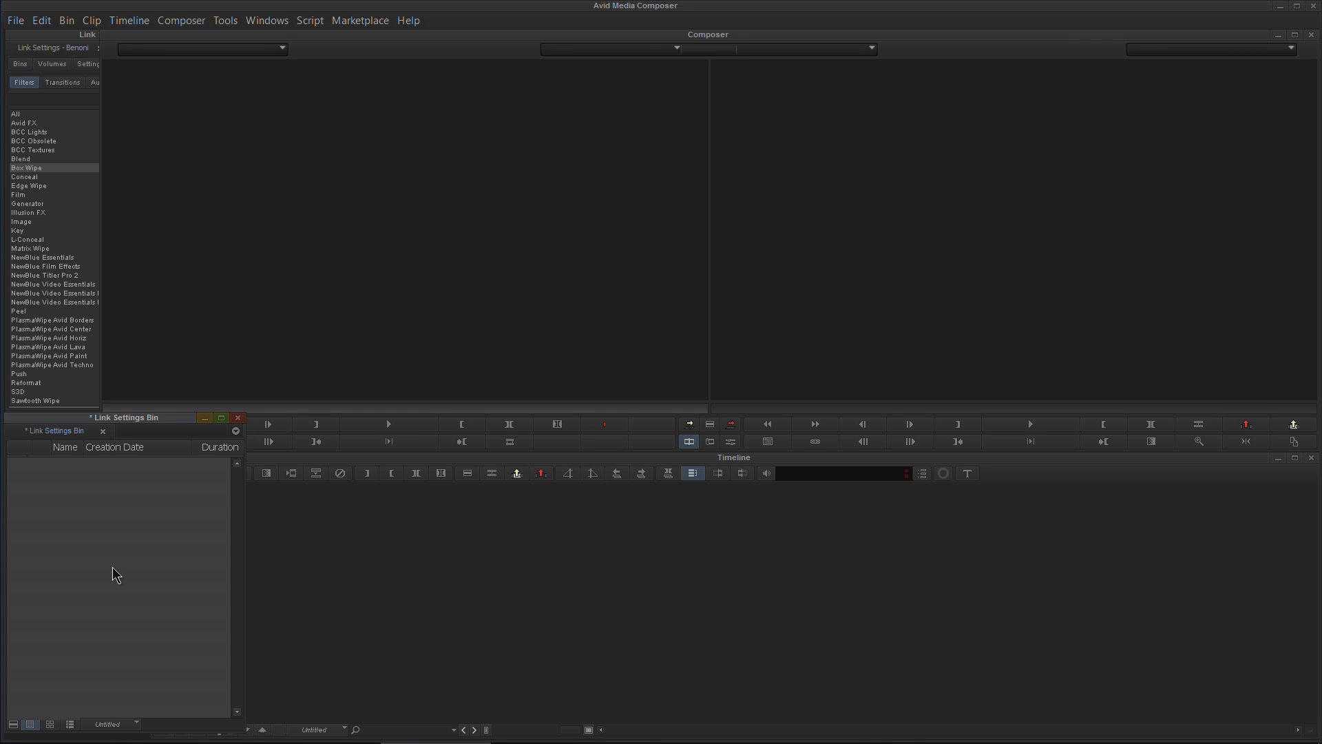
# Right-click the empty Link Settings Bin and browse the Tools menu.
pyautogui.rightClick(116, 574)
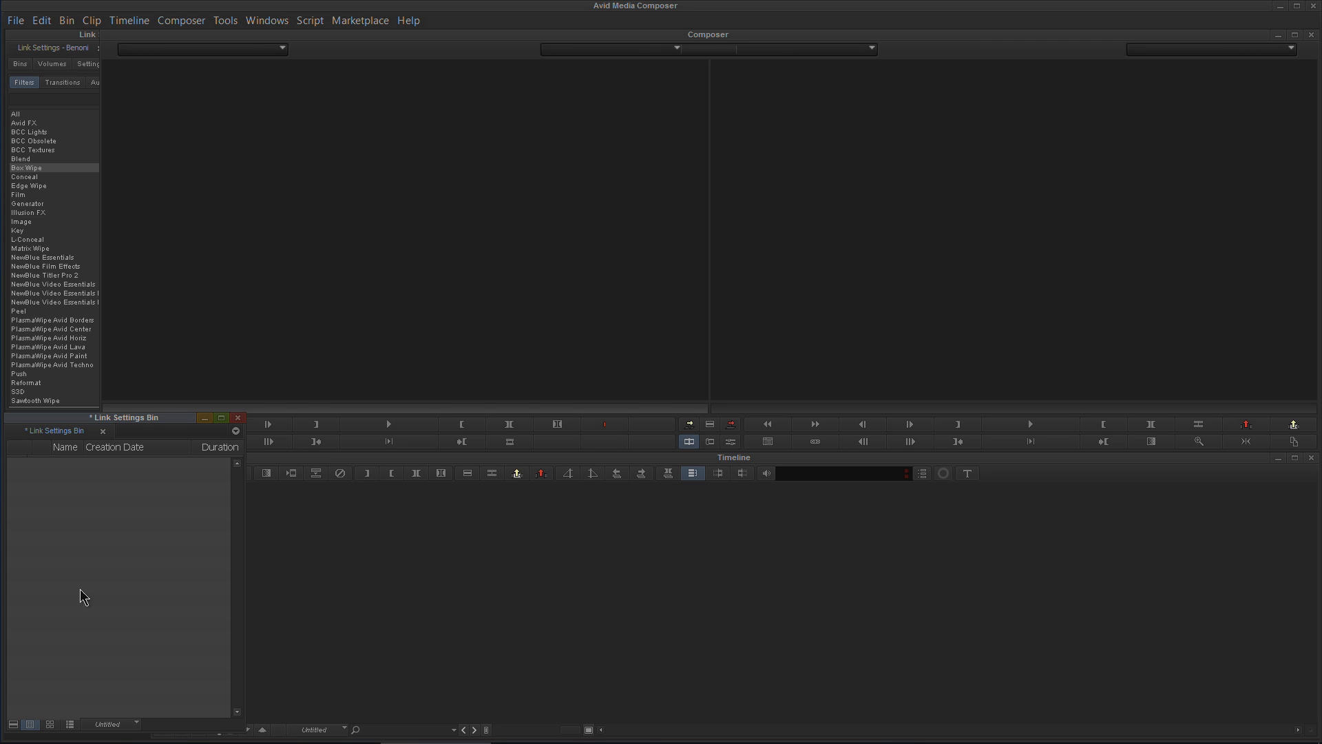
pyautogui.moveTo(142, 538)
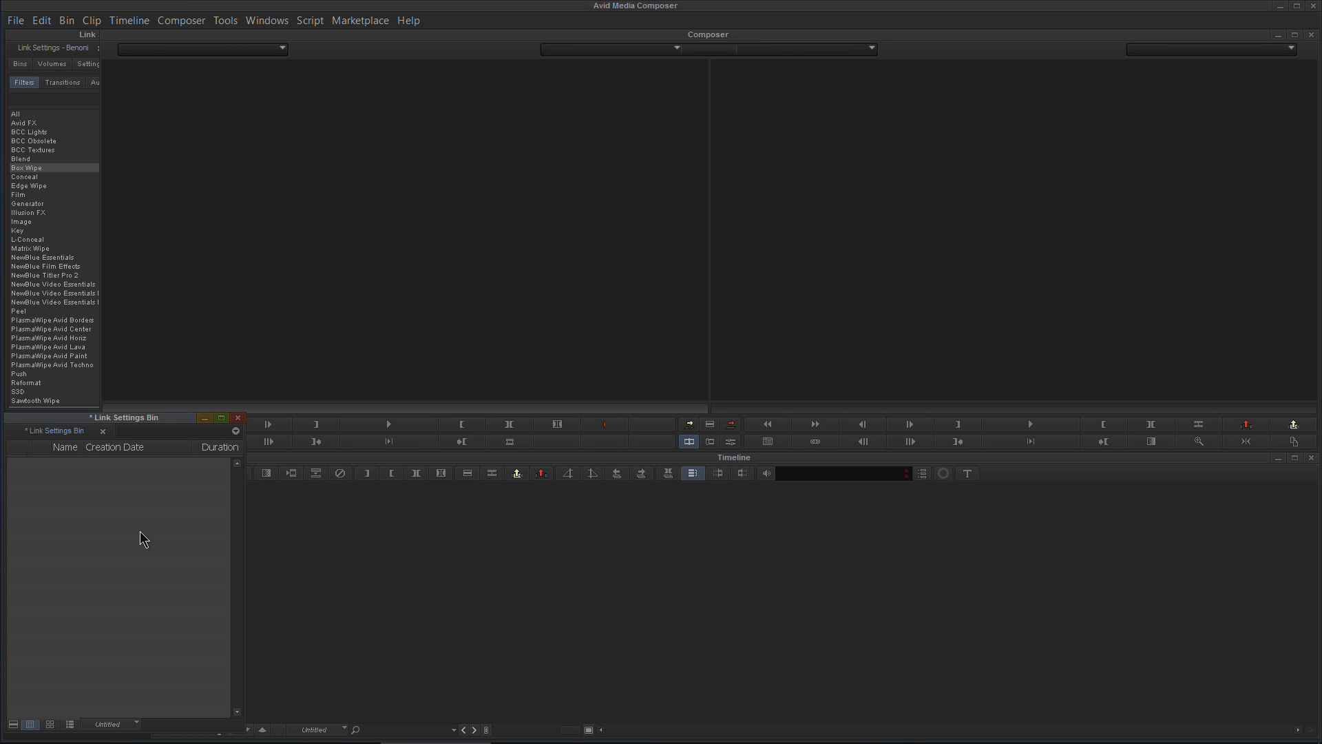
pyautogui.click(225, 20)
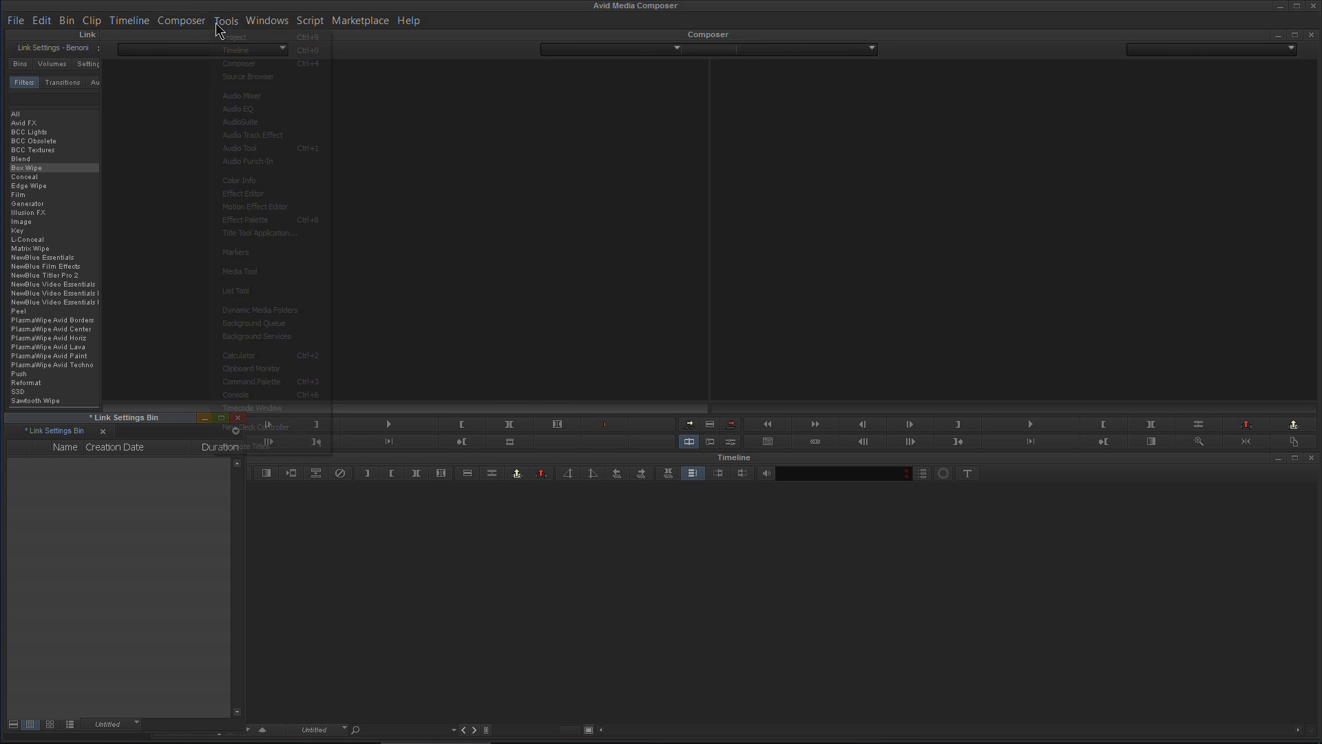
# Link the businesswoman, 4K nebula and 16mm header montage .mov clips into Link Settings Bin.
pyautogui.click(15, 20)
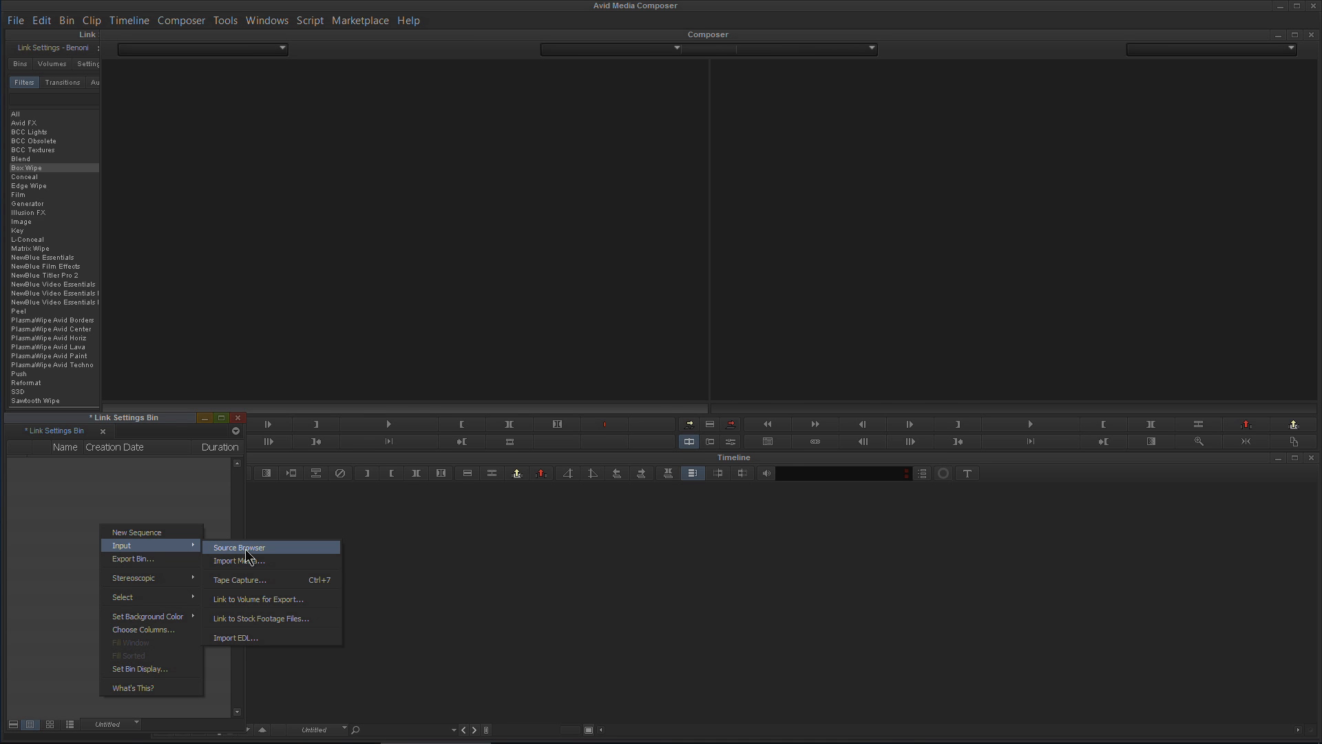
pyautogui.click(239, 547)
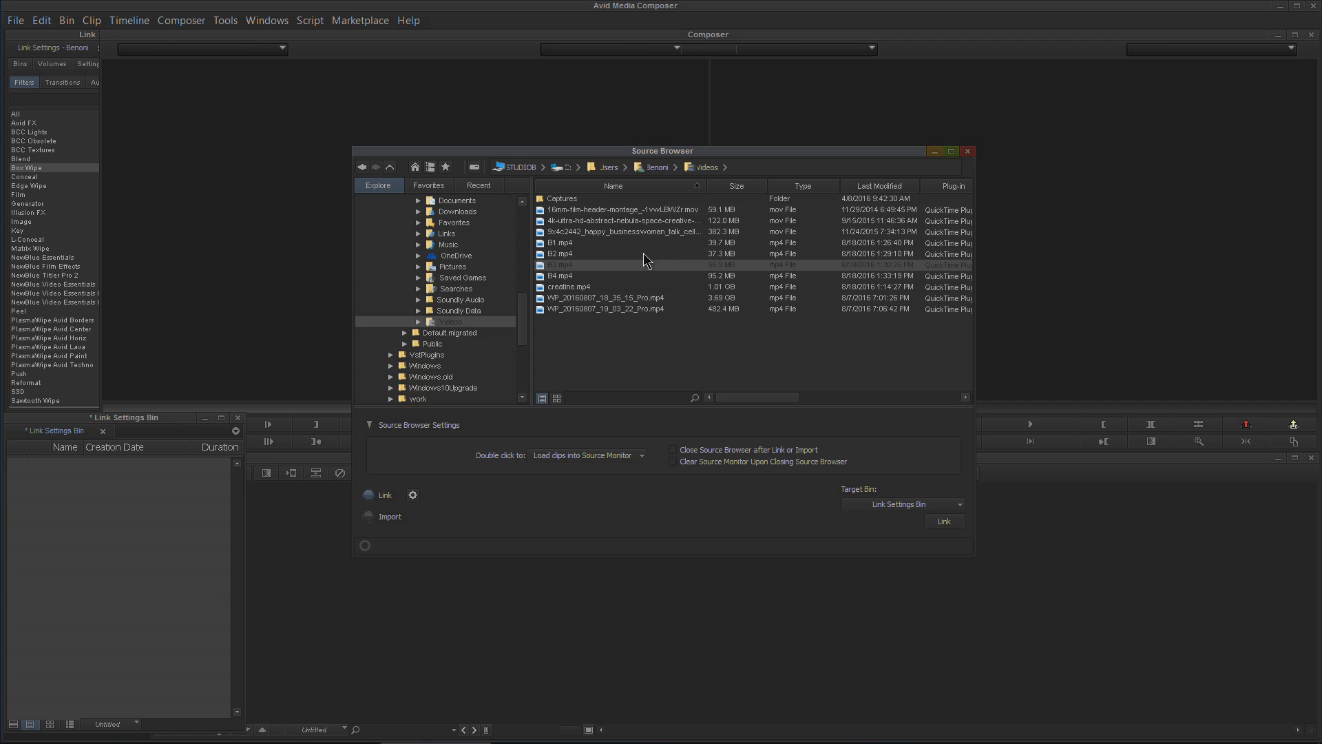
pyautogui.scroll(-3)
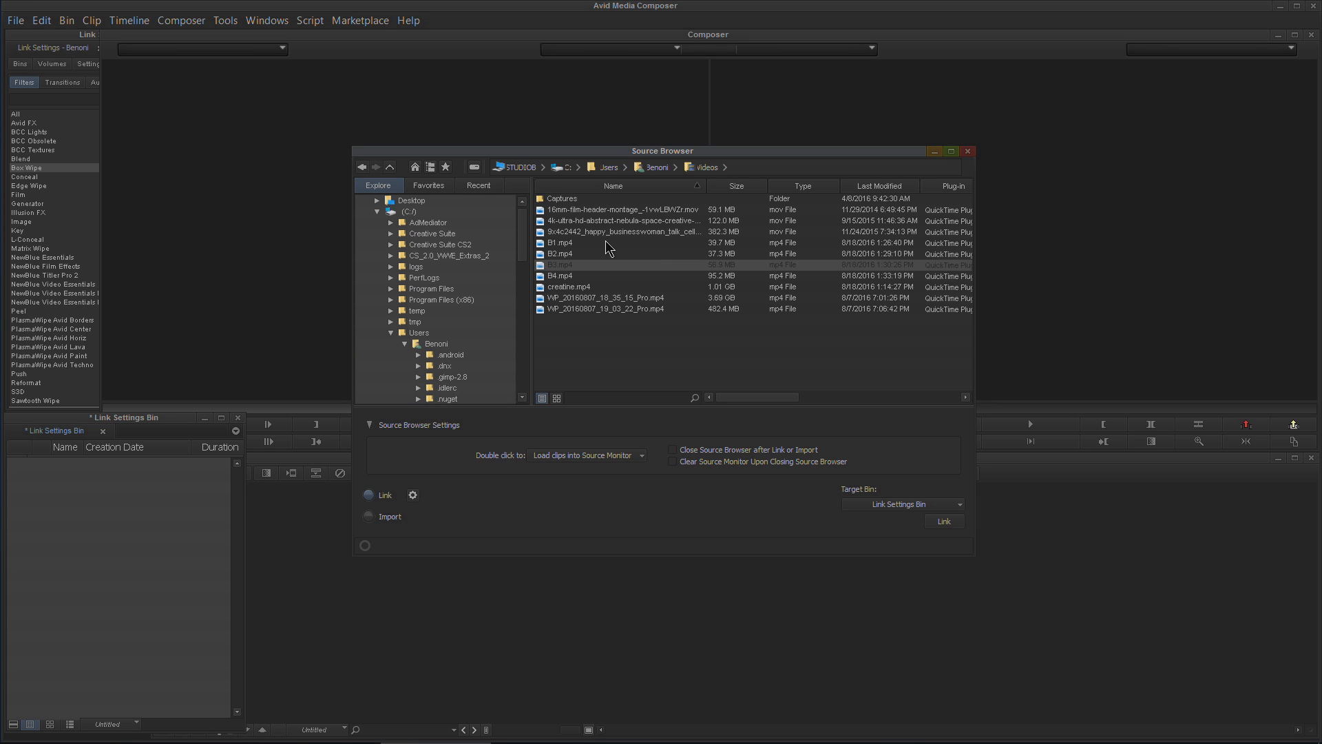
pyautogui.click(622, 220)
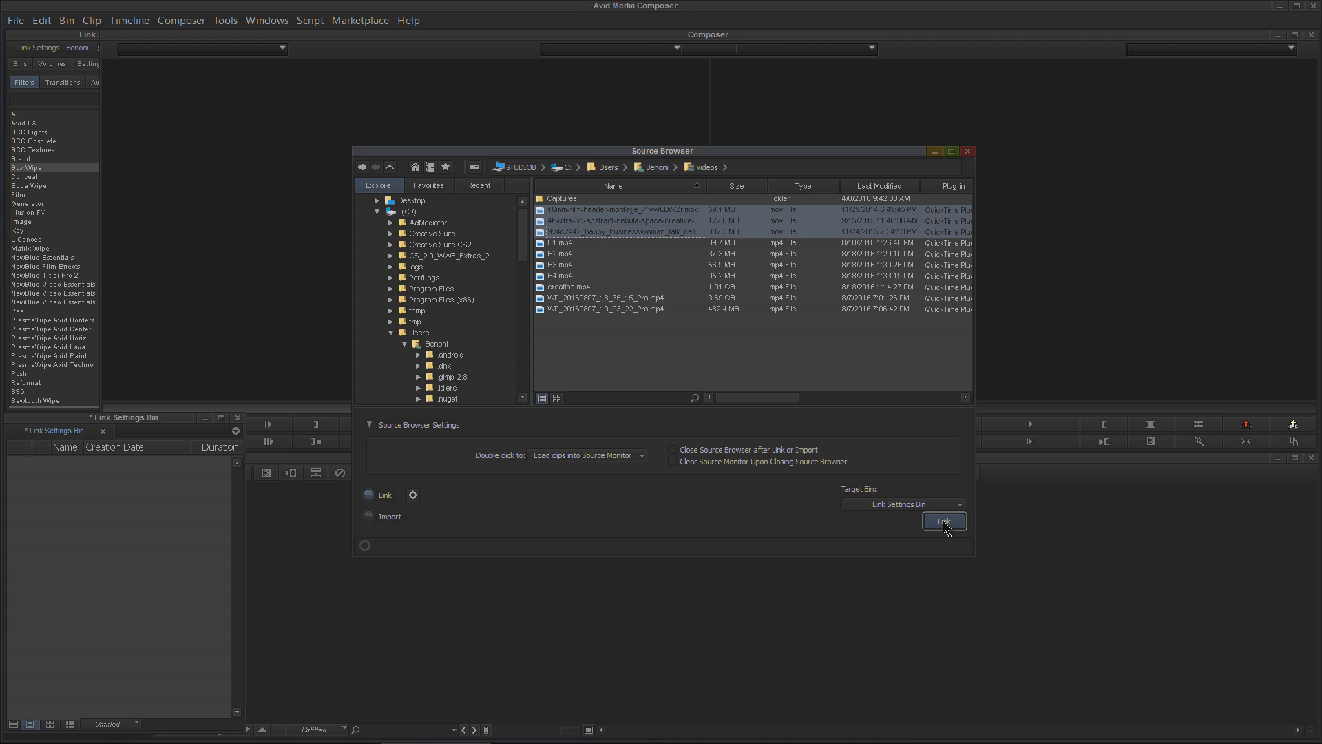
pyautogui.click(943, 520)
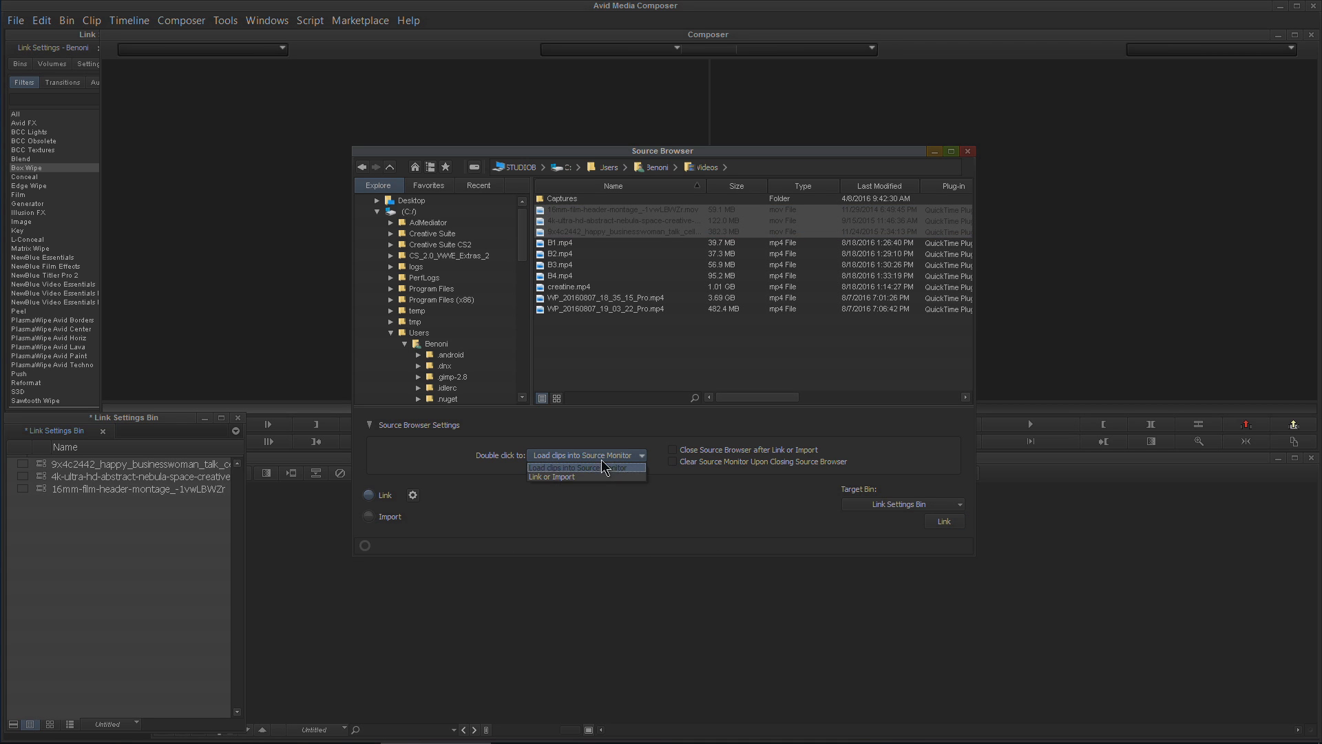
# Add B2, B3 and creatine clips by double-click, restore Link mode, and close the browser.
pyautogui.click(551, 477)
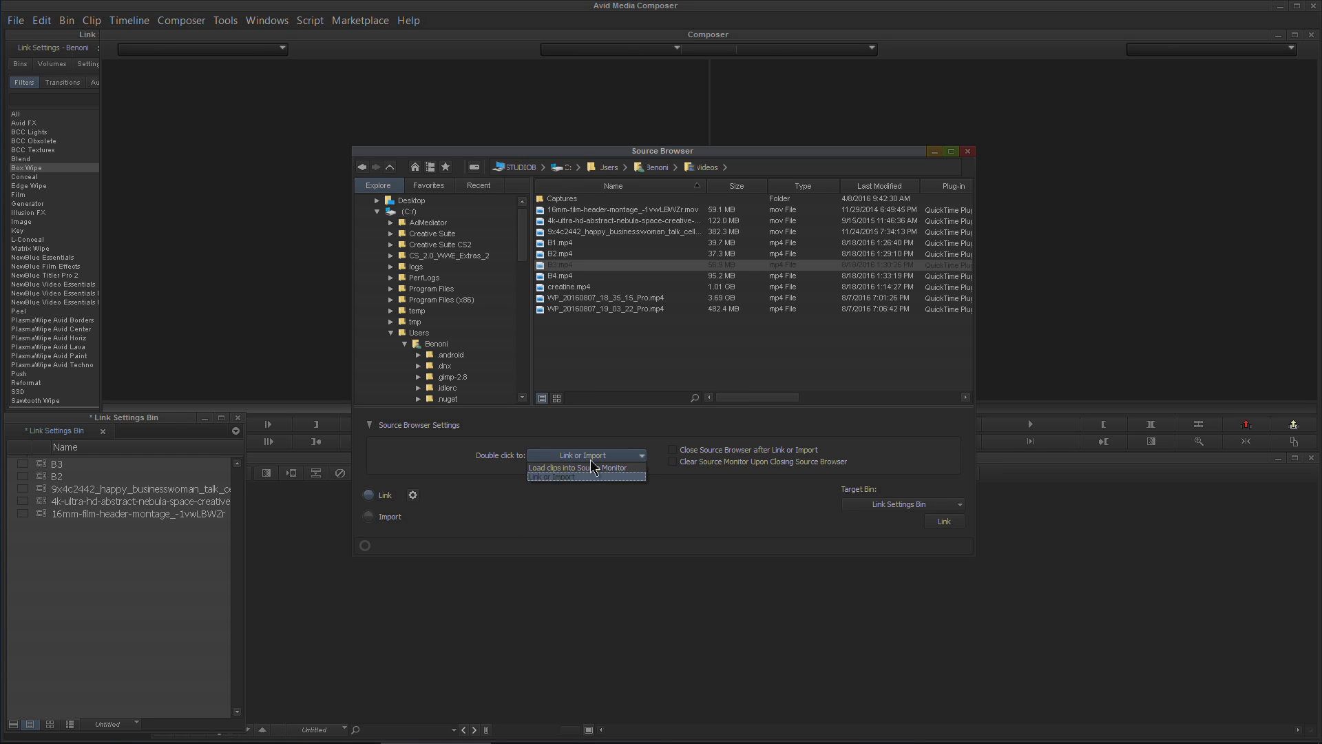
pyautogui.click(579, 467)
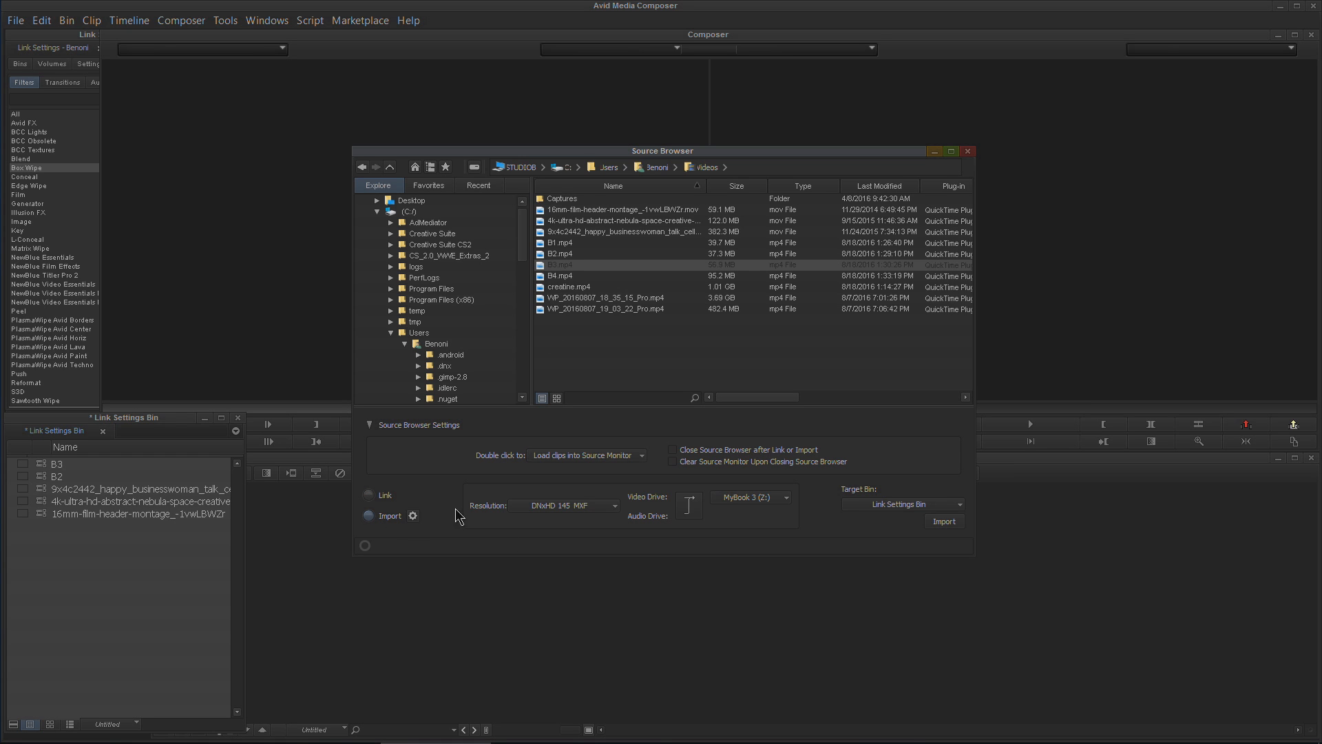
pyautogui.click(369, 495)
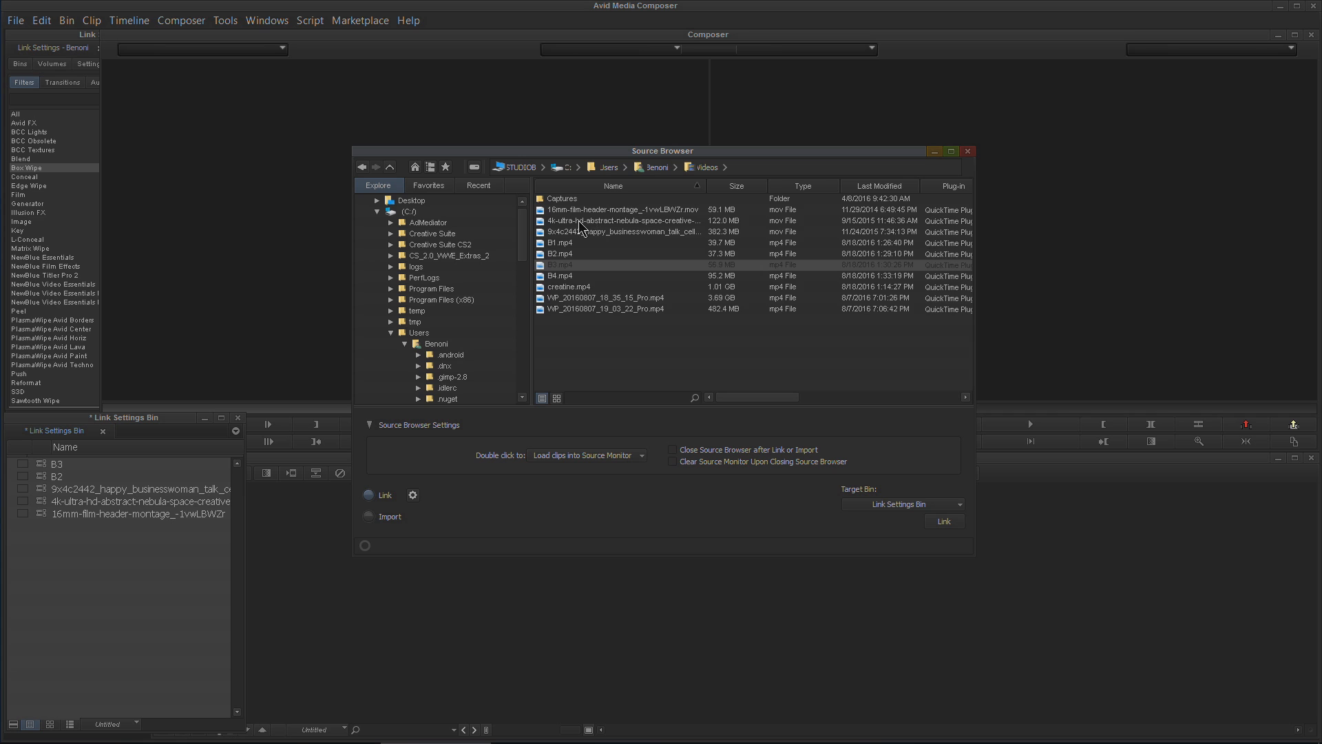
pyautogui.click(561, 265)
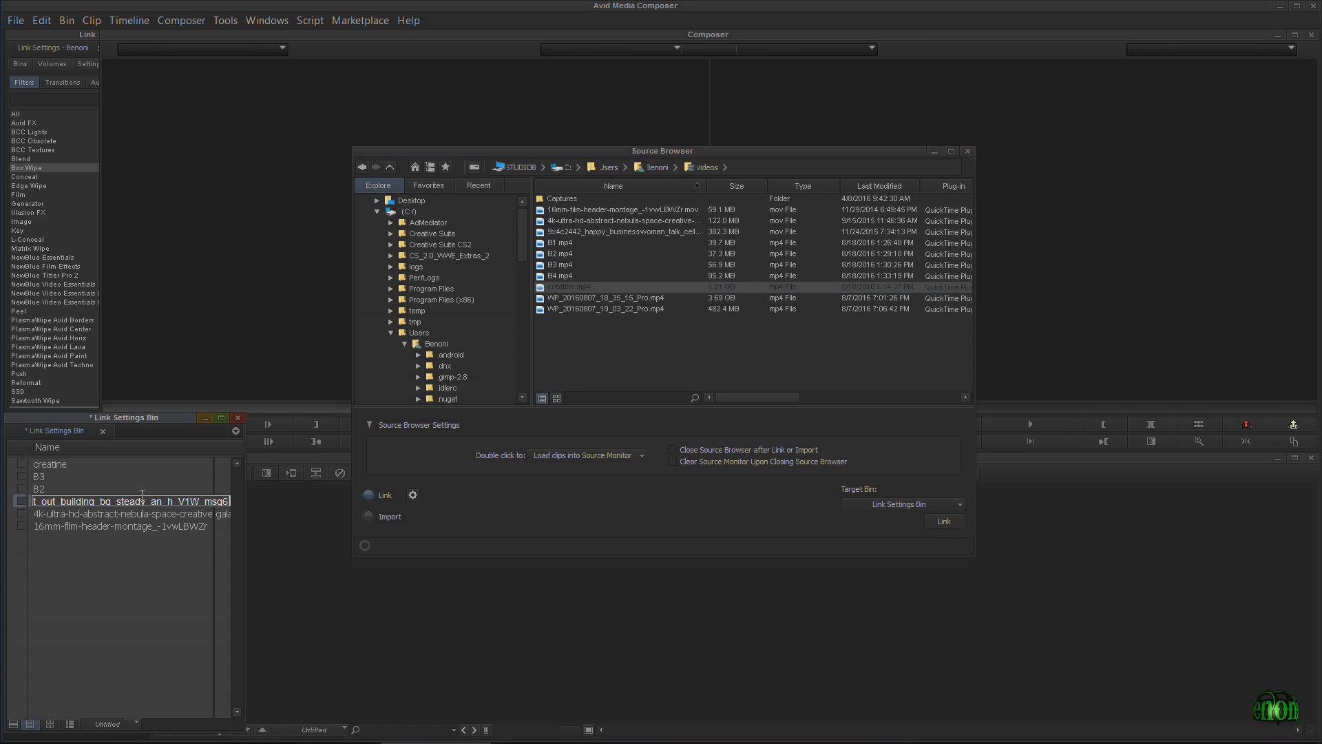
pyautogui.click(967, 150)
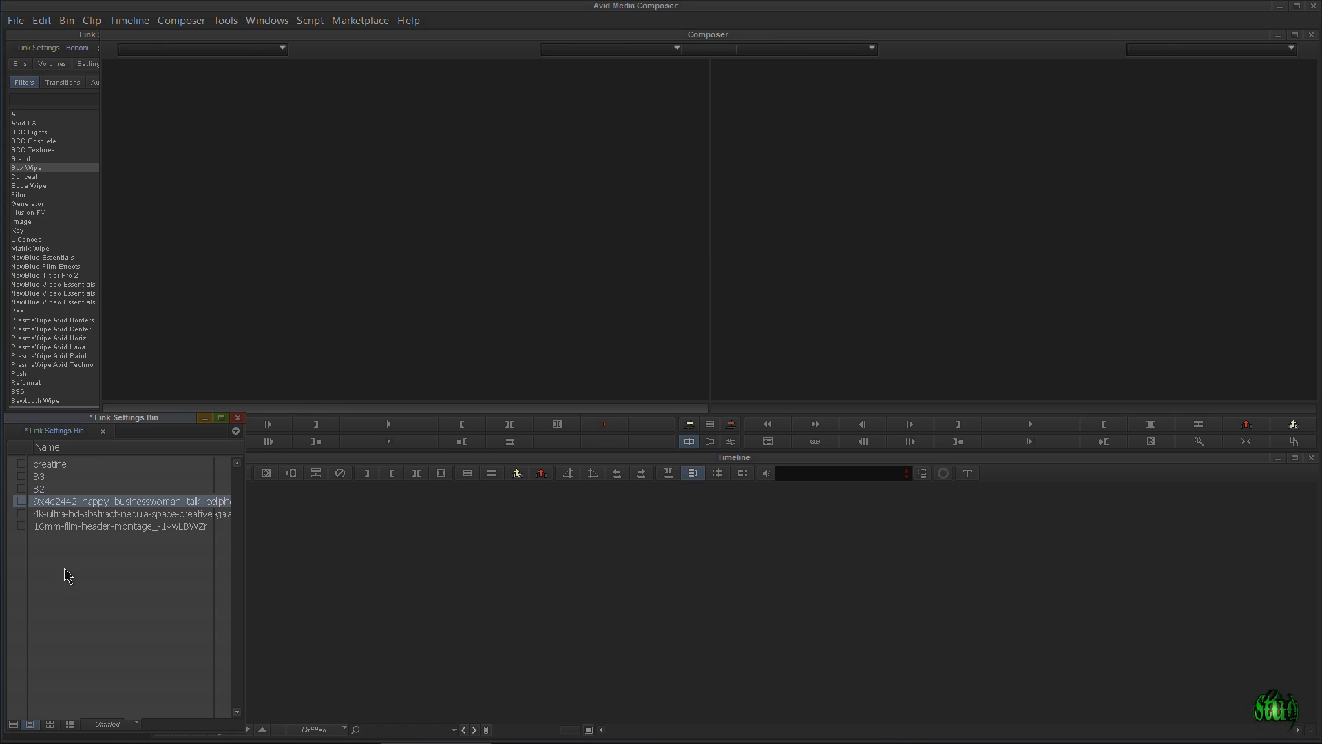
# Show the 16mm film header clip in the source monitor and select all six bin clips.
pyautogui.click(130, 513)
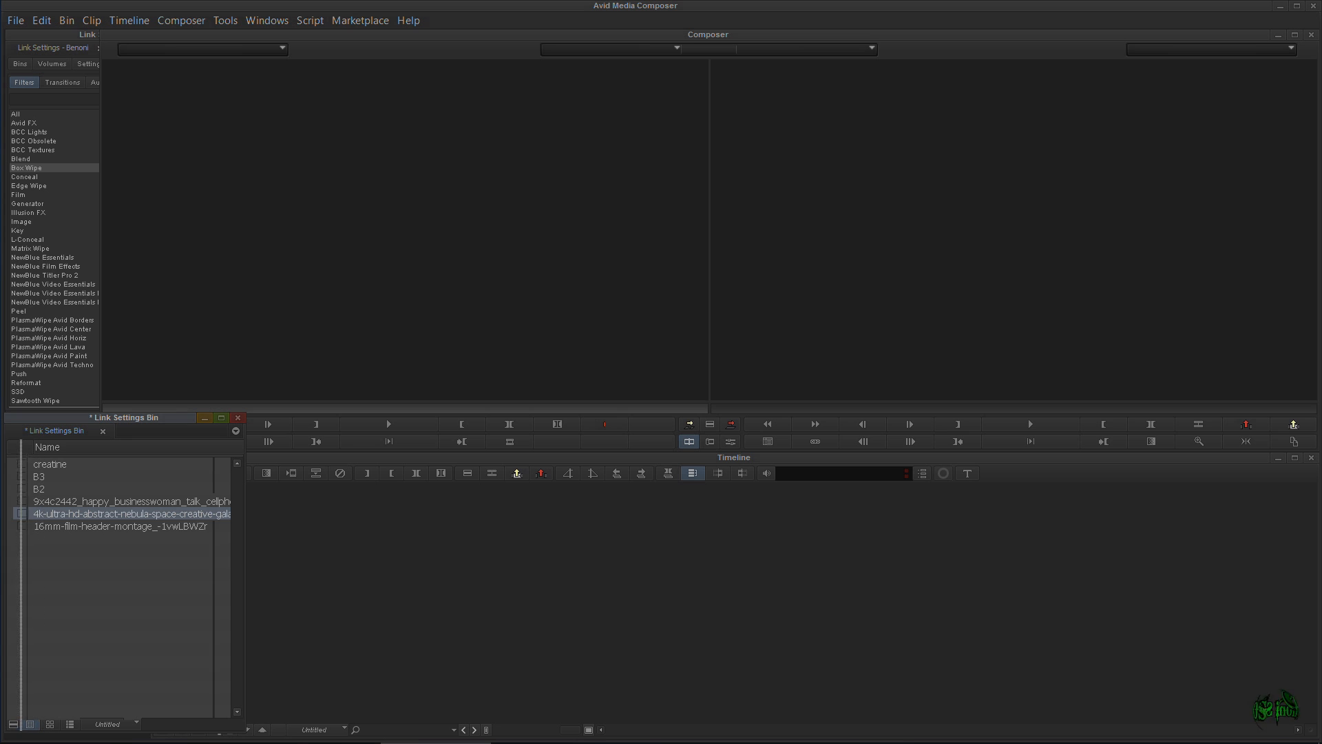
pyautogui.doubleClick(120, 525)
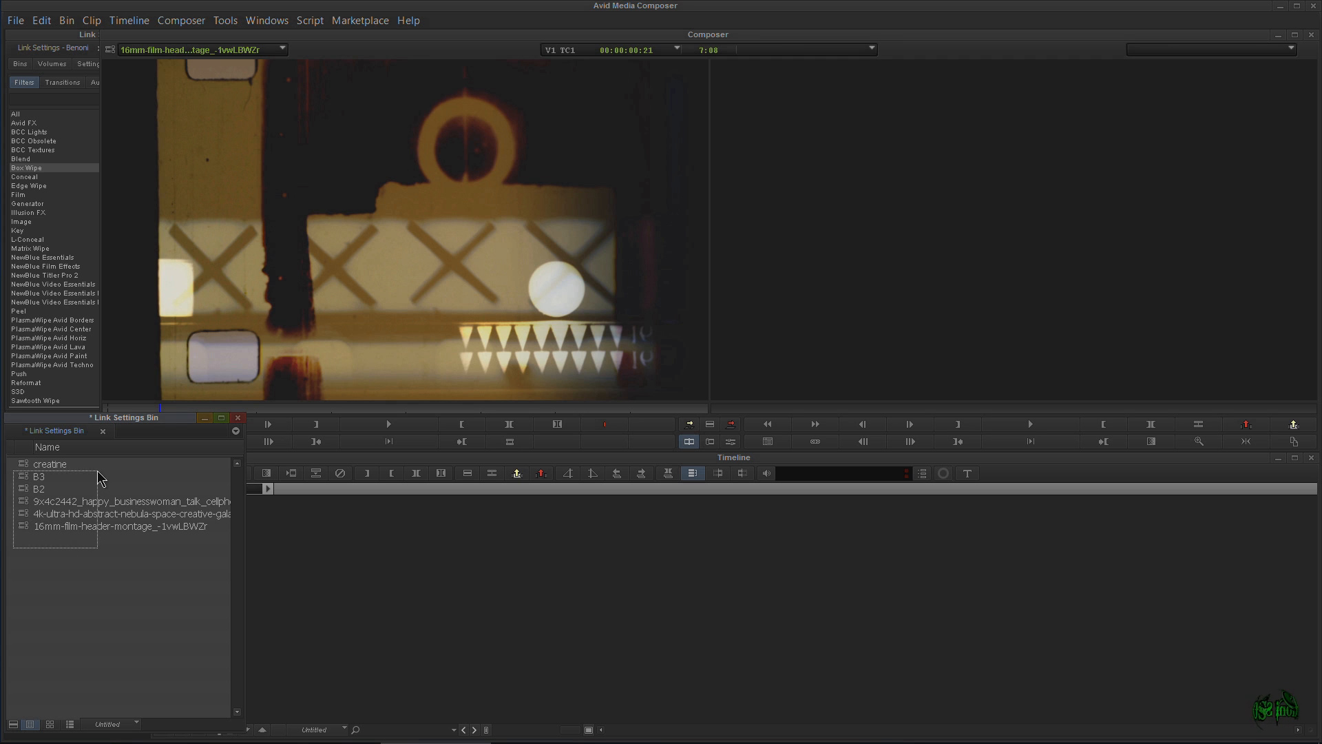
pyautogui.click(118, 526)
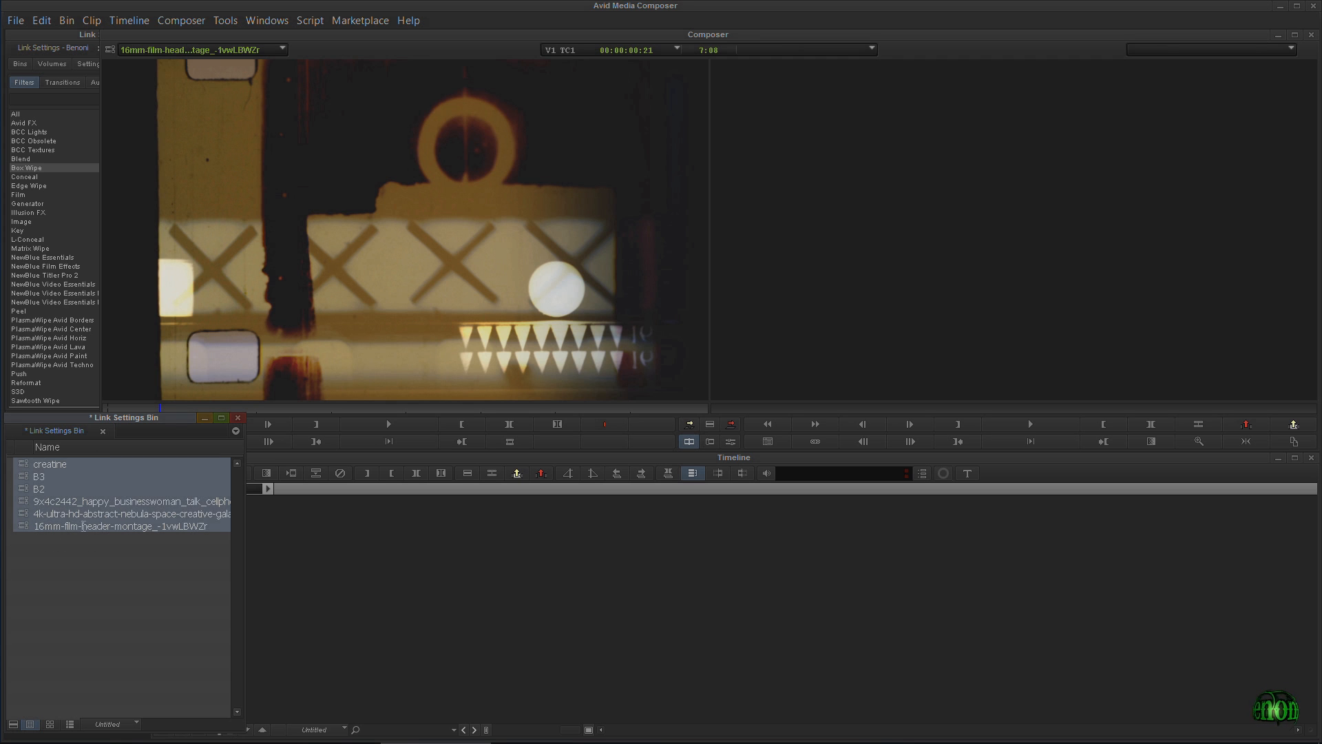
pyautogui.click(41, 19)
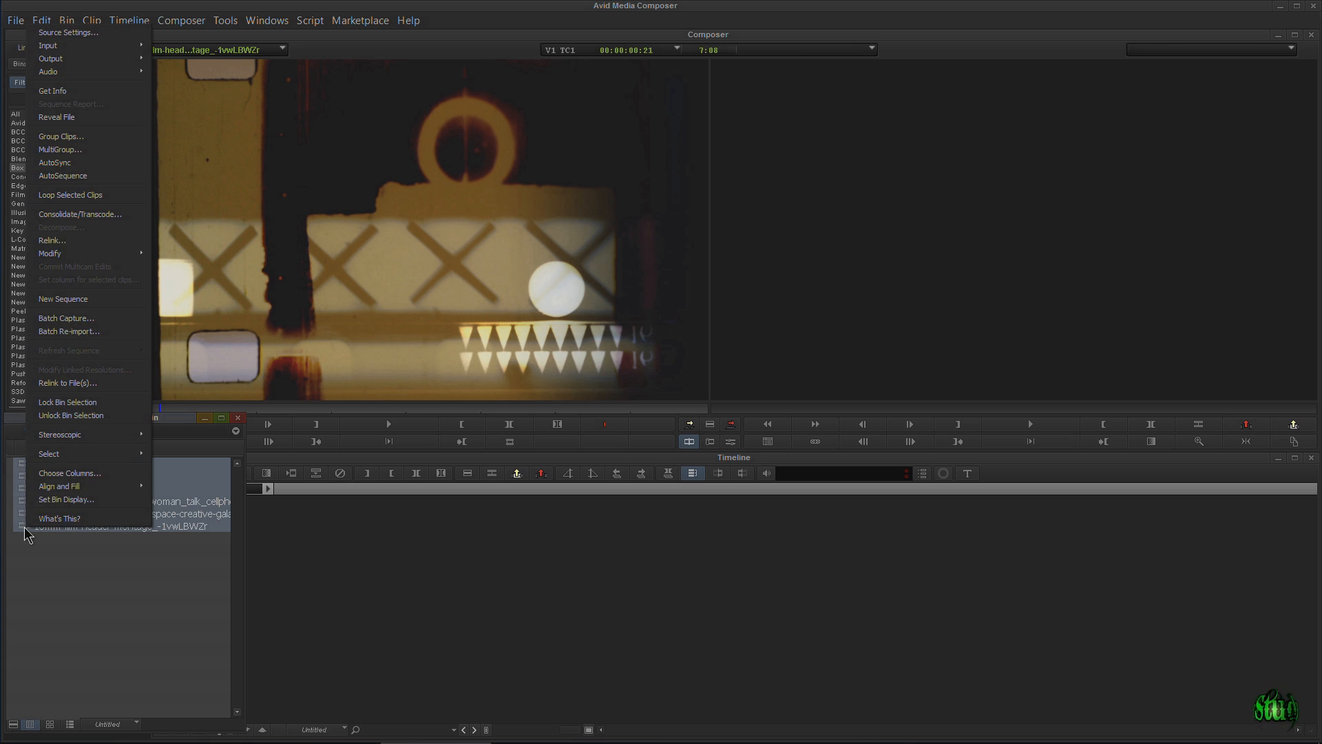
pyautogui.moveTo(80, 214)
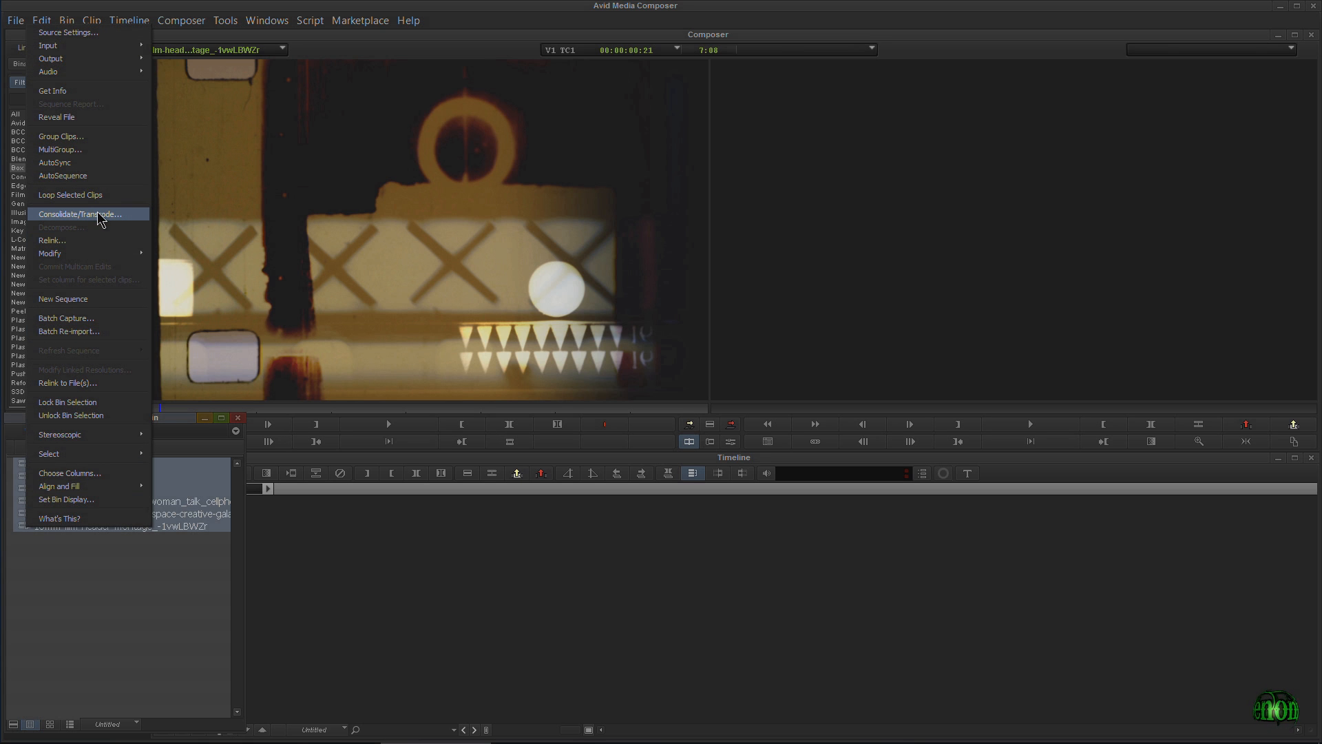
# Run Consolidate/Transcode on the six selected clips with Transcode selected.
pyautogui.click(80, 213)
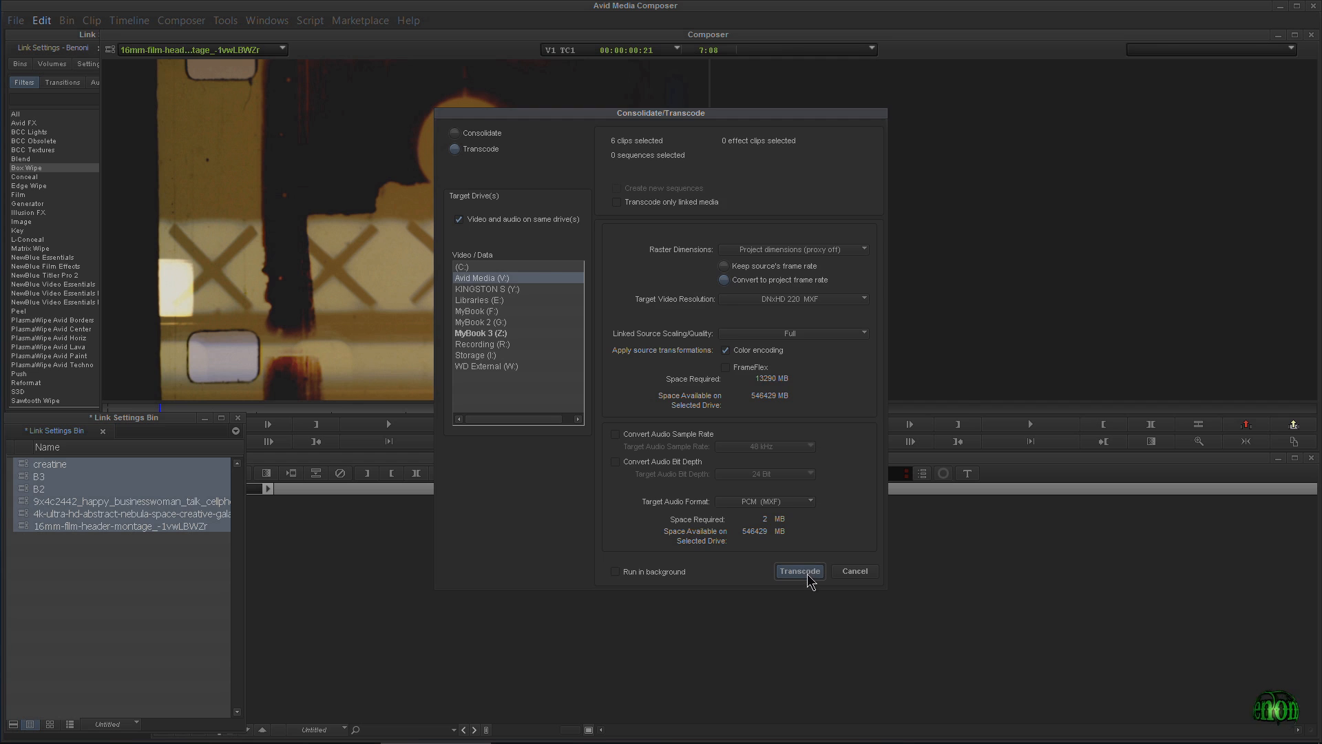
pyautogui.click(798, 571)
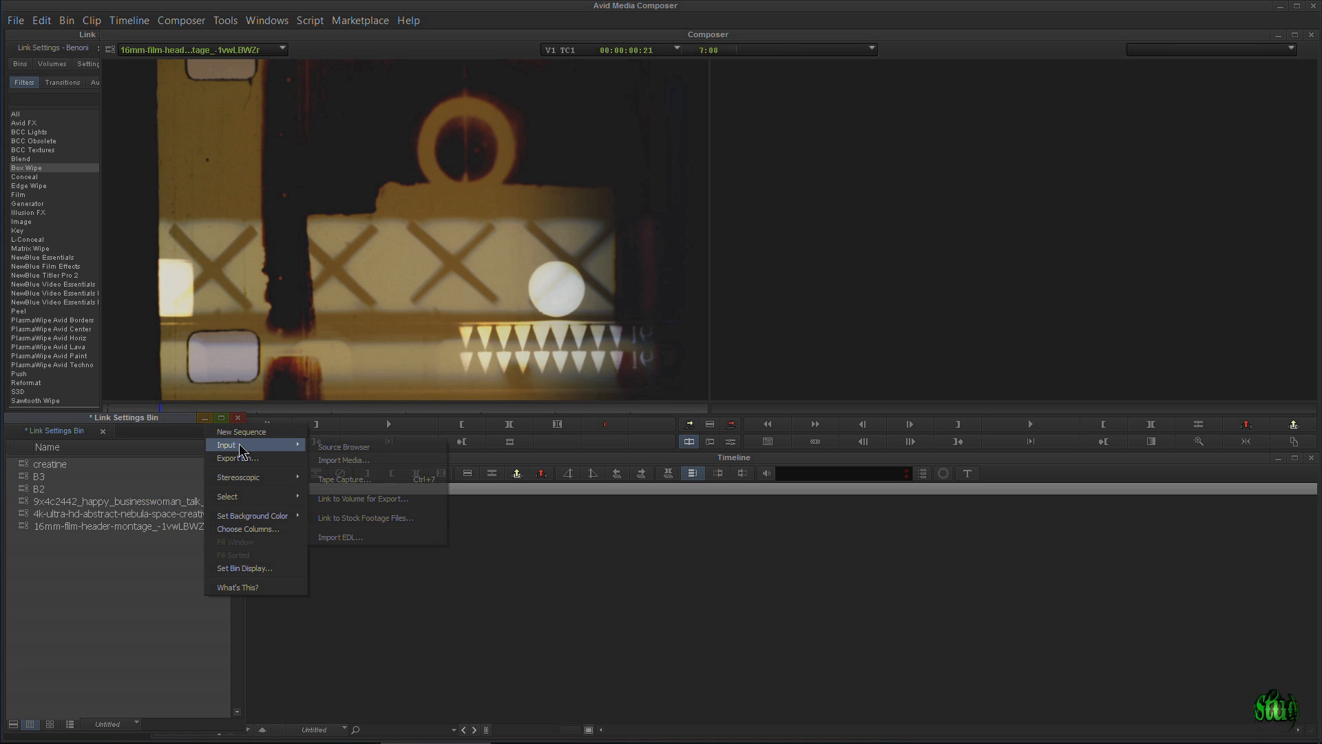
# Reopen the Source Browser on the Videos folder for linking.
pyautogui.click(344, 446)
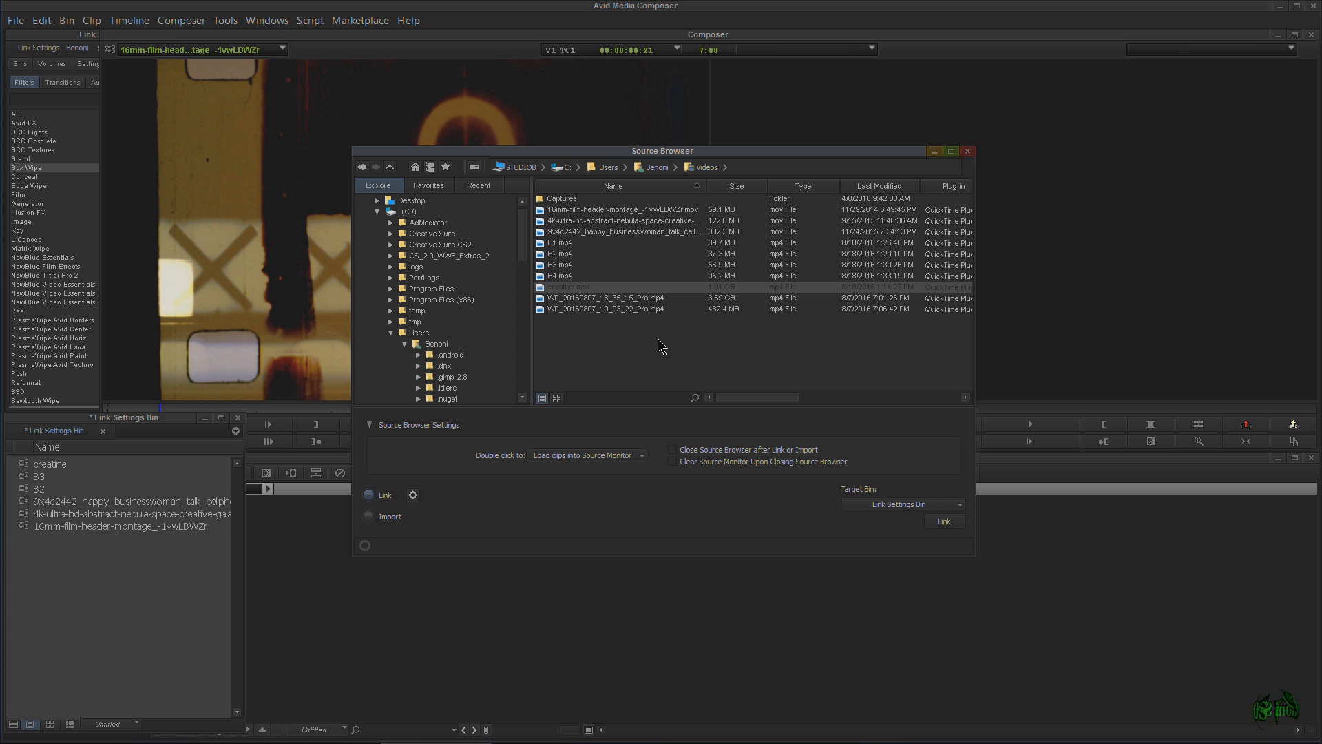
pyautogui.moveTo(910, 546)
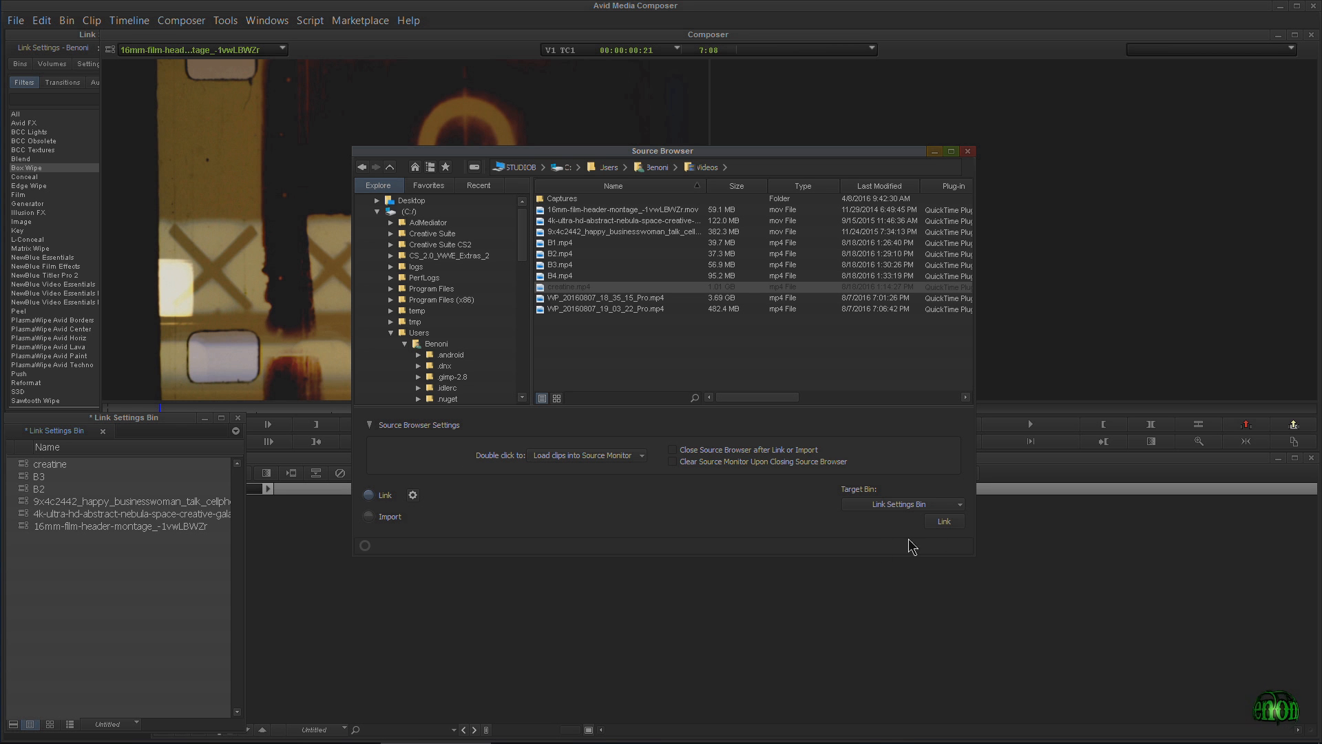